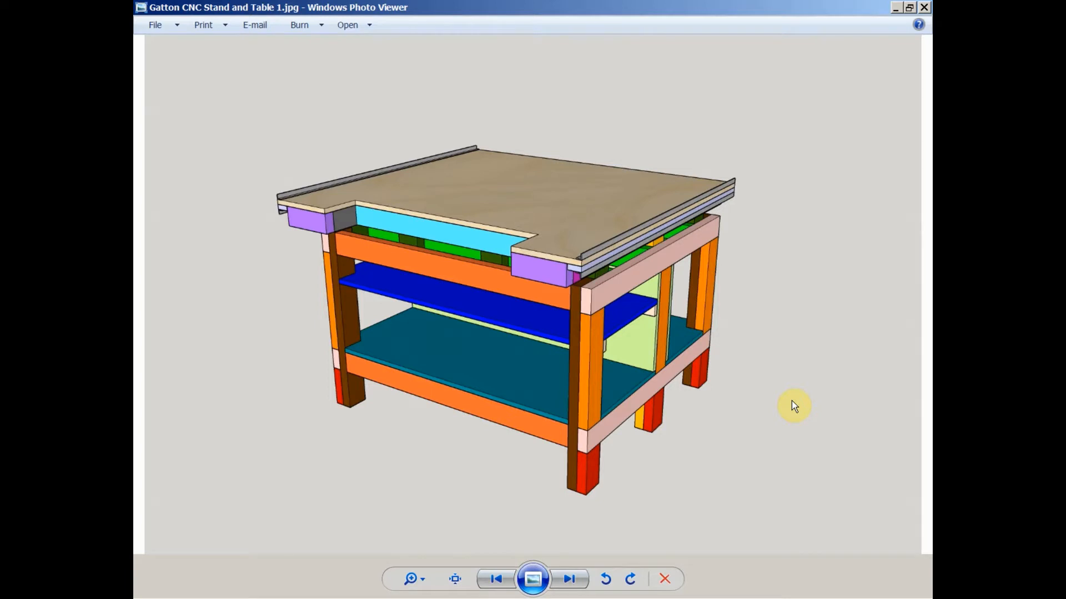
pyautogui.moveTo(826, 412)
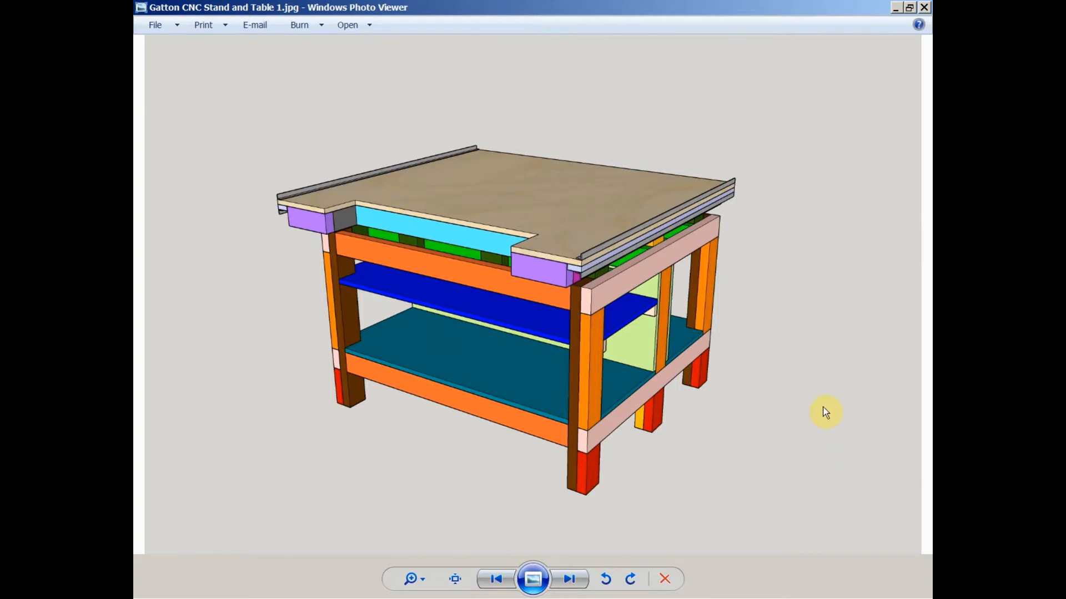
pyautogui.moveTo(227, 397)
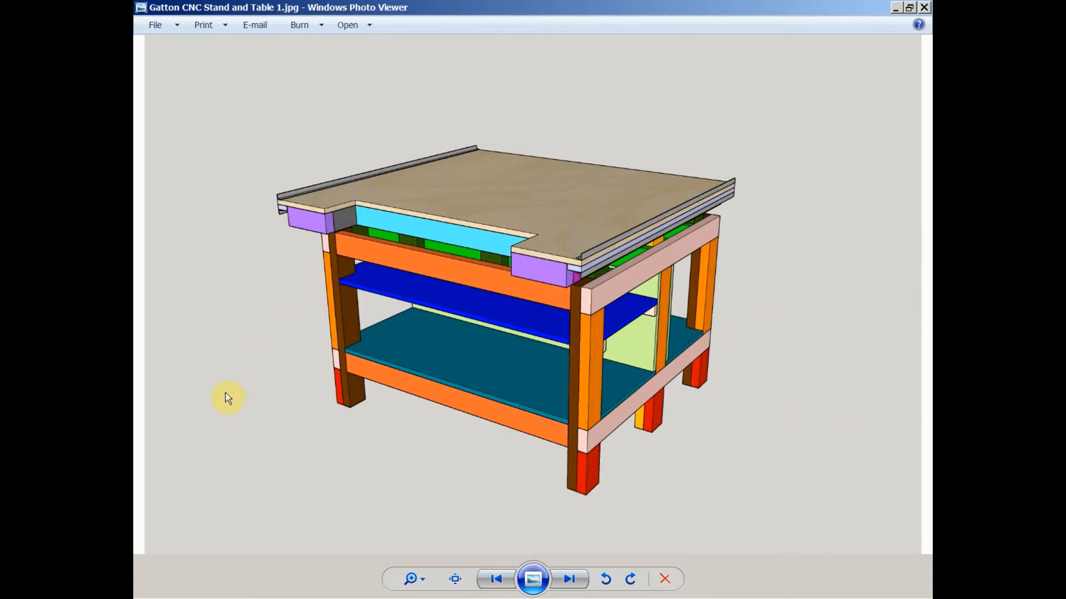
pyautogui.moveTo(353, 292)
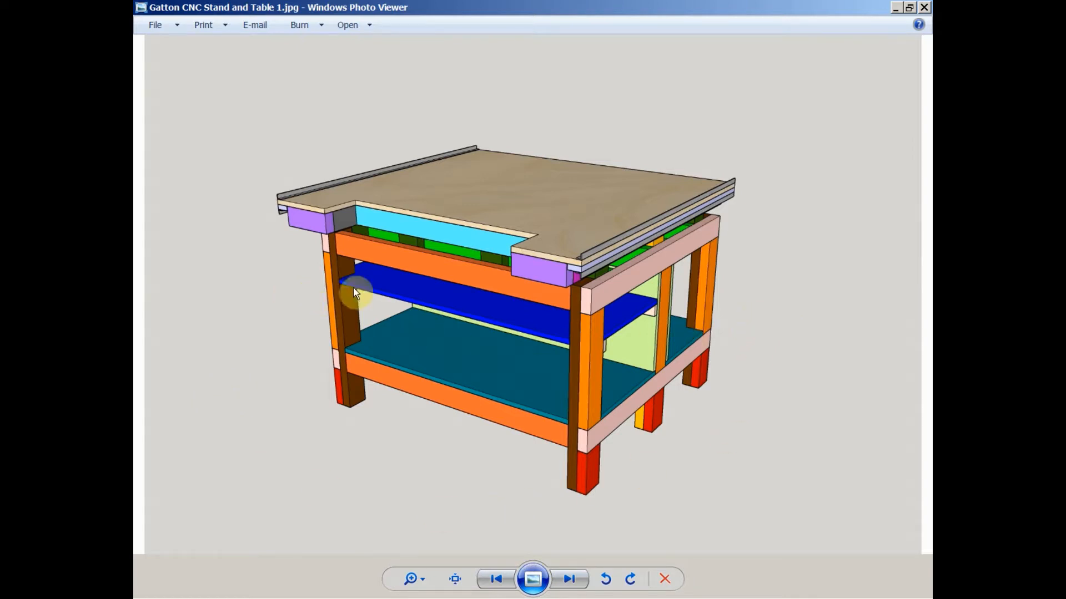
pyautogui.moveTo(821, 314)
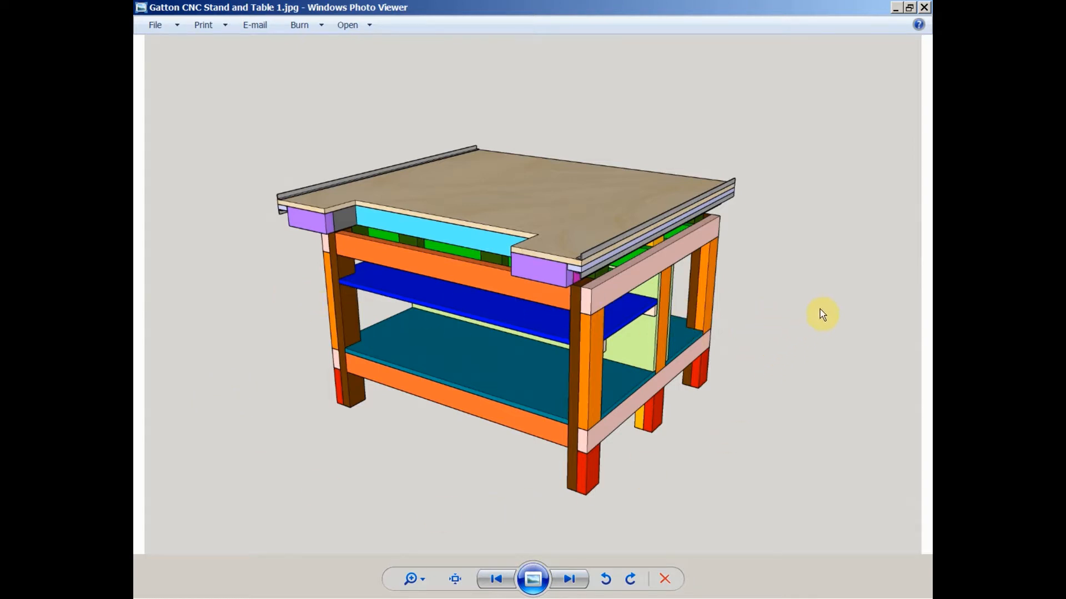
pyautogui.moveTo(821, 281)
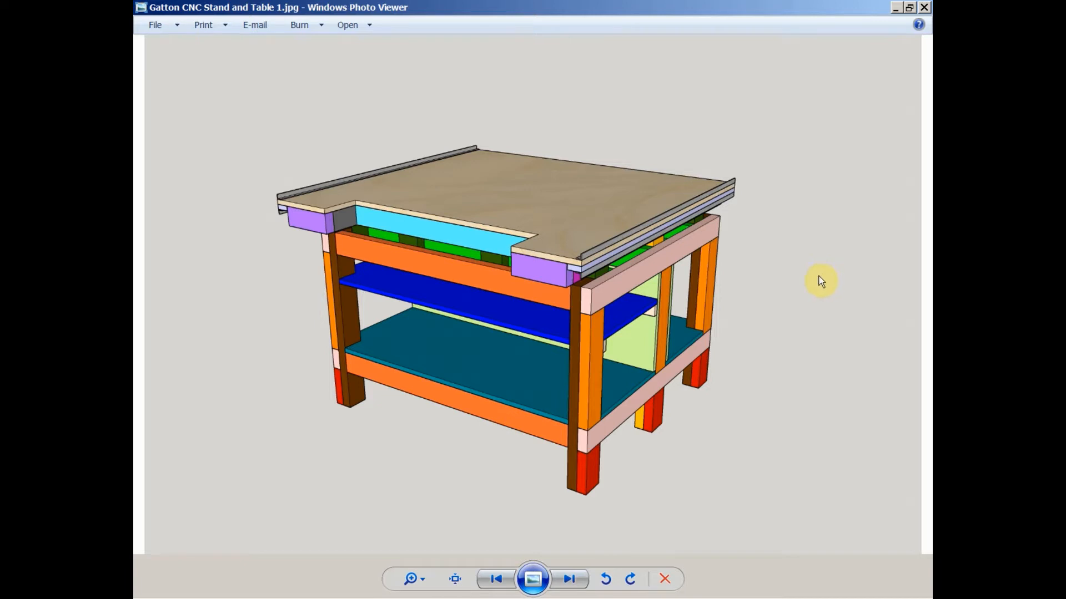
pyautogui.moveTo(719, 284)
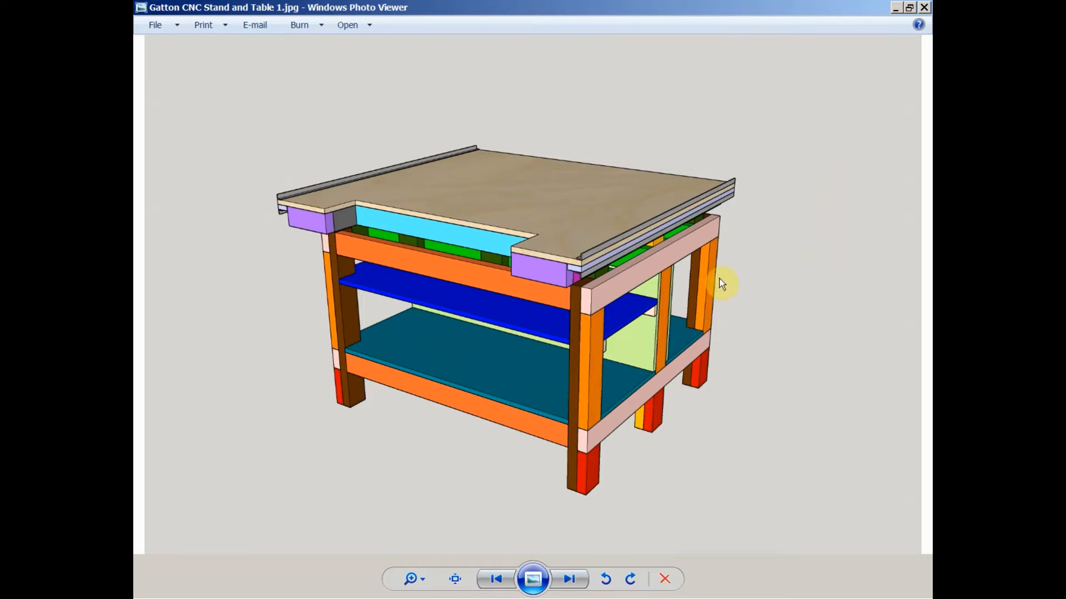
pyautogui.moveTo(501, 154)
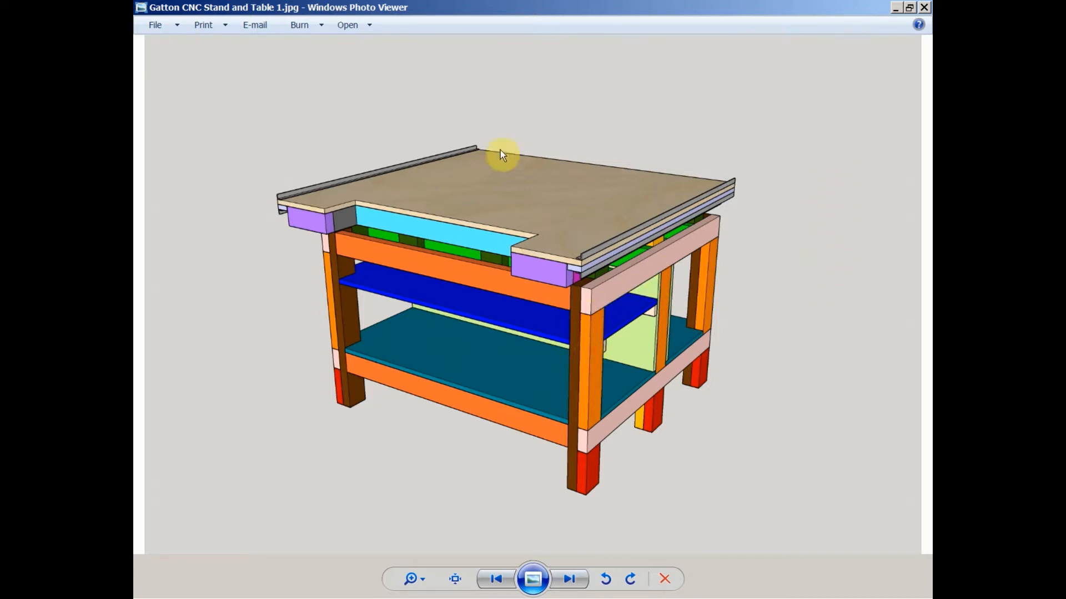
pyautogui.moveTo(559, 212)
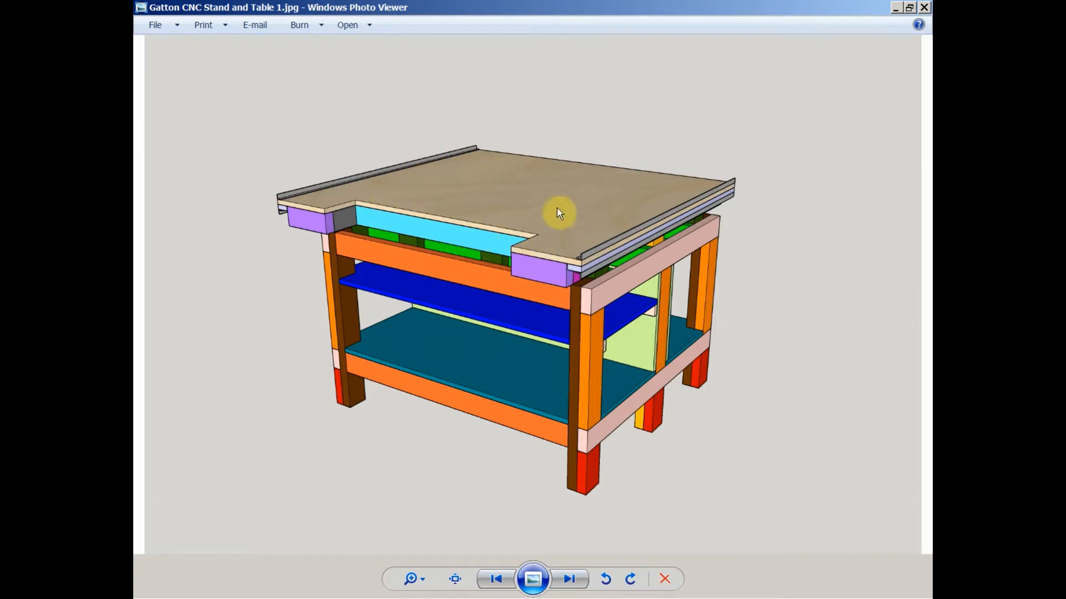
pyautogui.moveTo(610, 358)
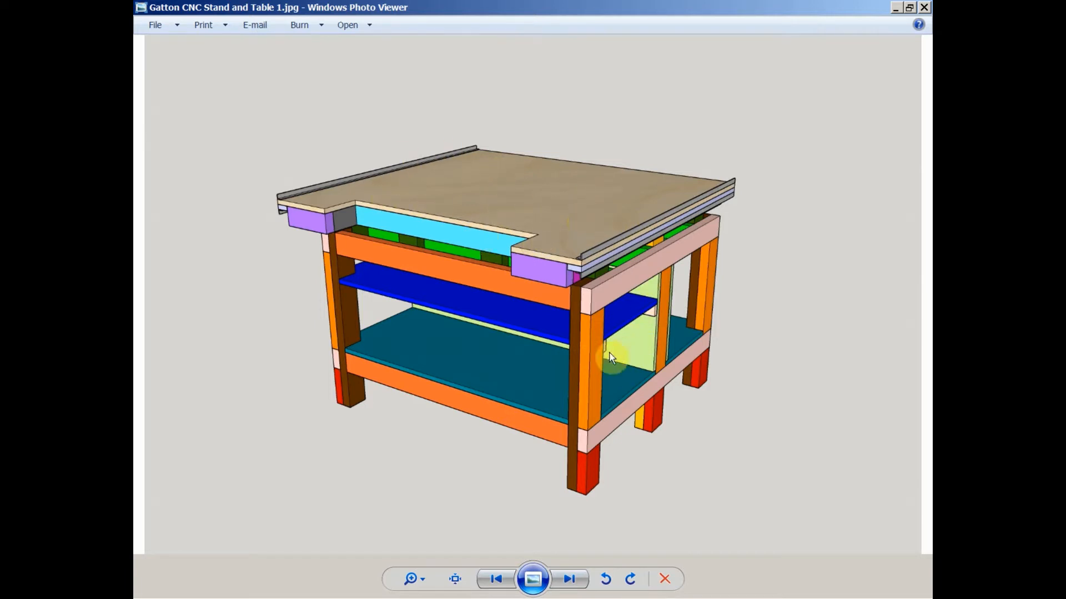
pyautogui.moveTo(686, 341)
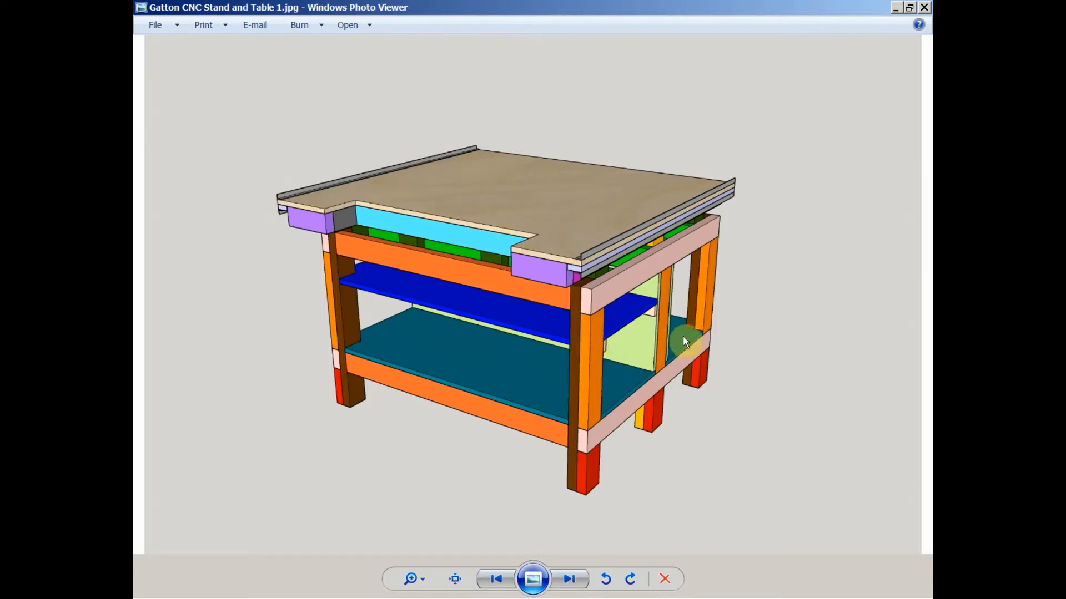
pyautogui.moveTo(787, 151)
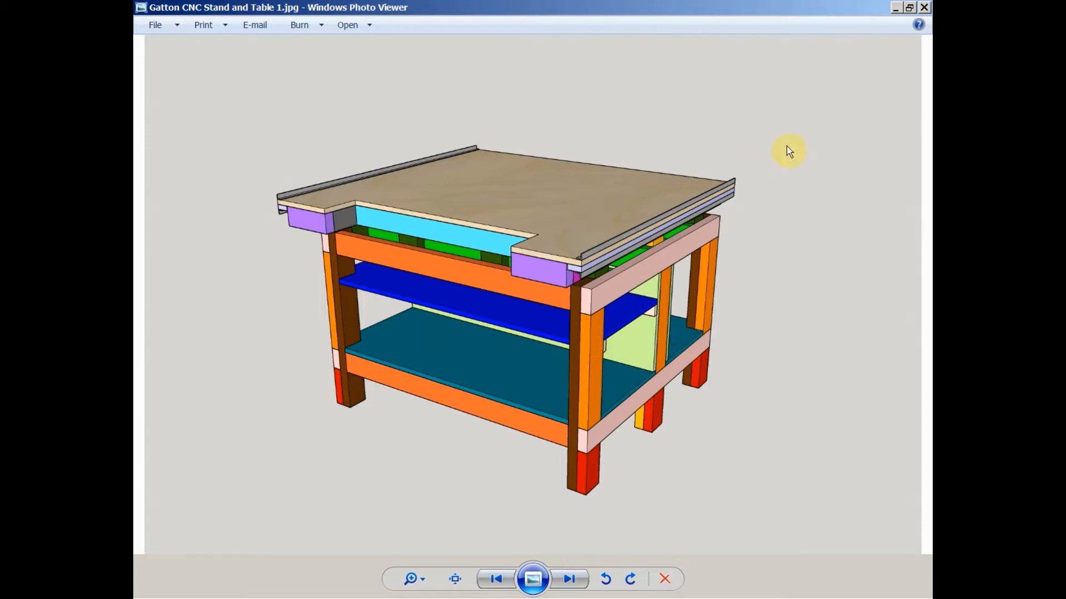
pyautogui.moveTo(896, 7)
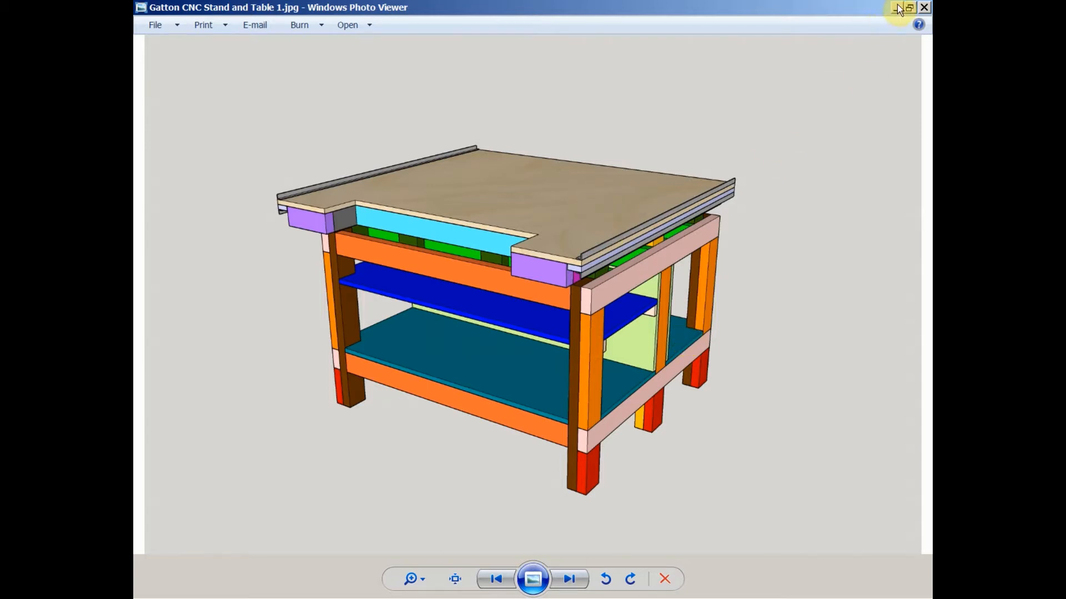
# - Show Gatton CNC Stand 1.jpg, the frame without its tabletop, in Photo Viewer
pyautogui.click(568, 578)
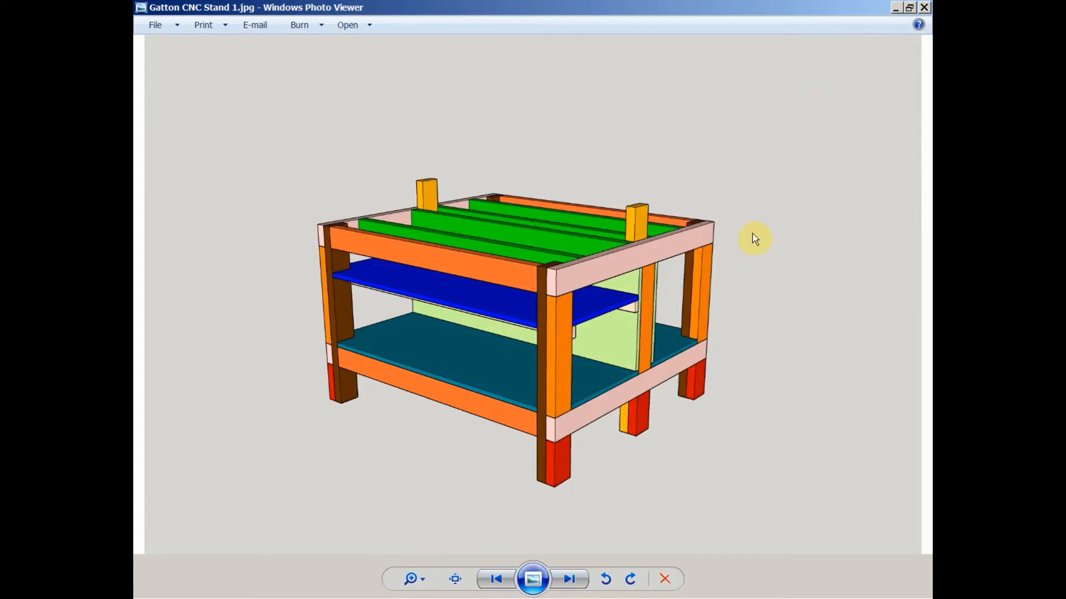
pyautogui.moveTo(779, 367)
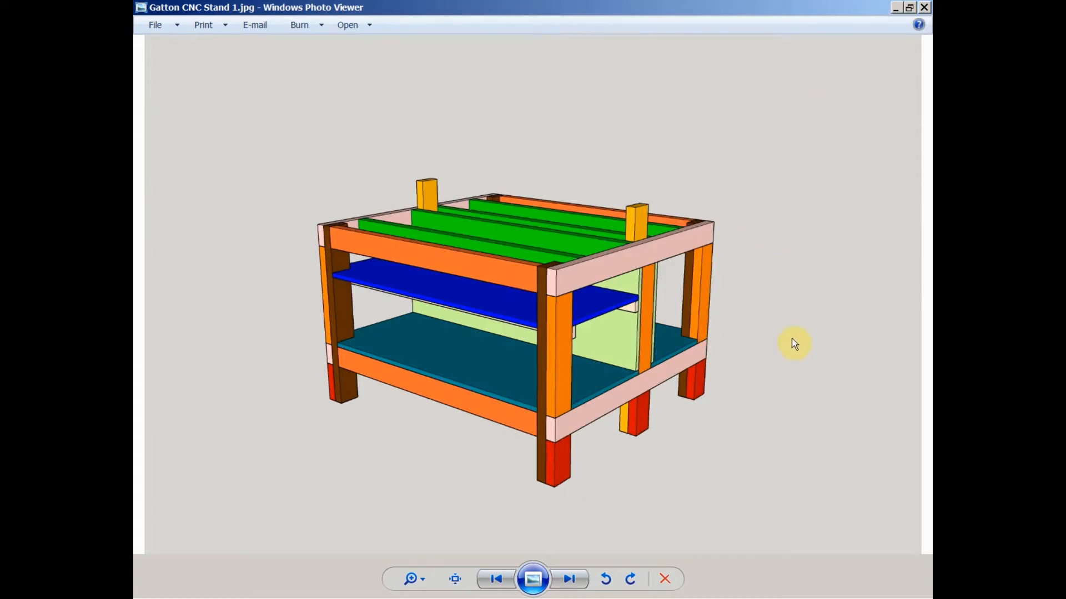
pyautogui.moveTo(778, 392)
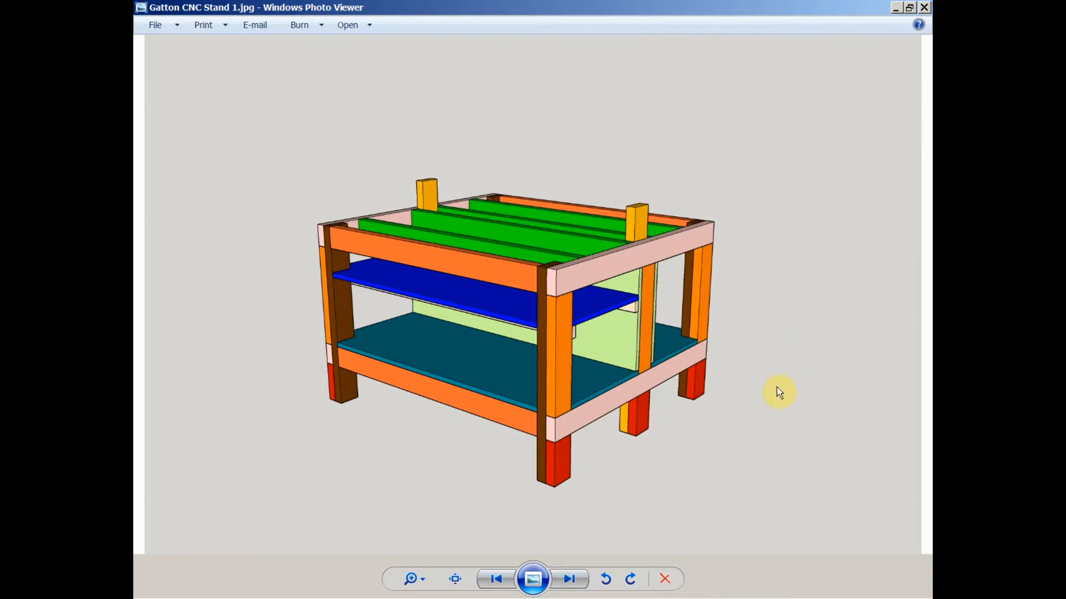
pyautogui.moveTo(809, 378)
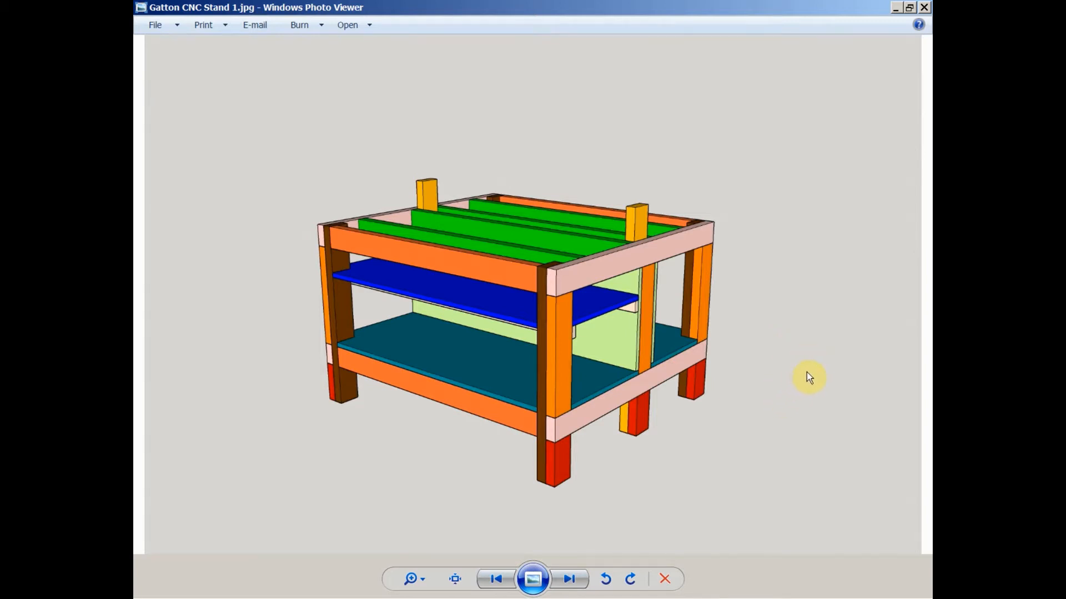
pyautogui.moveTo(813, 407)
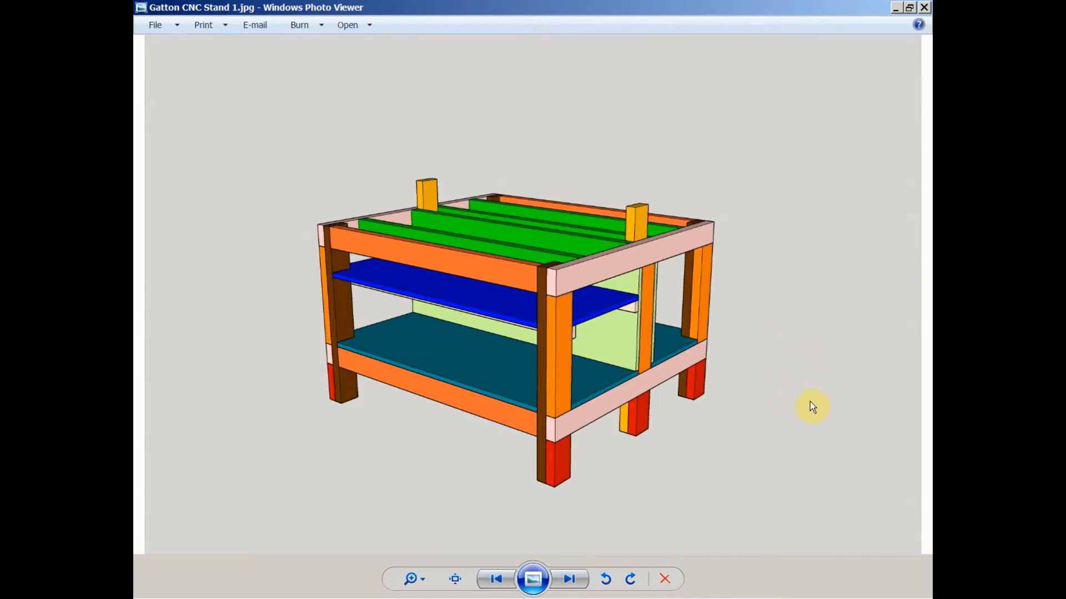
pyautogui.moveTo(809, 408)
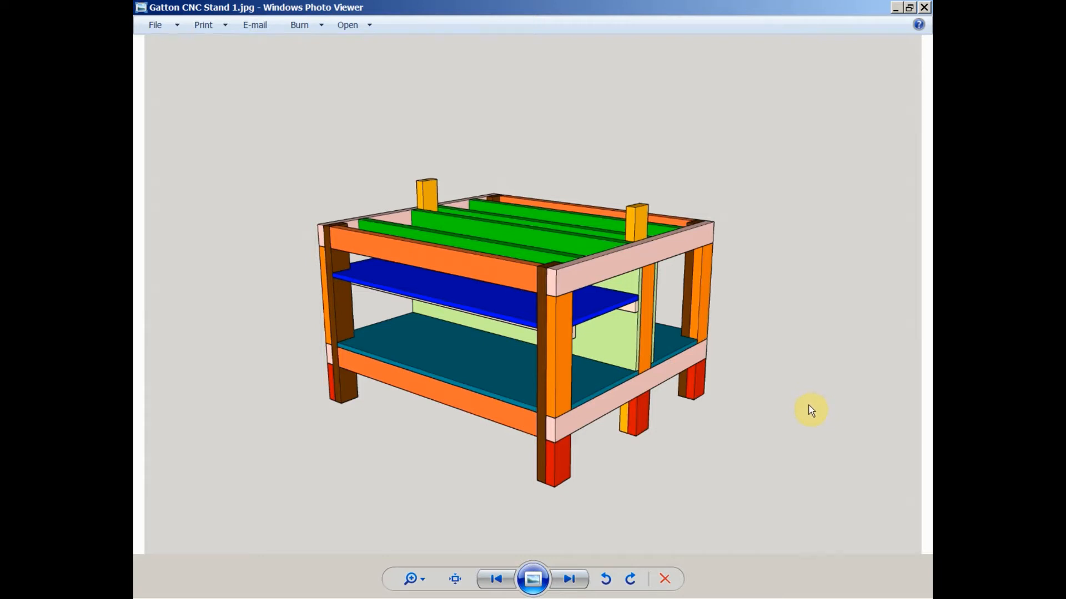
pyautogui.moveTo(822, 480)
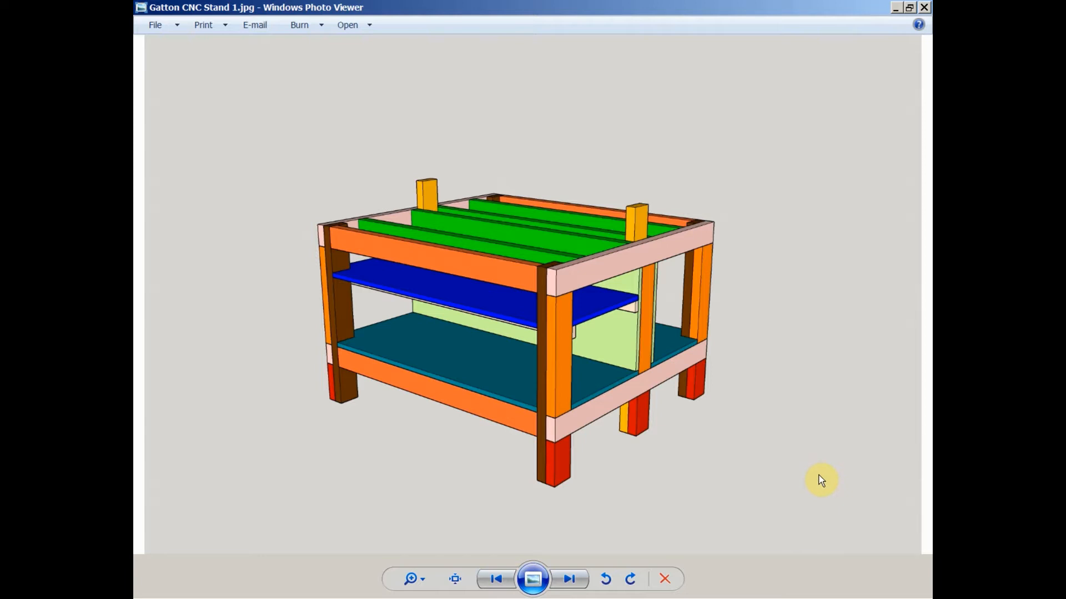
pyautogui.moveTo(828, 478)
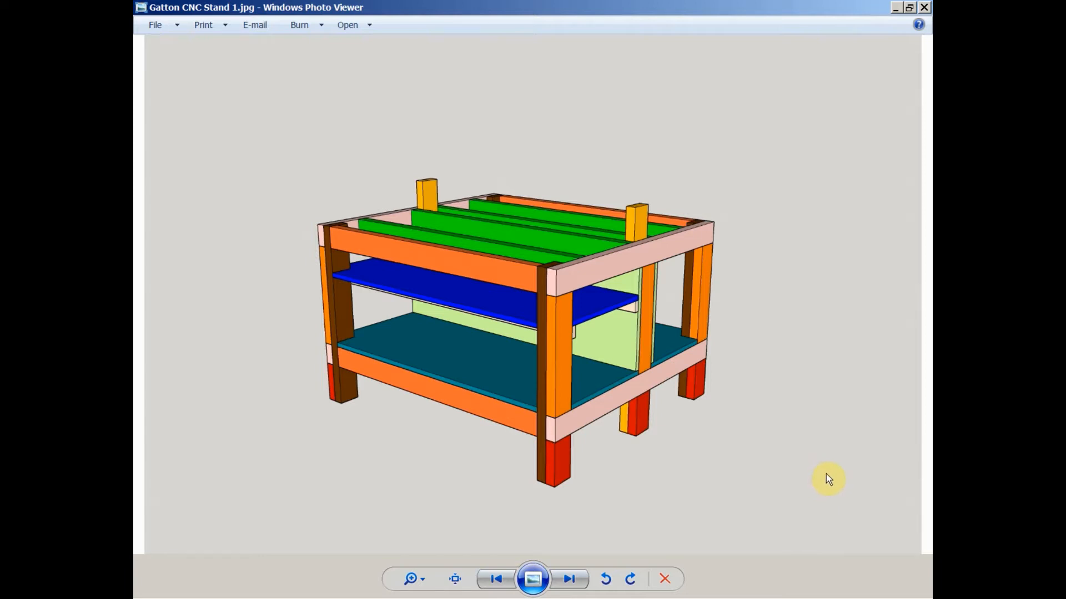
pyautogui.moveTo(839, 475)
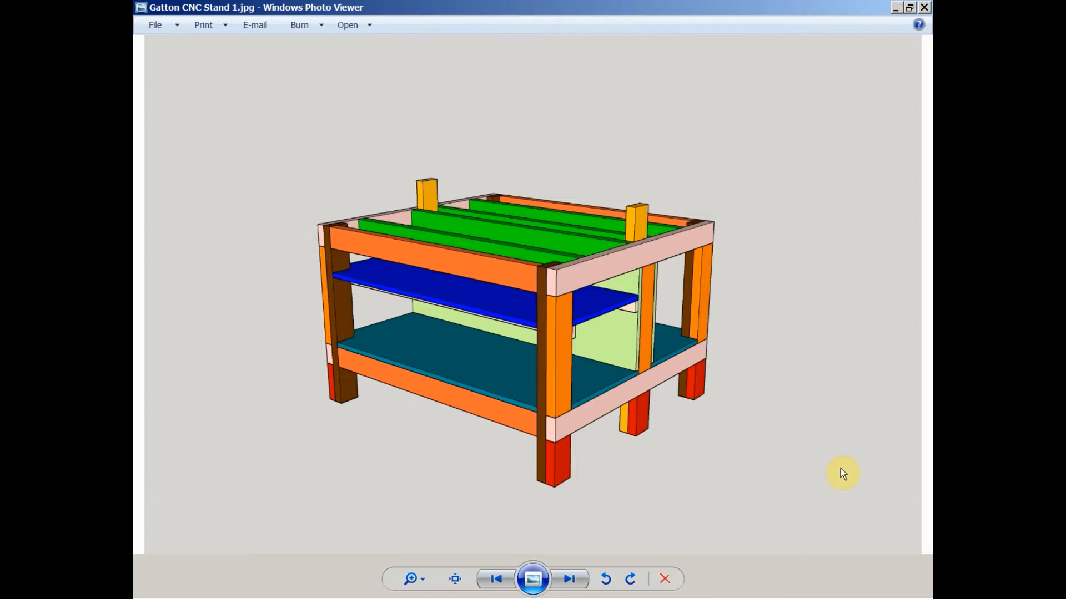
pyautogui.moveTo(836, 490)
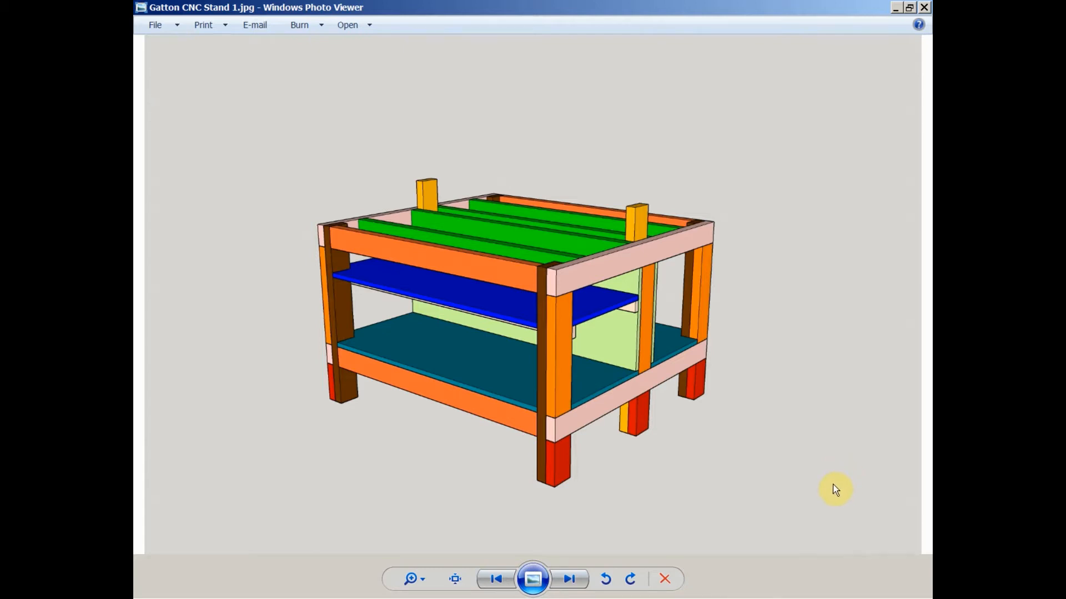
pyautogui.moveTo(839, 484)
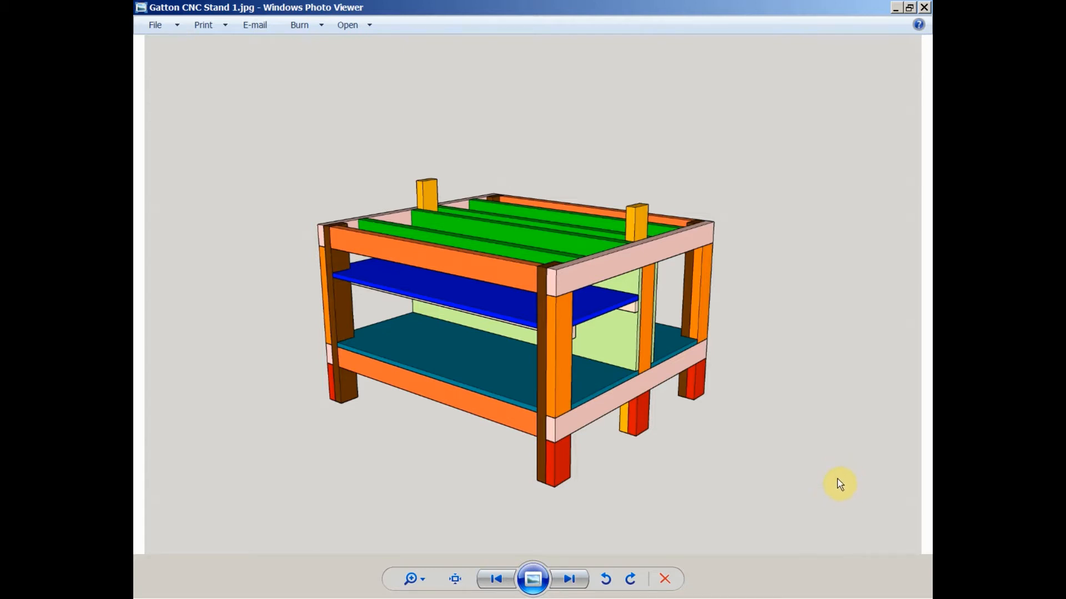
pyautogui.moveTo(848, 475)
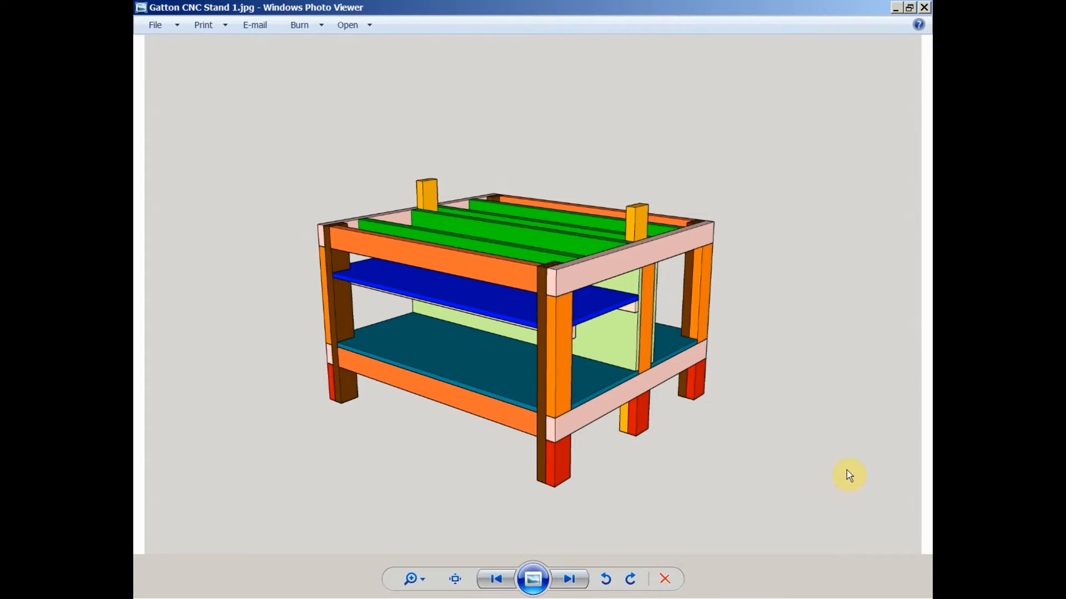
pyautogui.moveTo(638, 469)
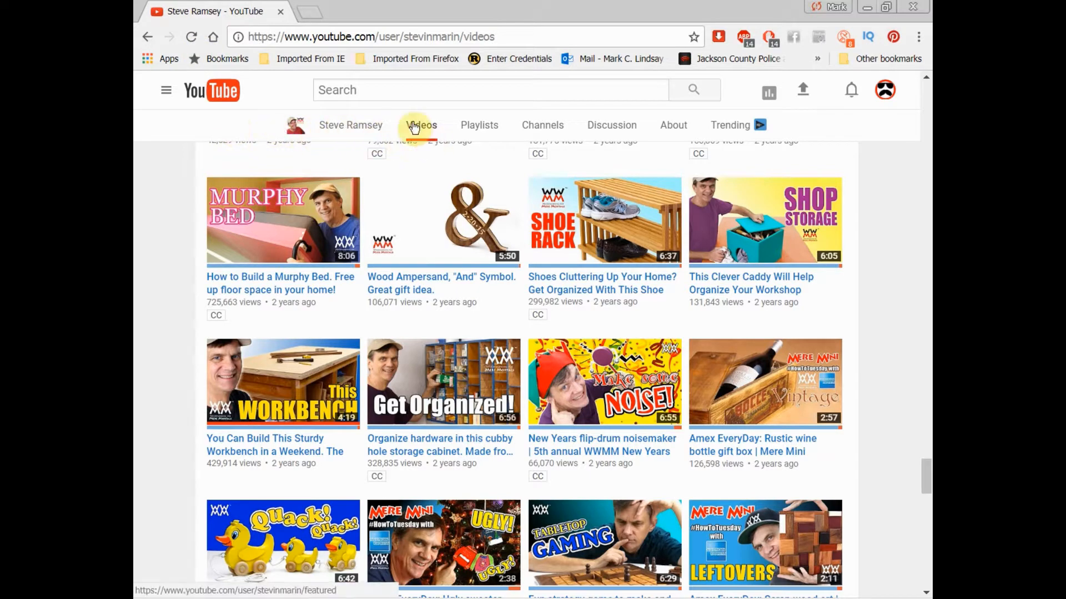
pyautogui.moveTo(354, 322)
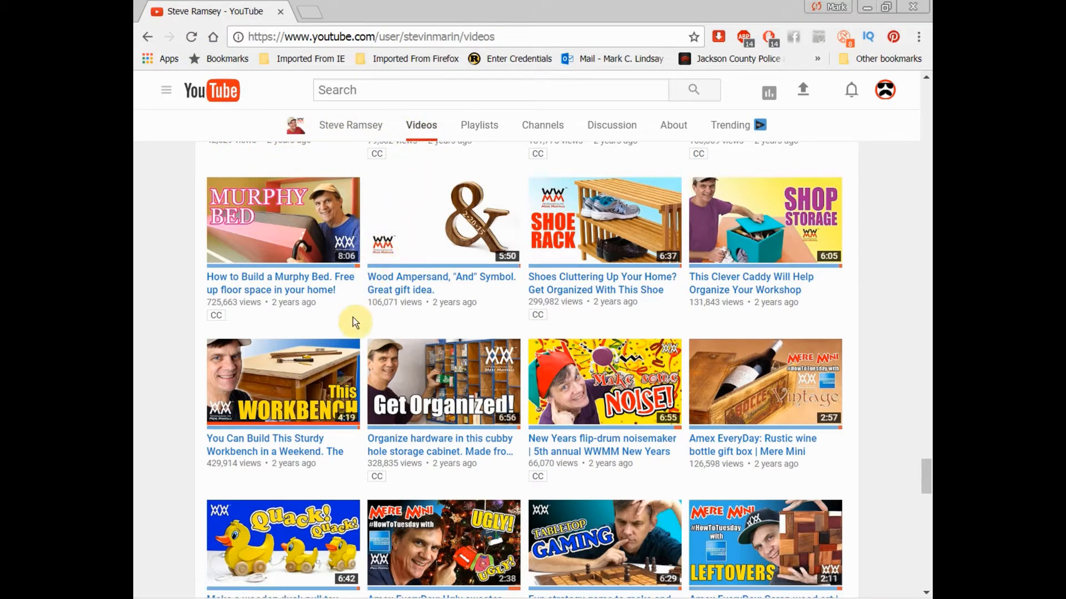
pyautogui.moveTo(188, 398)
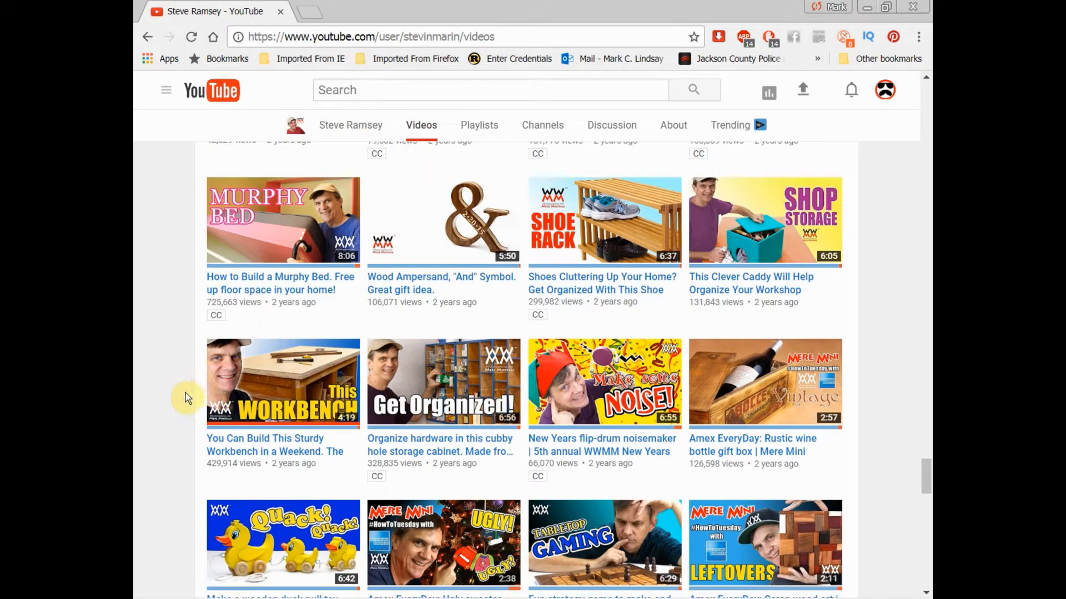
pyautogui.moveTo(278, 462)
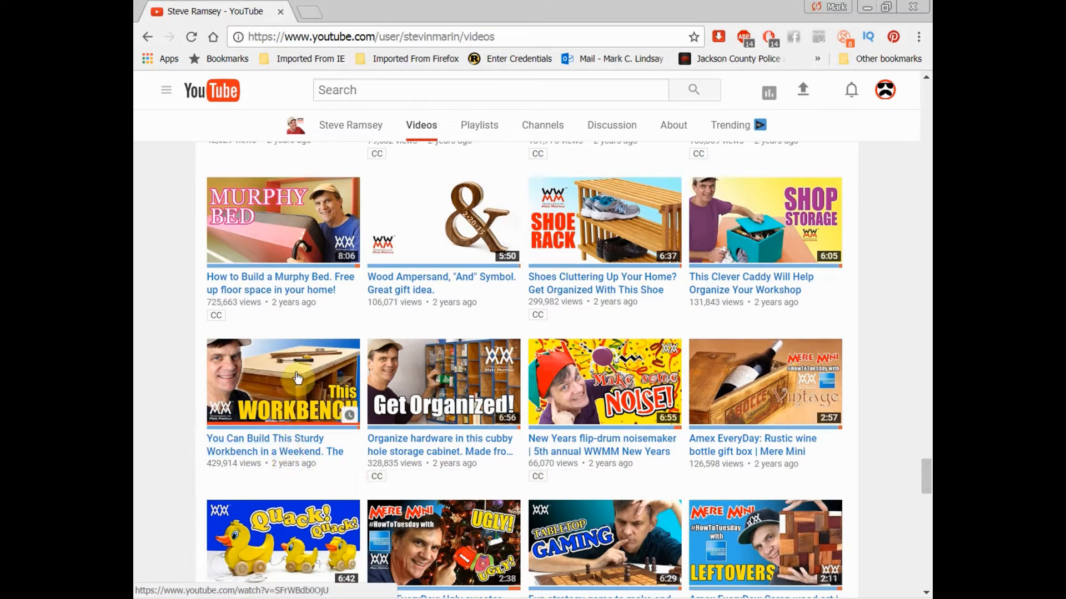
pyautogui.moveTo(258, 378)
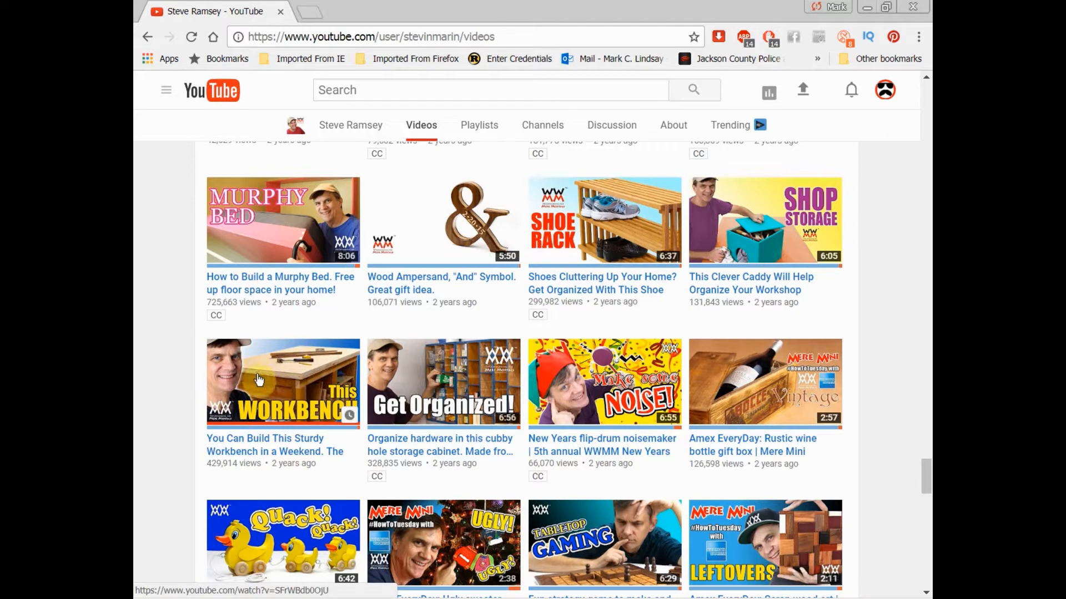
pyautogui.moveTo(304, 377)
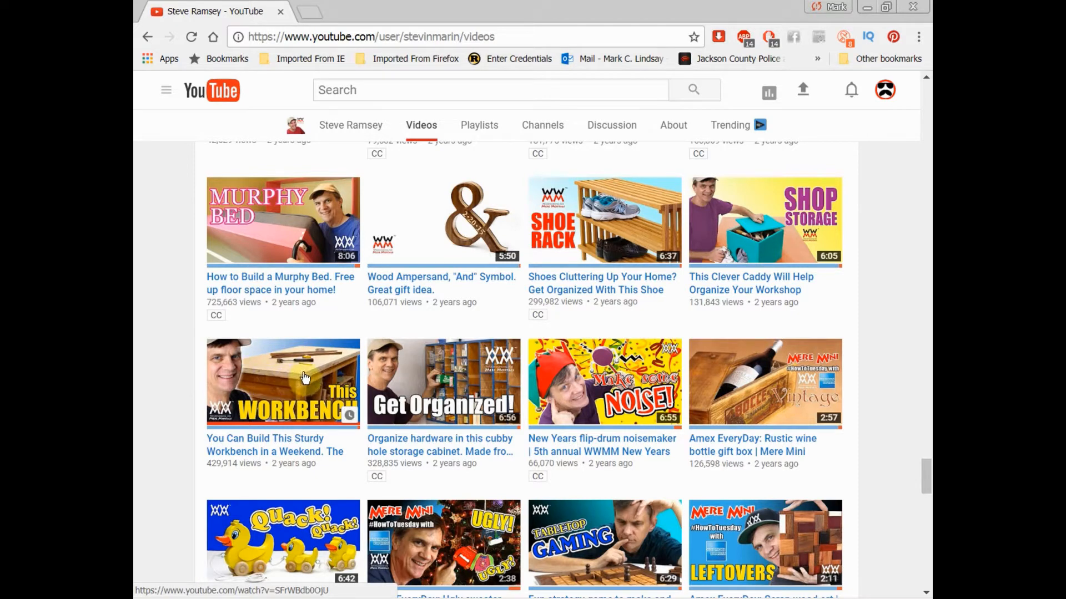
pyautogui.moveTo(299, 377)
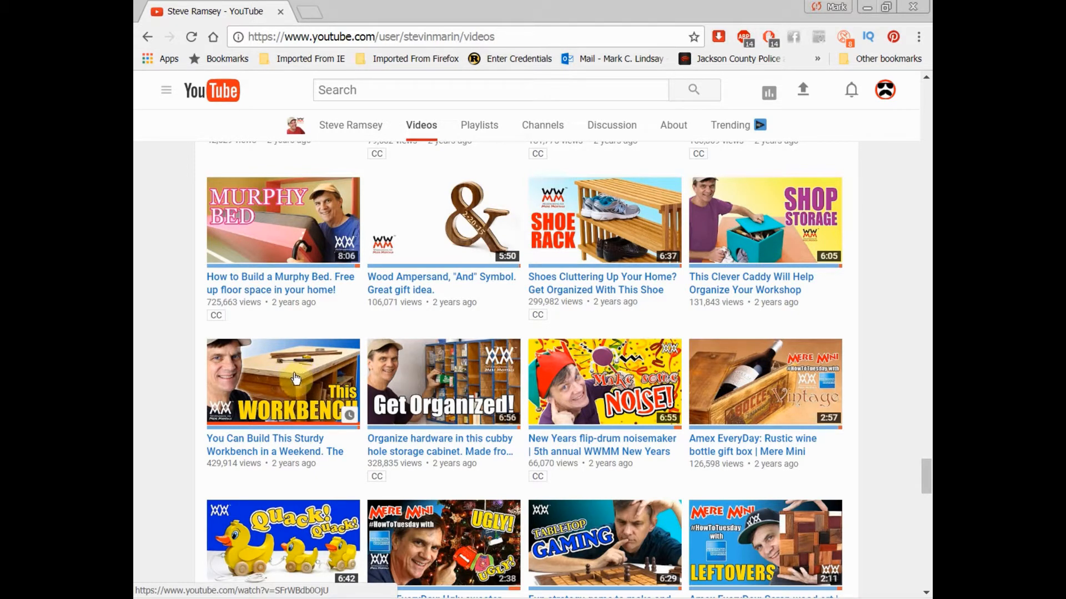
pyautogui.moveTo(302, 391)
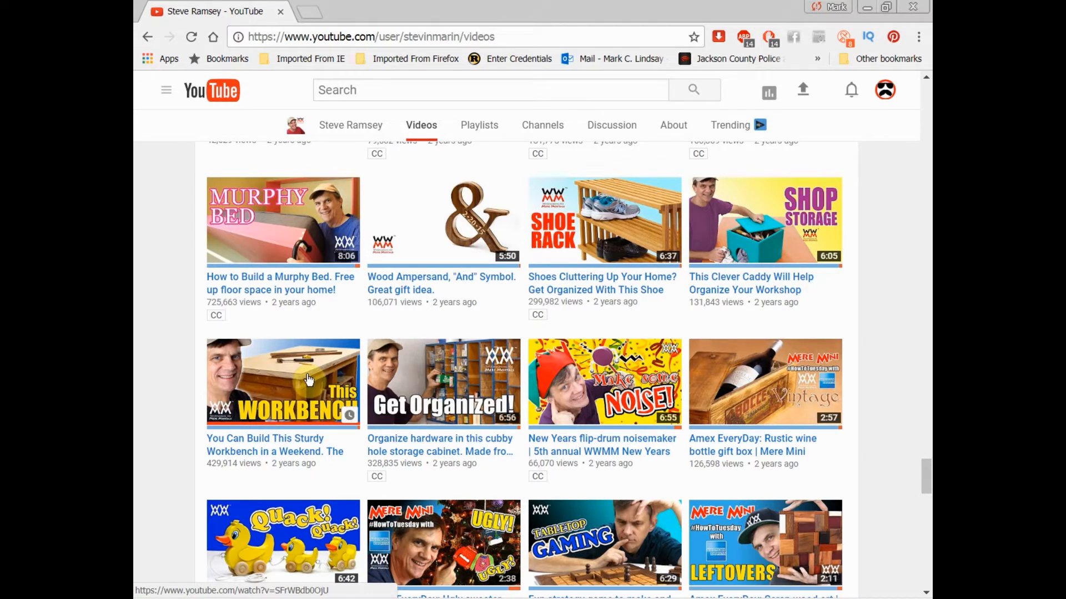
pyautogui.moveTo(271, 372)
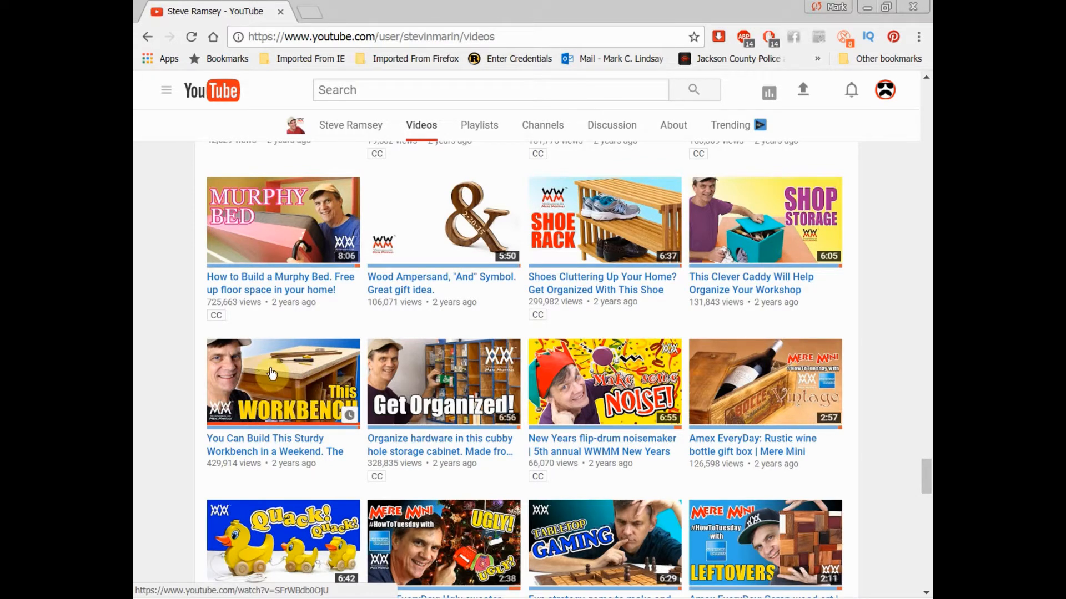
pyautogui.moveTo(302, 373)
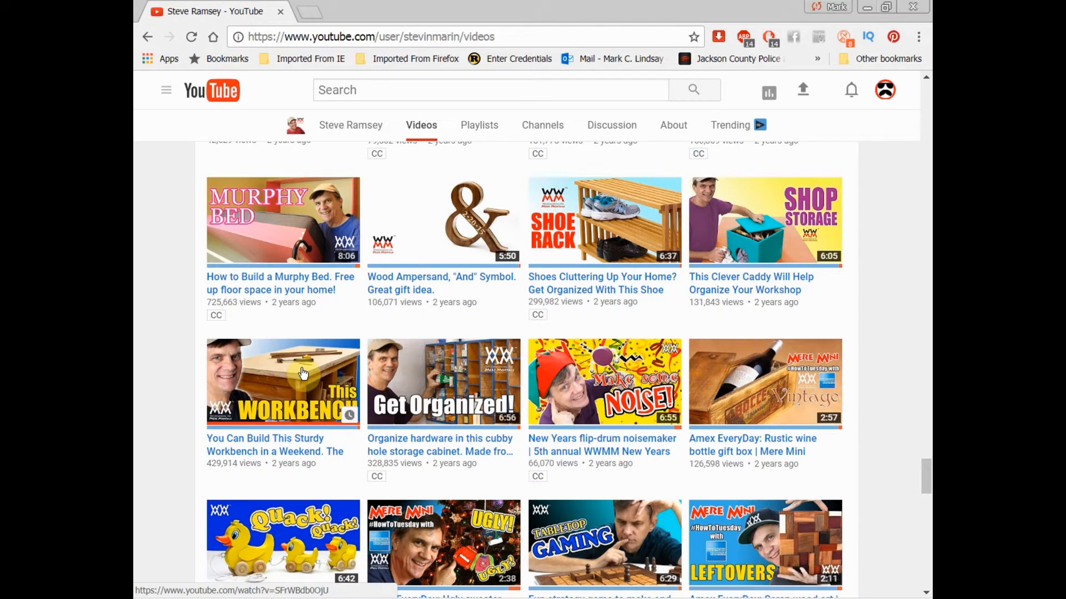
pyautogui.moveTo(306, 378)
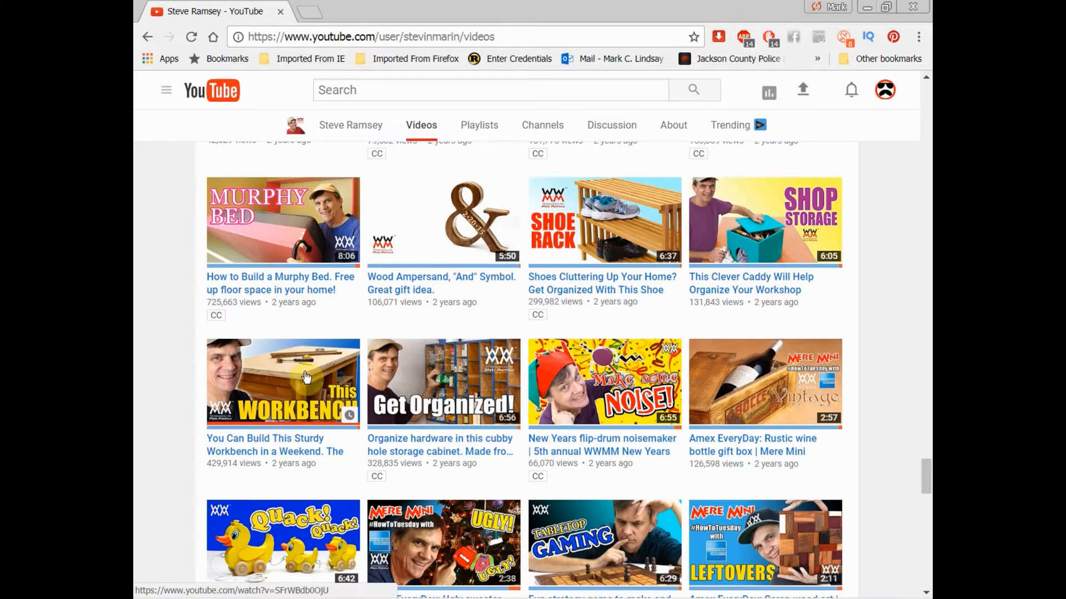
pyautogui.moveTo(294, 372)
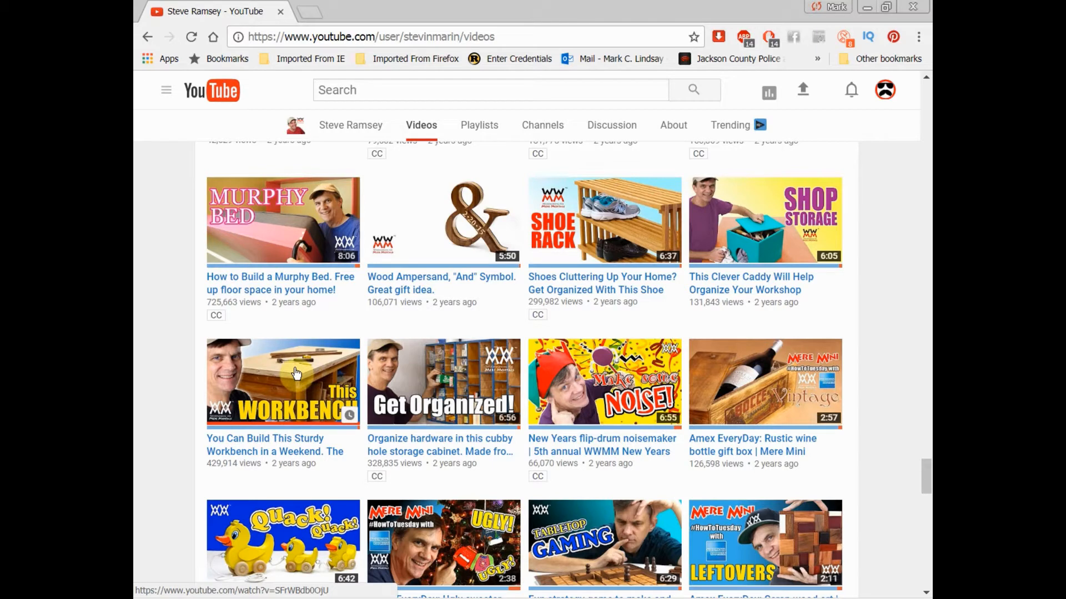
pyautogui.moveTo(290, 367)
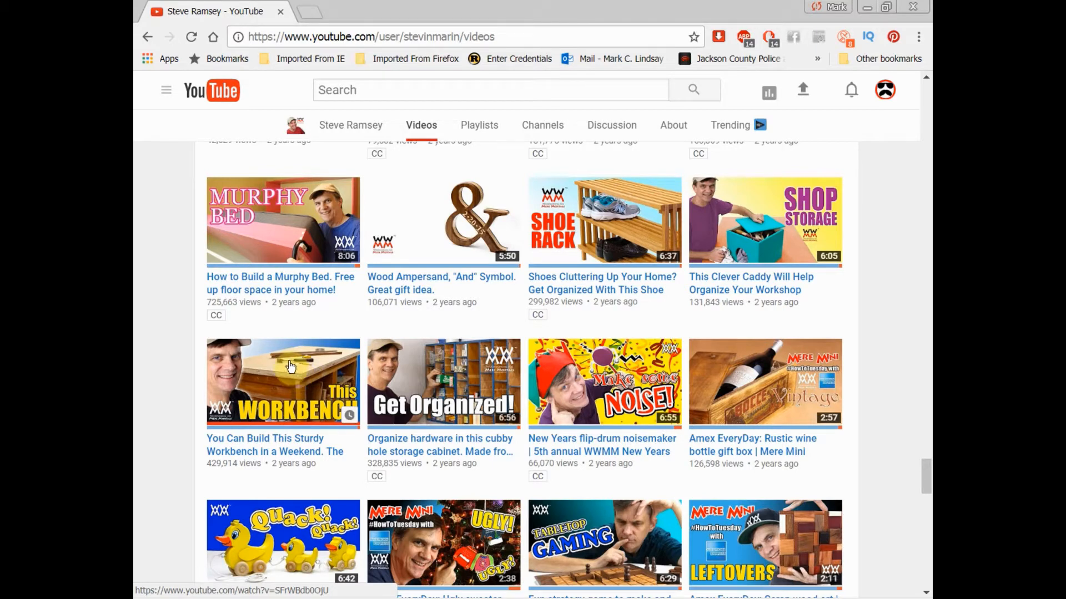
pyautogui.moveTo(294, 385)
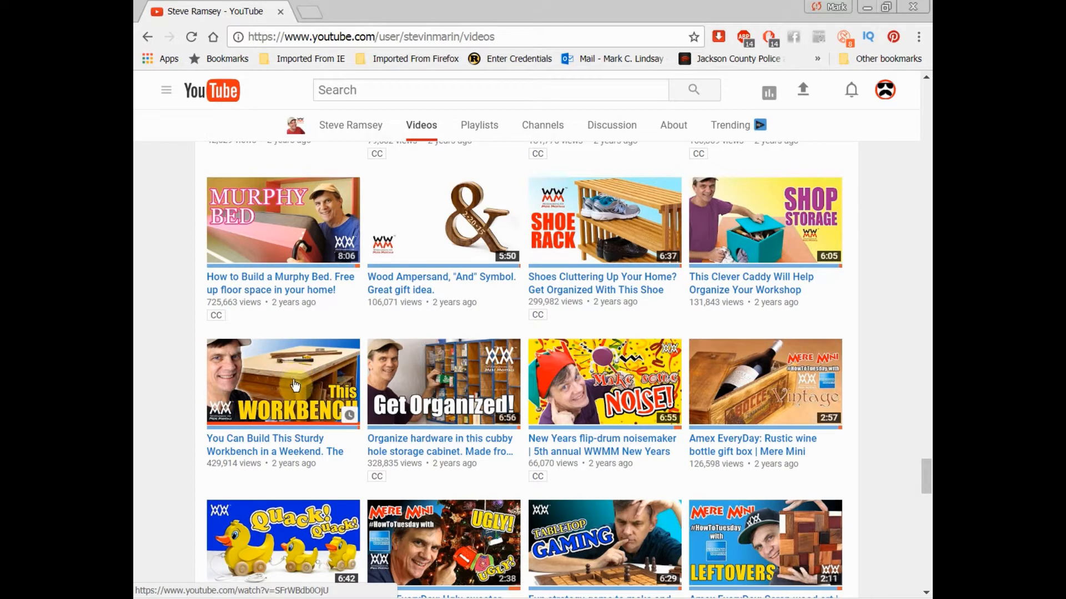
pyautogui.moveTo(297, 374)
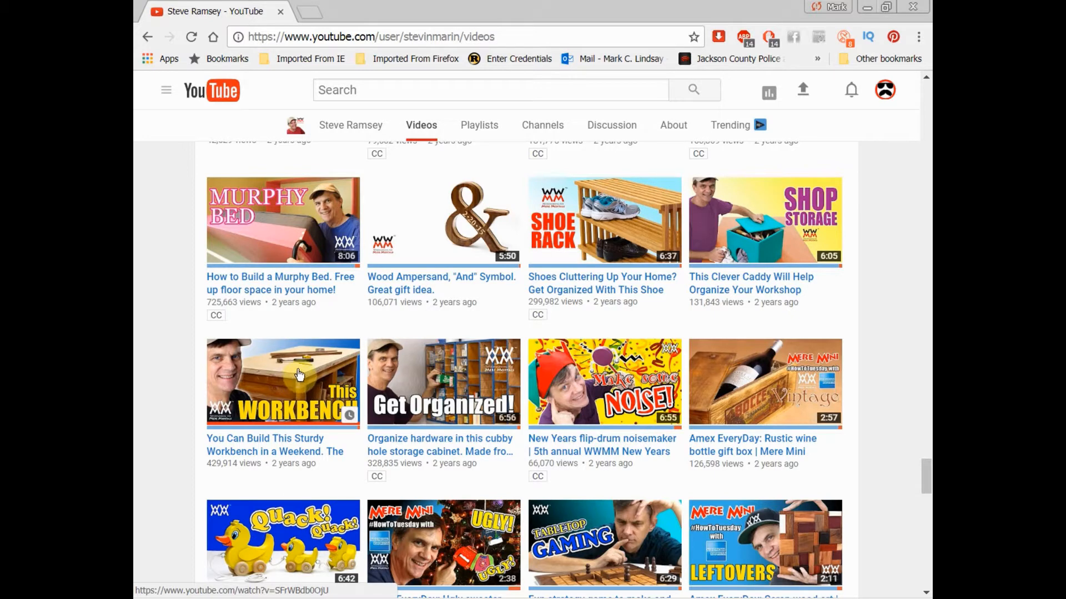
pyautogui.moveTo(288, 379)
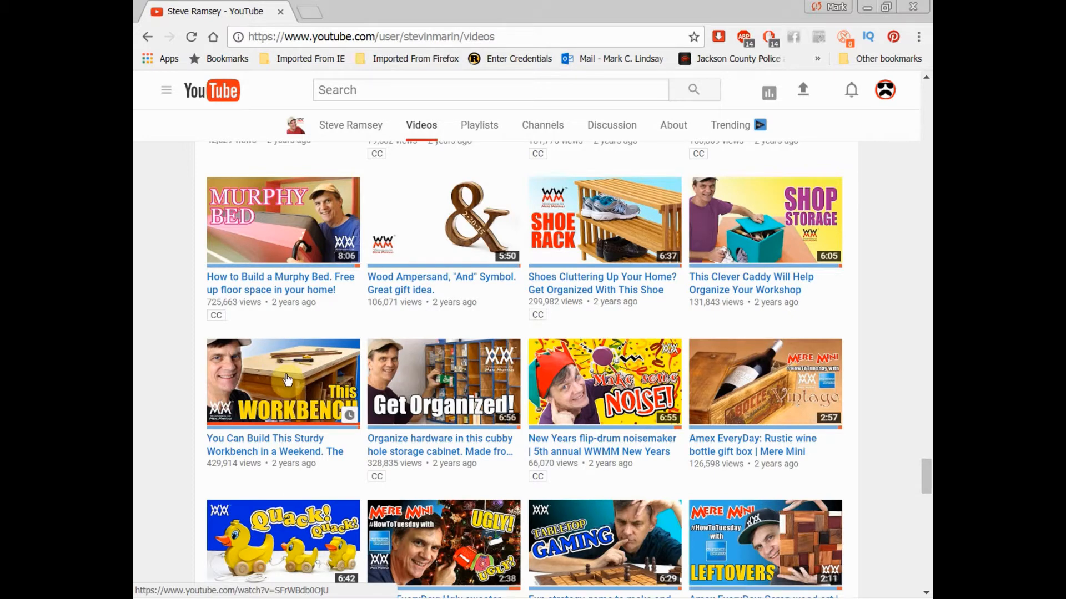
pyautogui.moveTo(297, 374)
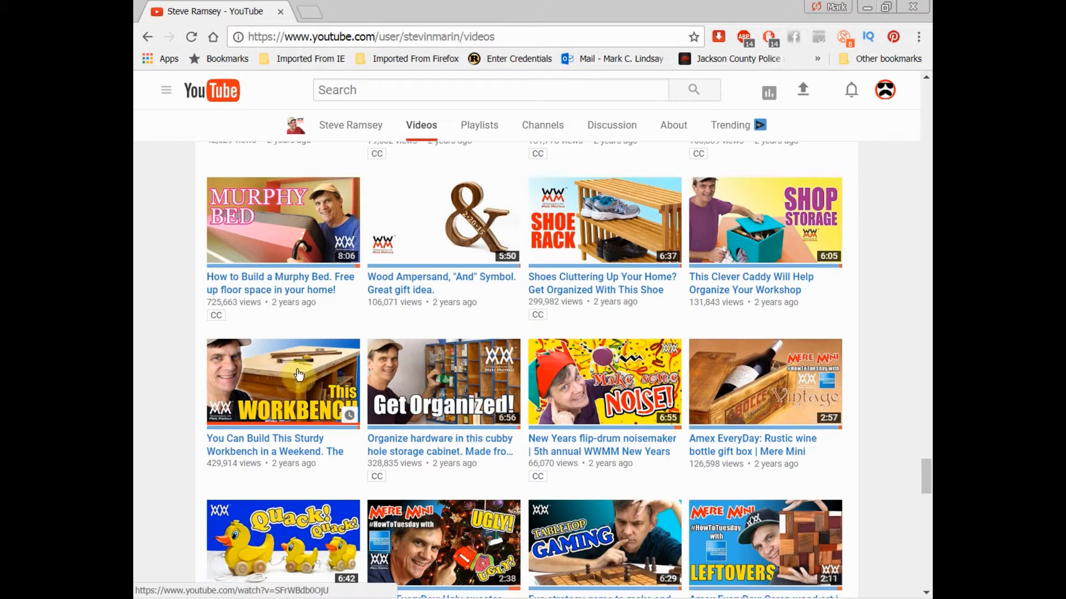
pyautogui.moveTo(309, 372)
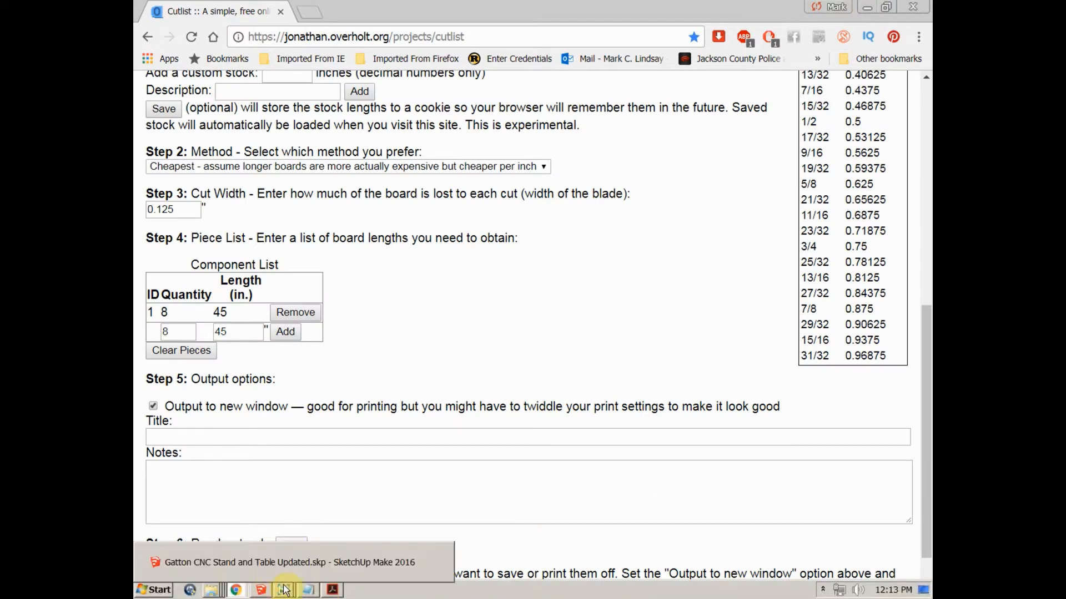
# - Bring Photo Viewer forward to show the Gatton CNC Stand 1 picture
pyautogui.click(285, 590)
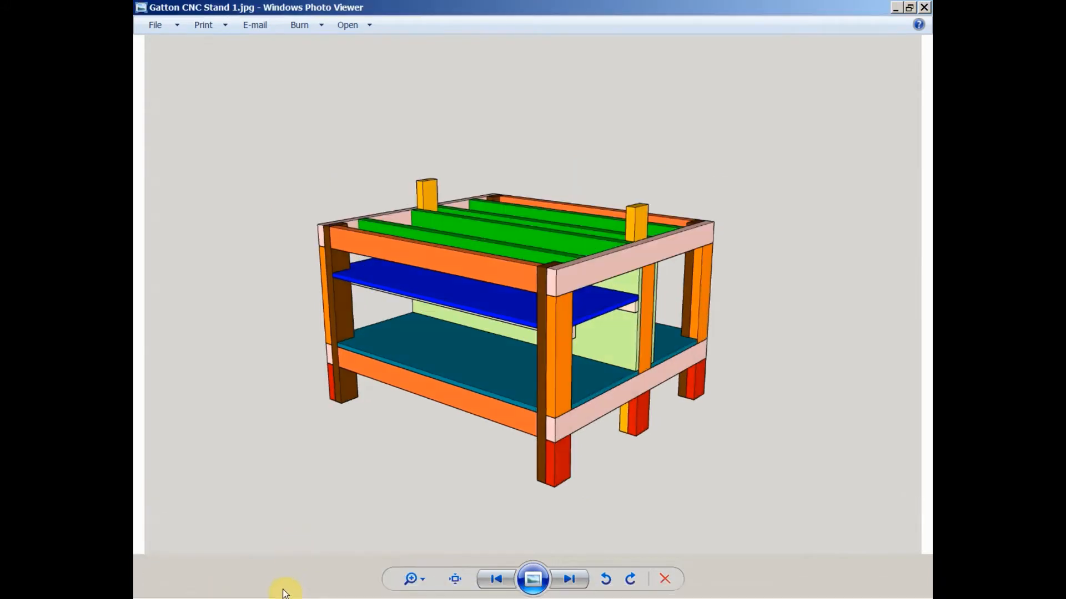
pyautogui.moveTo(331, 182)
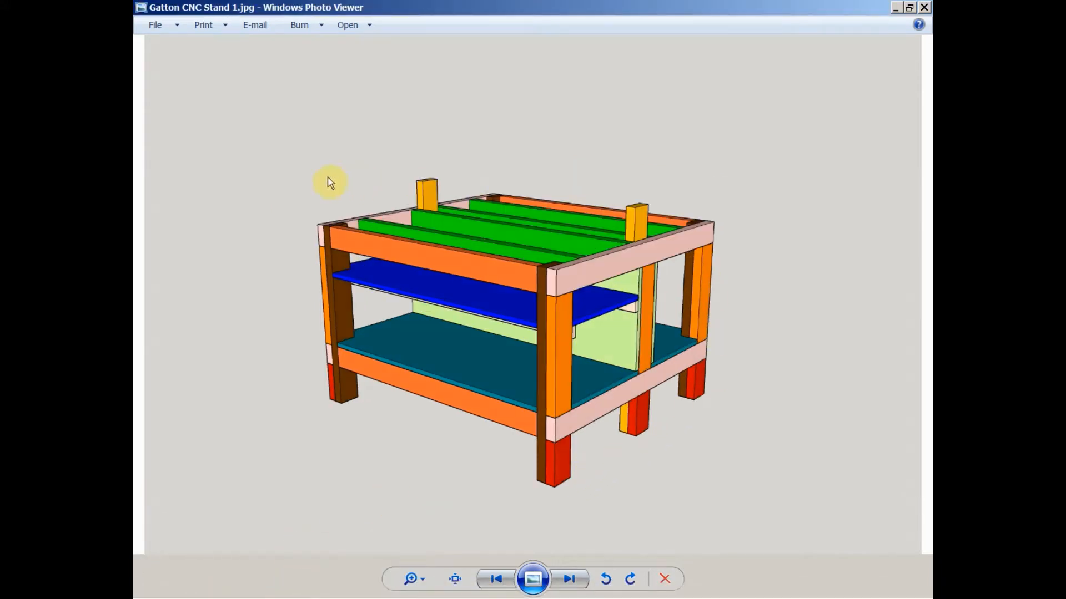
pyautogui.moveTo(741, 186)
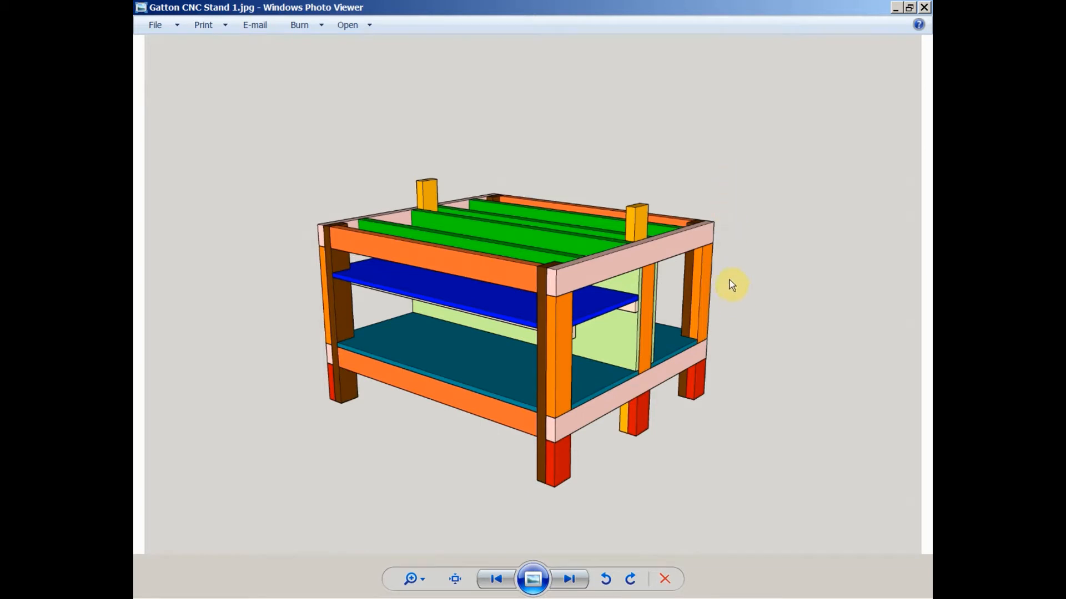
pyautogui.moveTo(645, 272)
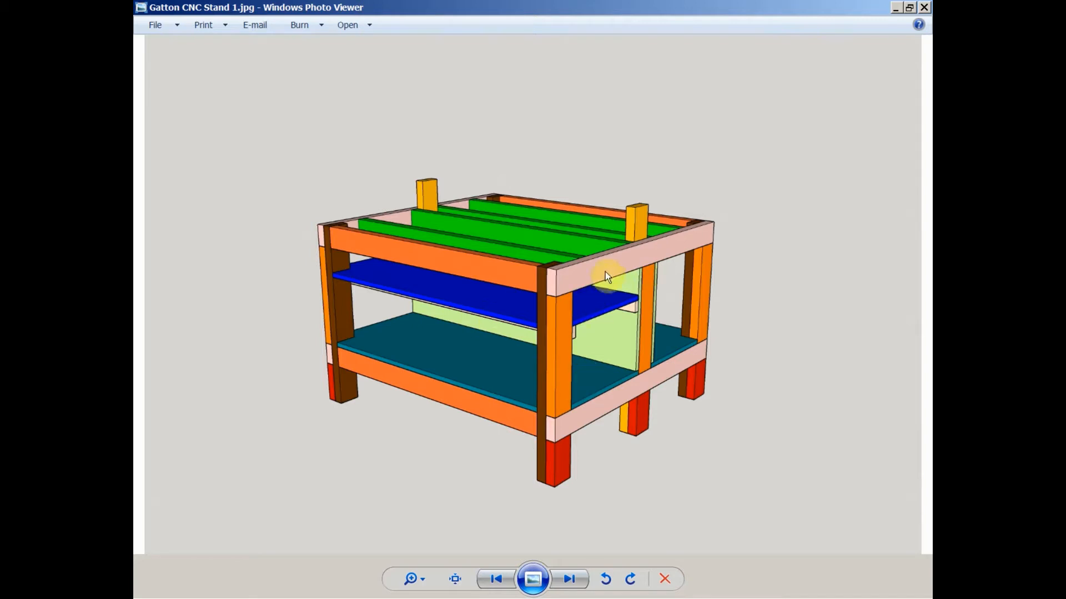
pyautogui.moveTo(685, 293)
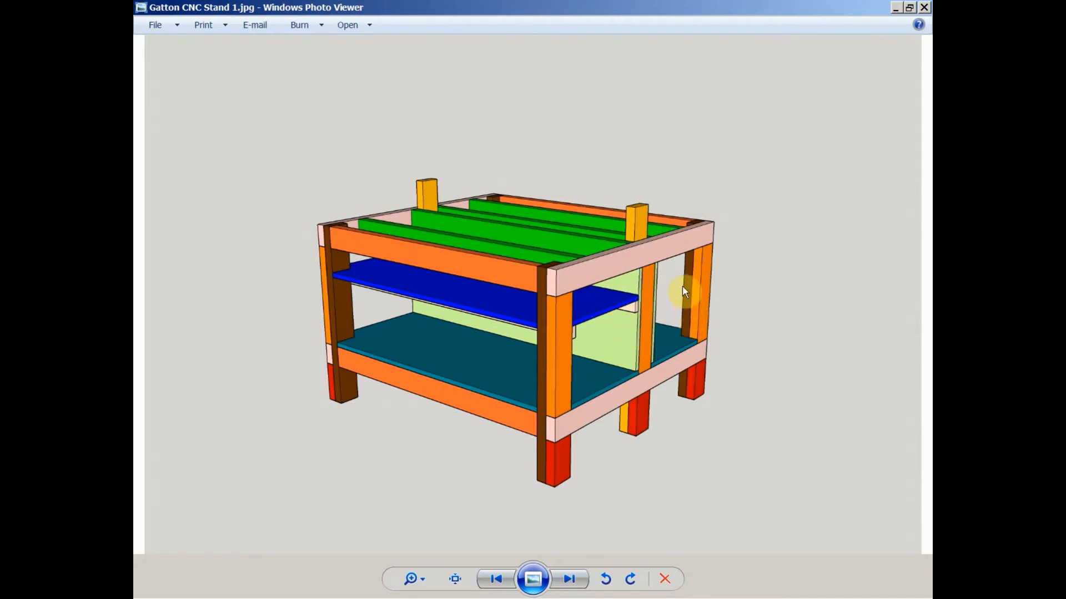
pyautogui.moveTo(658, 326)
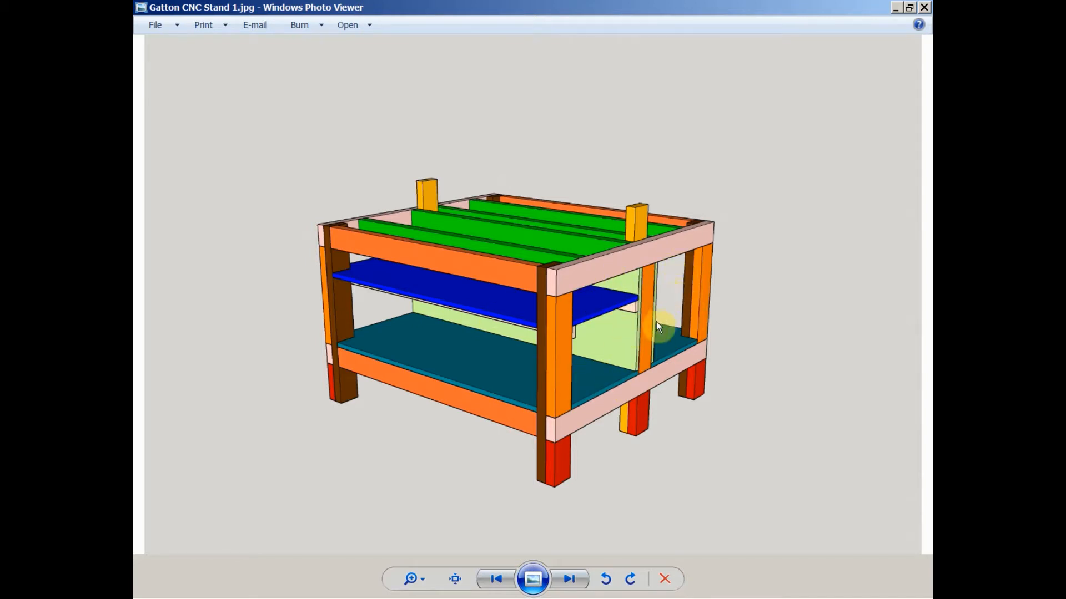
pyautogui.moveTo(627, 341)
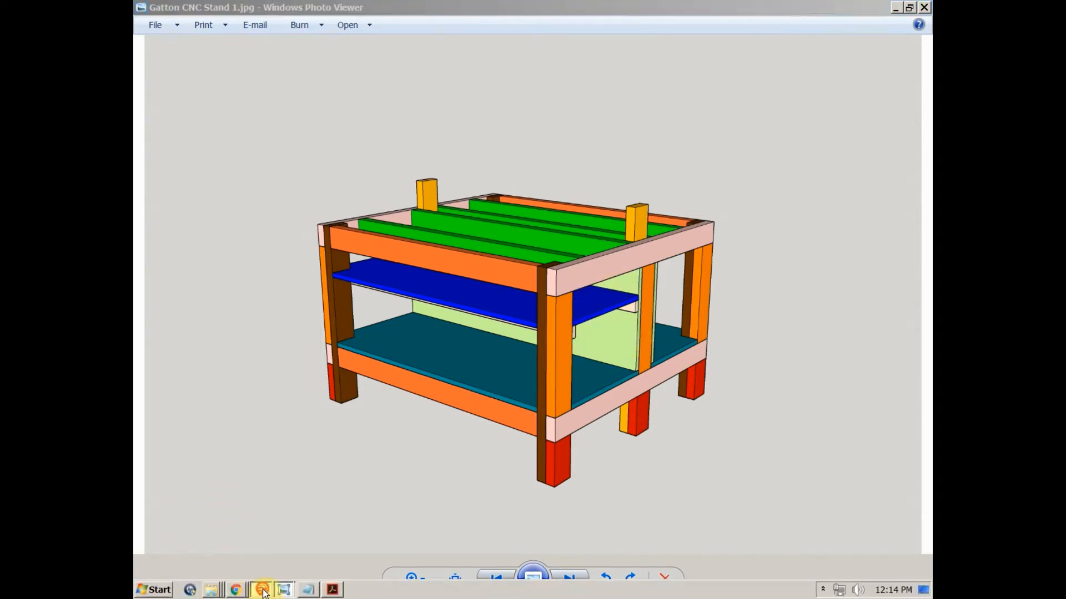
# - Bring up the Gatton CNC Stand and Table model and orbit to view its rear
pyautogui.click(284, 590)
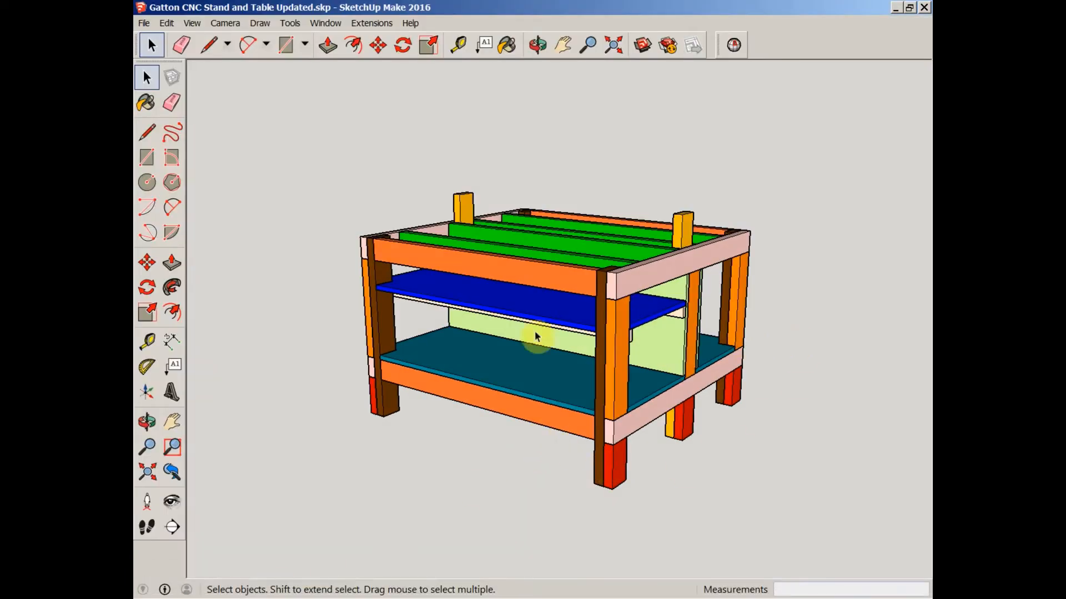
pyautogui.click(536, 44)
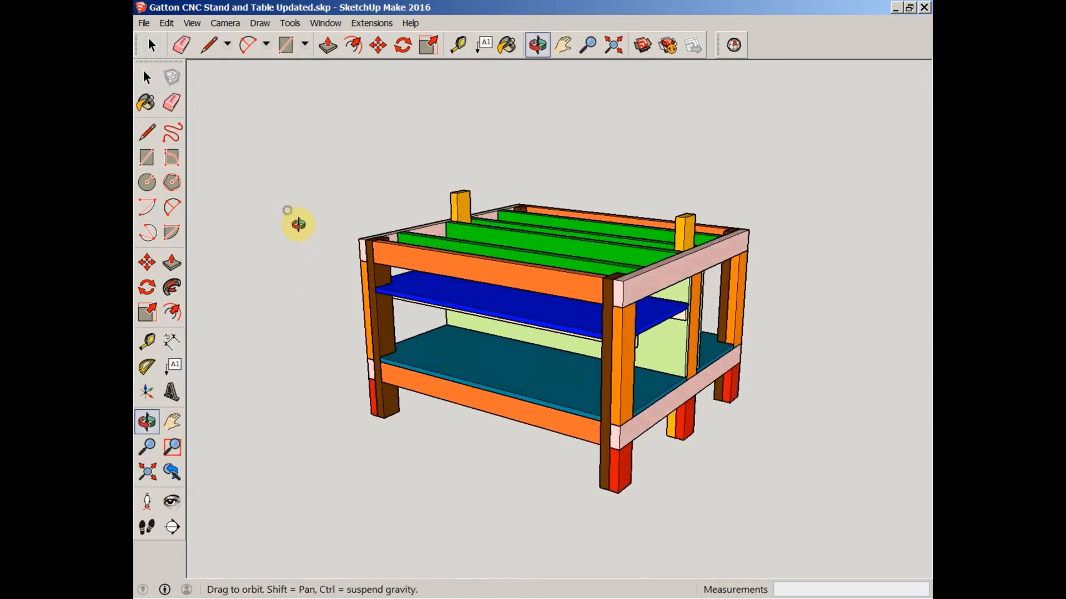
pyautogui.click(146, 76)
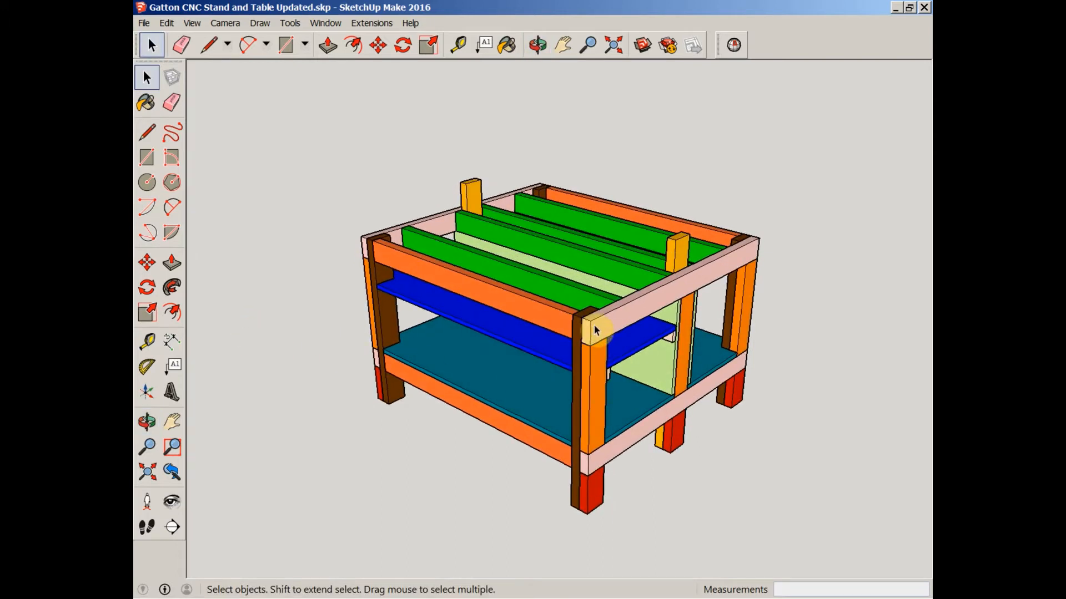
pyautogui.moveTo(594, 366)
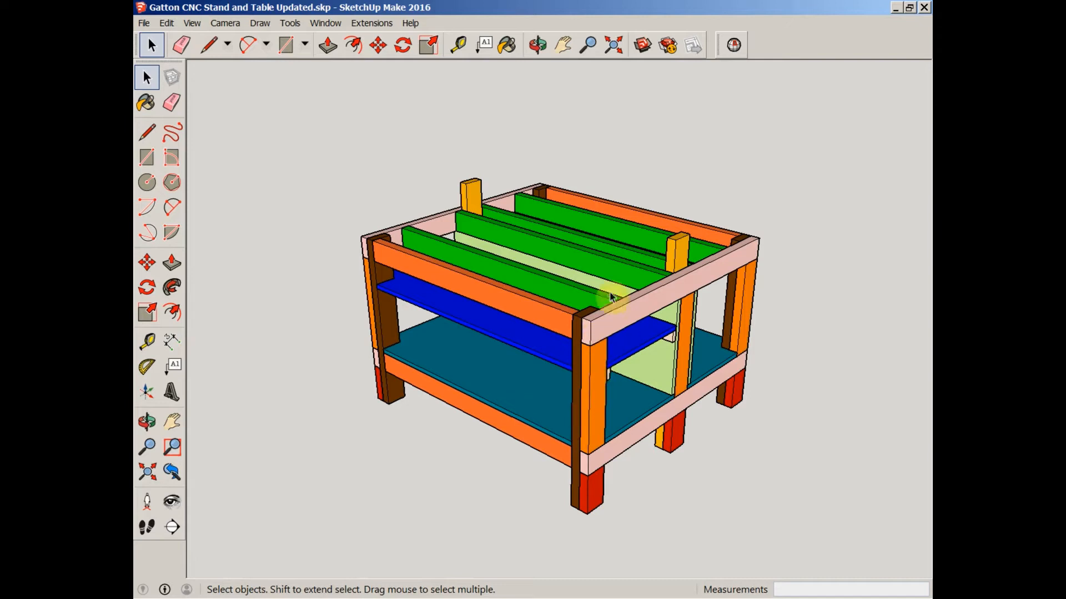
pyautogui.moveTo(598, 333)
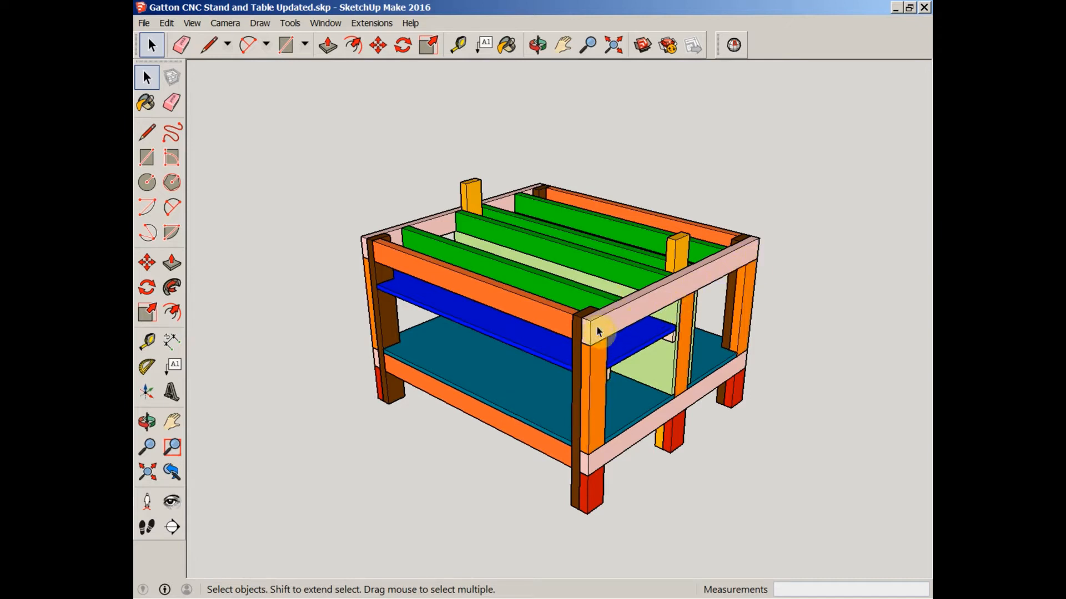
pyautogui.moveTo(700, 412)
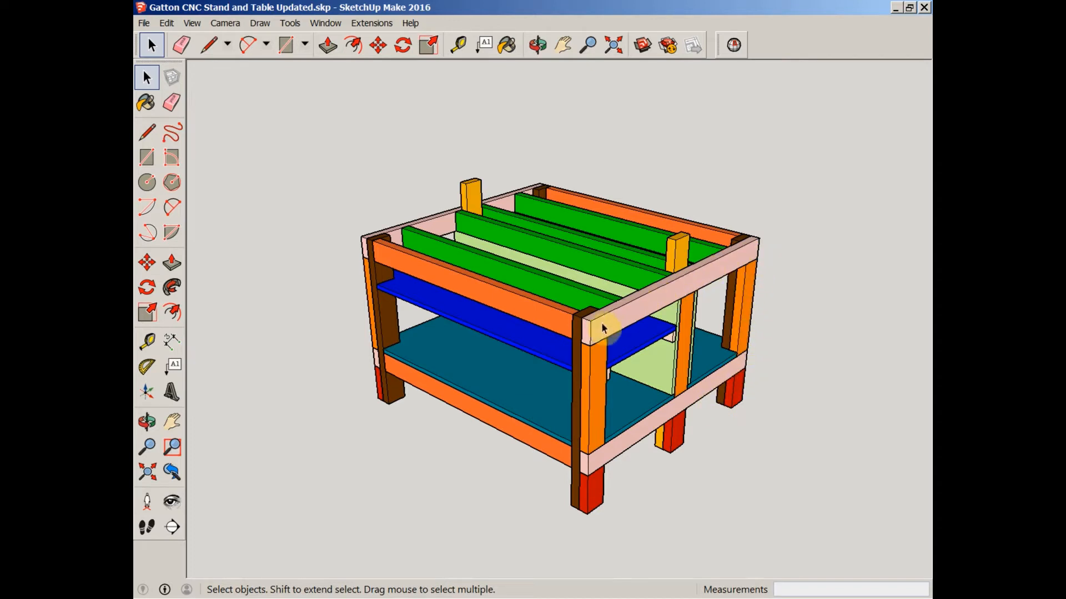
pyautogui.moveTo(627, 442)
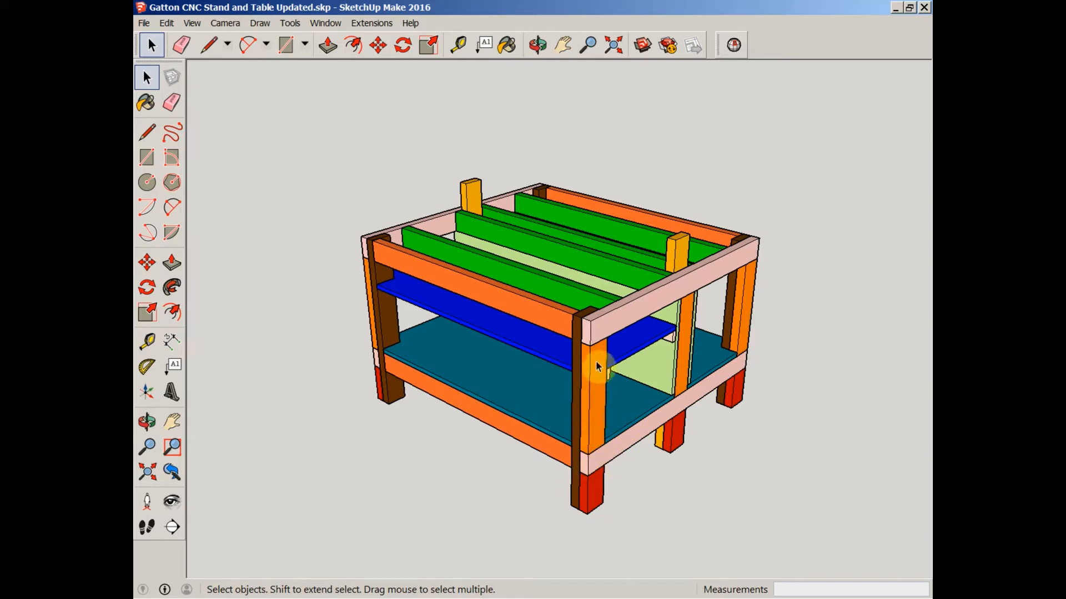
pyautogui.moveTo(583, 351)
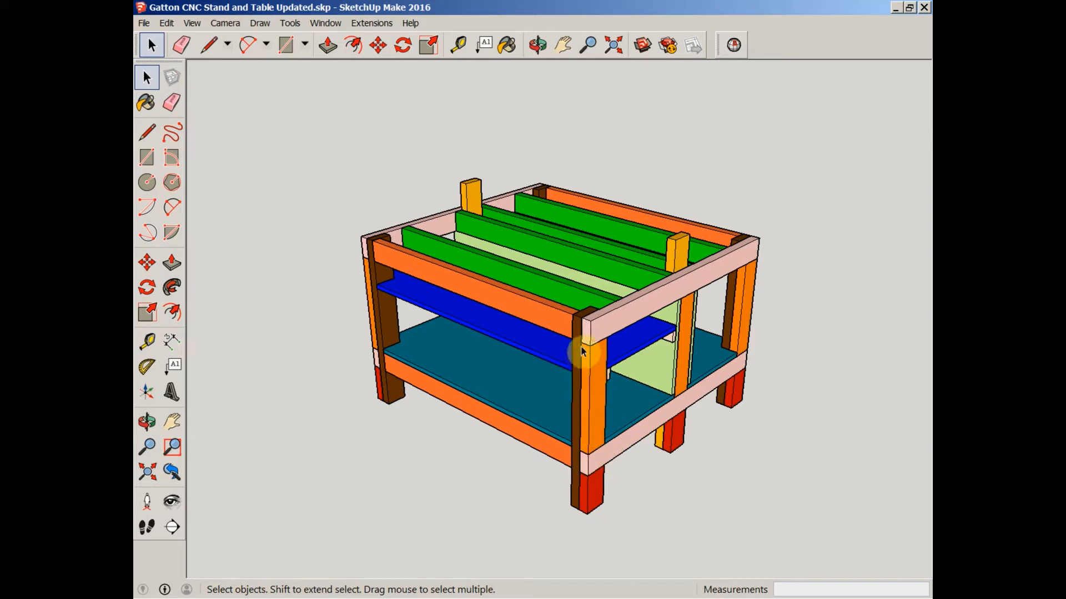
pyautogui.moveTo(577, 512)
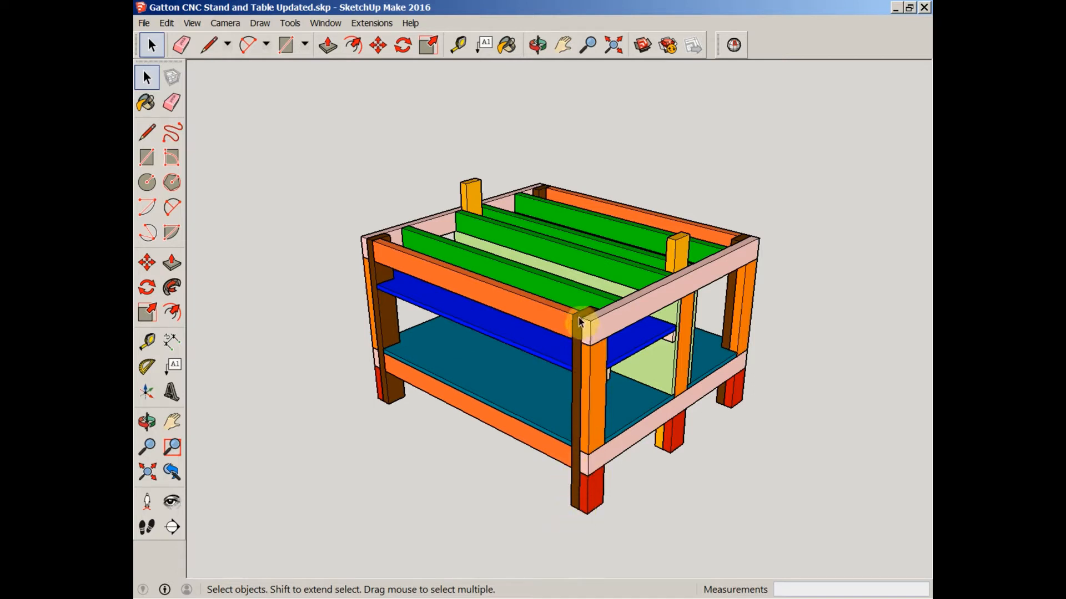
pyautogui.moveTo(590, 352)
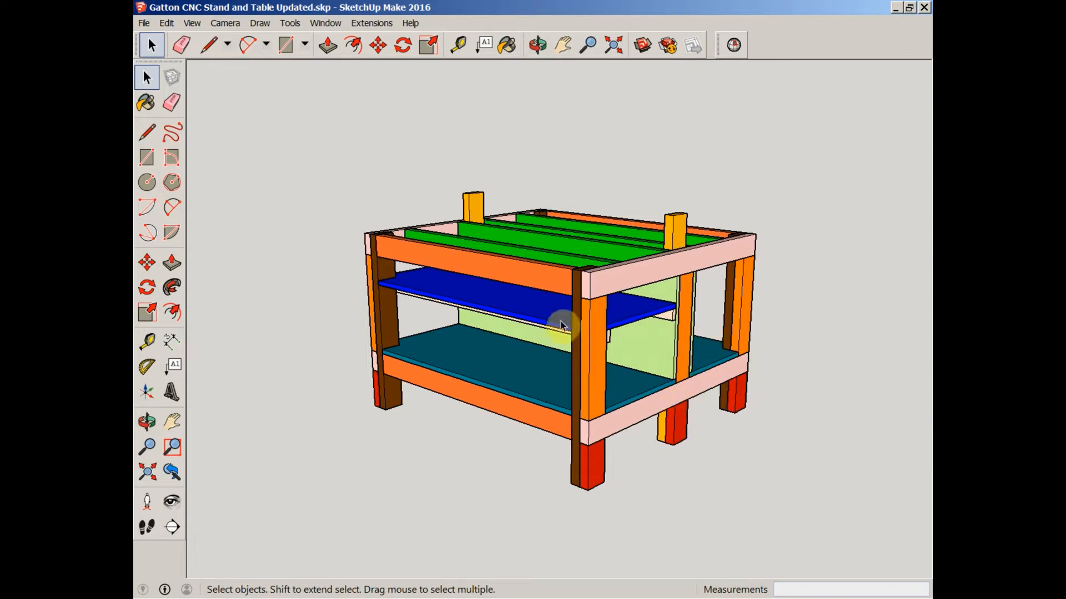
pyautogui.moveTo(508, 270)
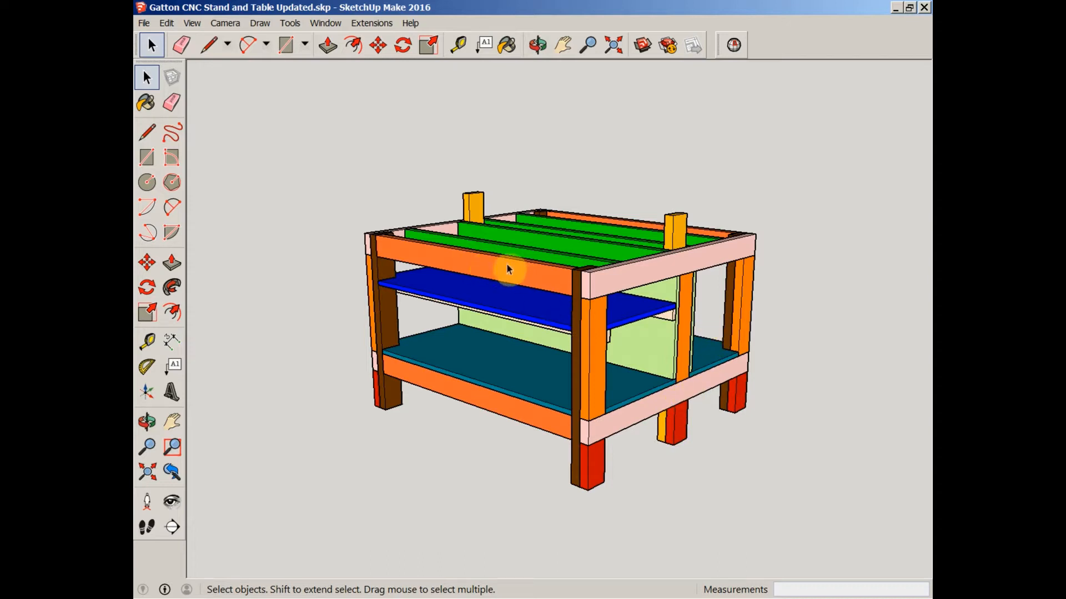
pyautogui.moveTo(567, 290)
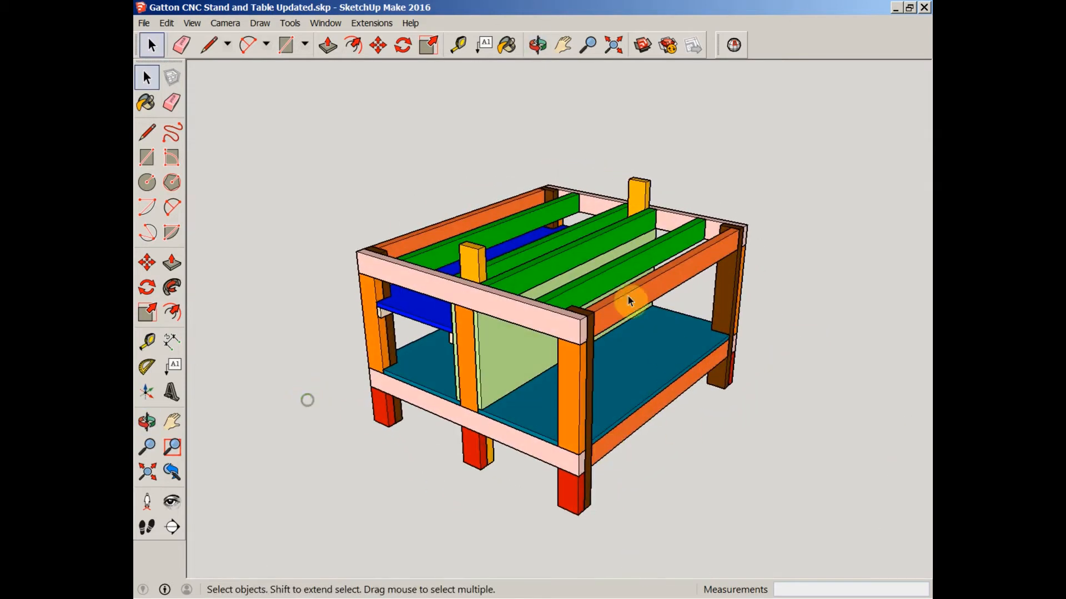
pyautogui.moveTo(628, 438)
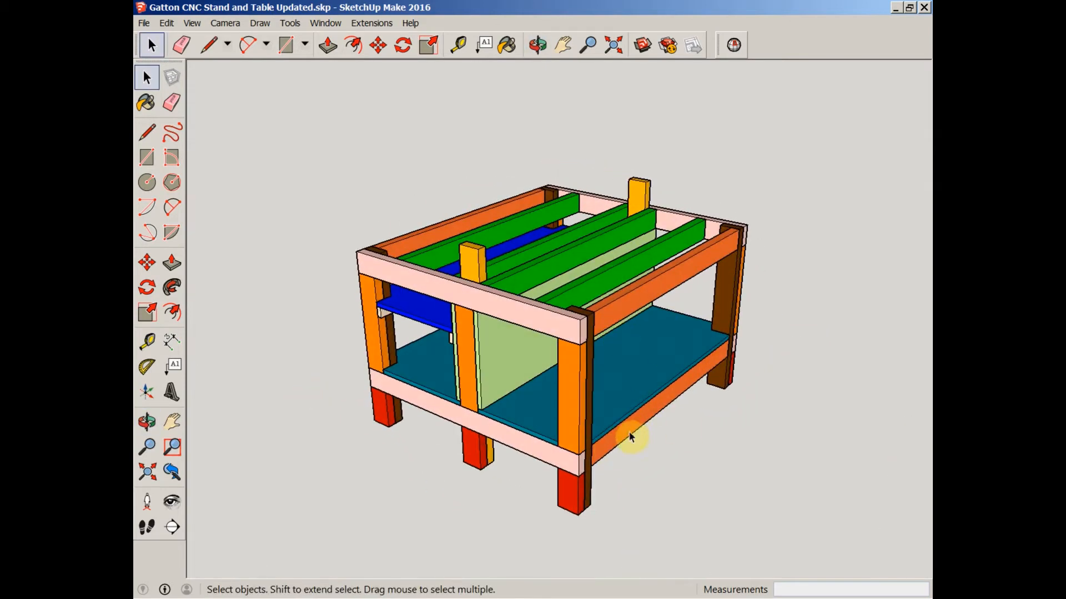
# - Orbit the stand model back to the front view, then return to Select
pyautogui.click(537, 45)
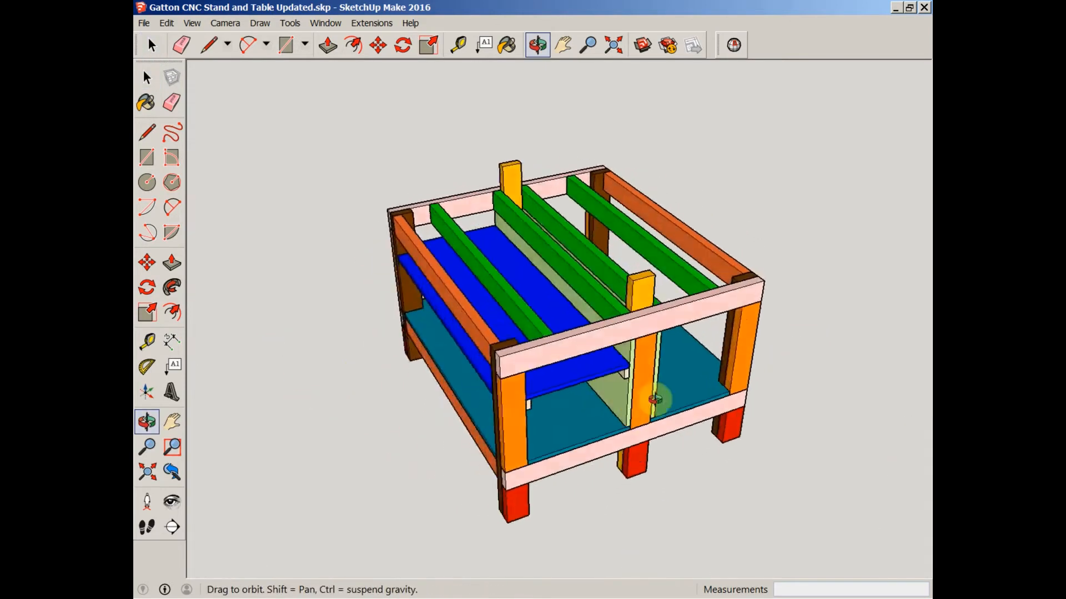
pyautogui.click(147, 77)
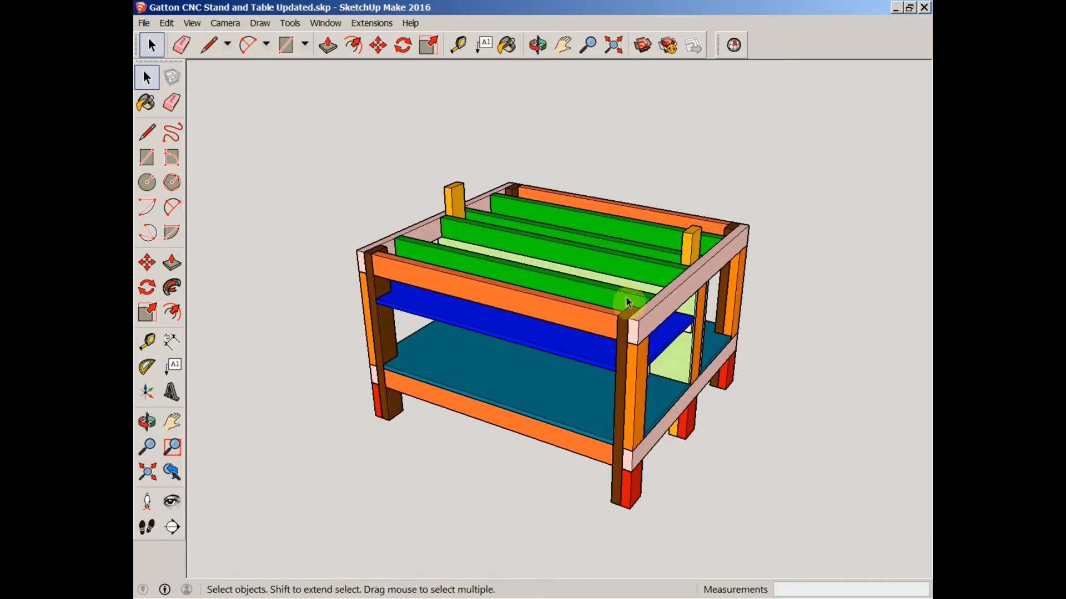
pyautogui.moveTo(630, 333)
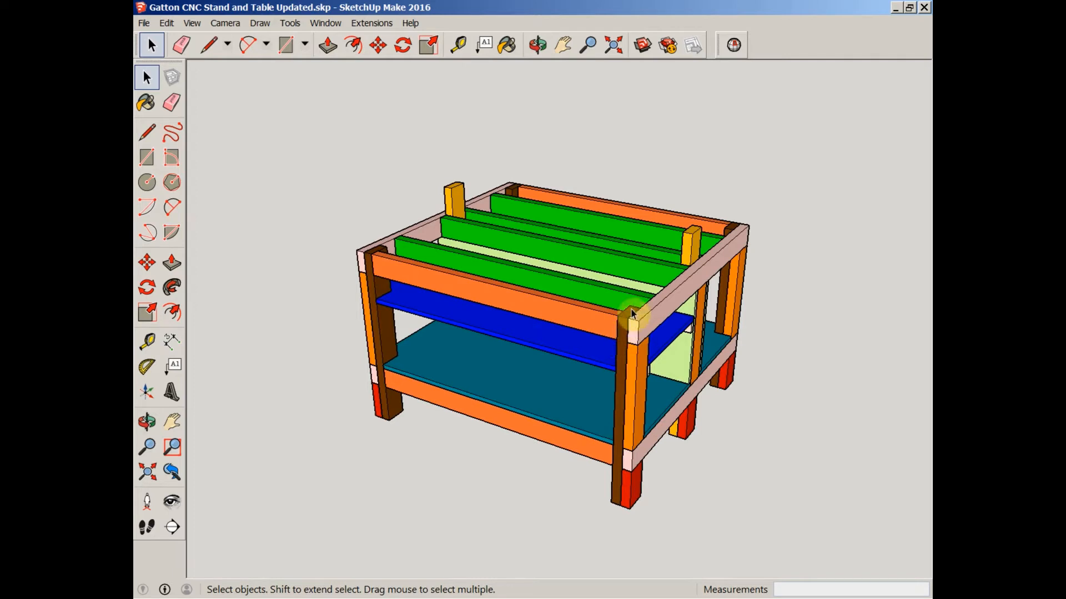
pyautogui.moveTo(638, 333)
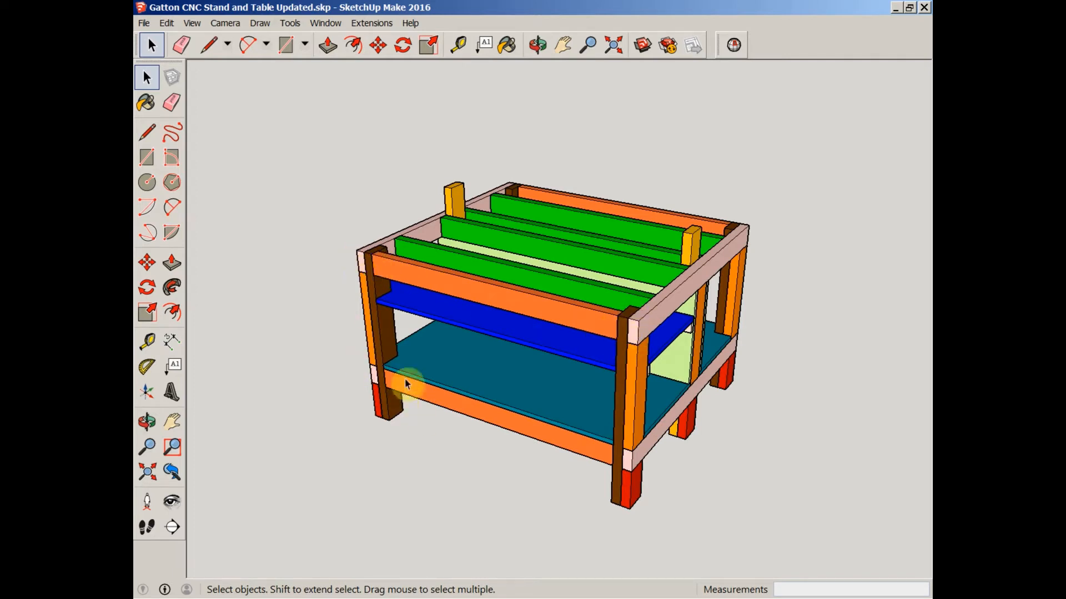
pyautogui.moveTo(621, 473)
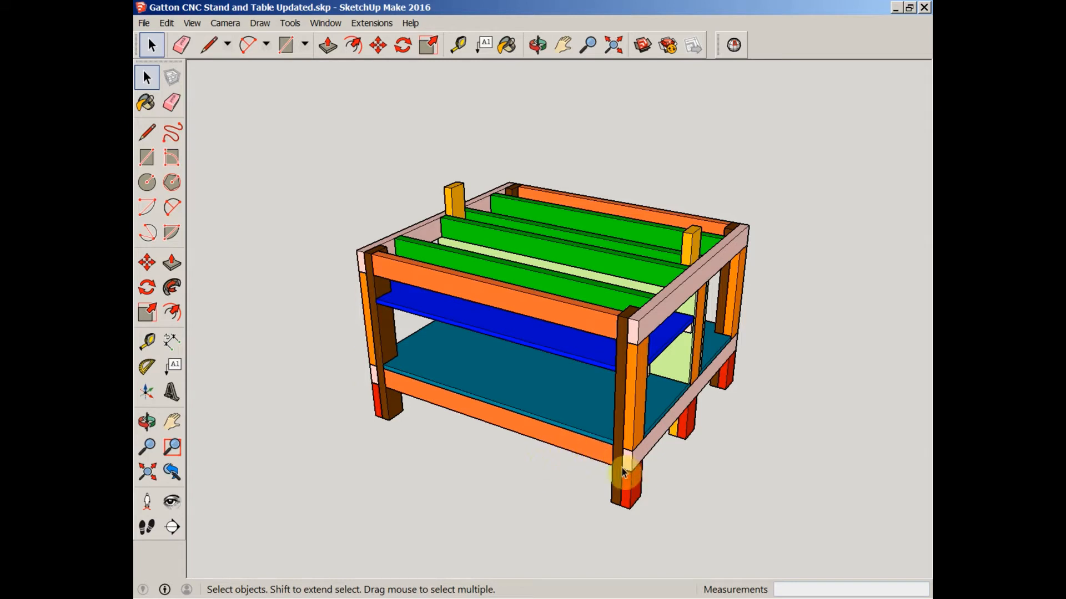
pyautogui.moveTo(742, 494)
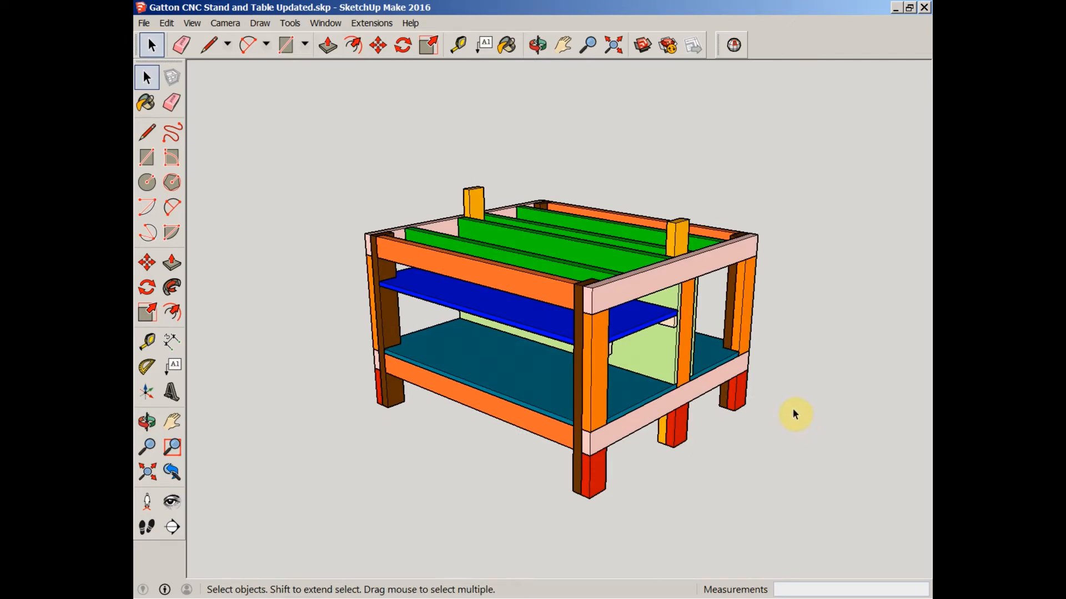
pyautogui.moveTo(802, 413)
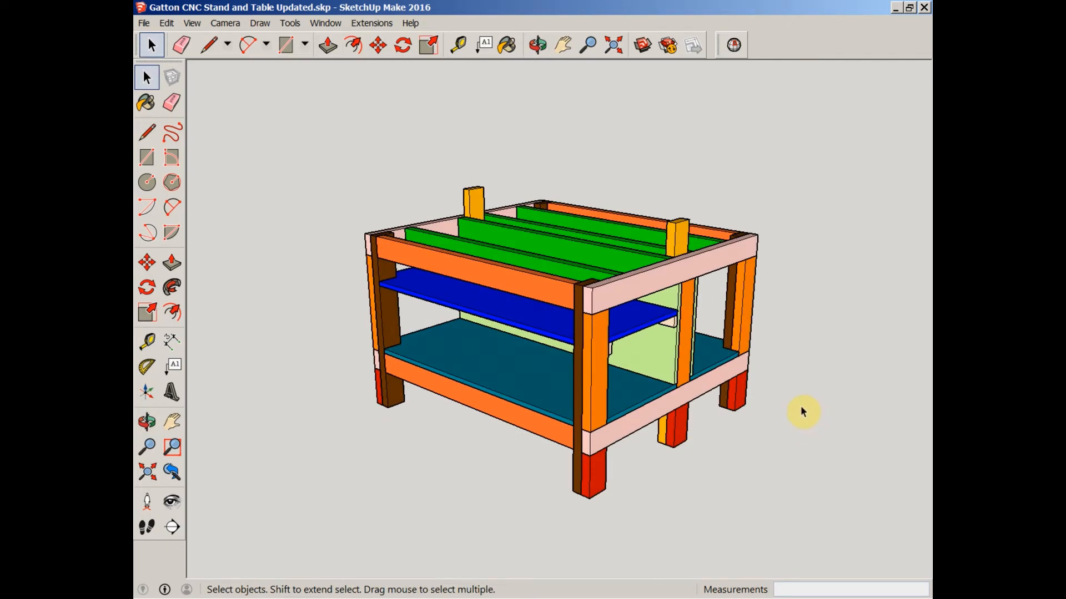
pyautogui.moveTo(739, 305)
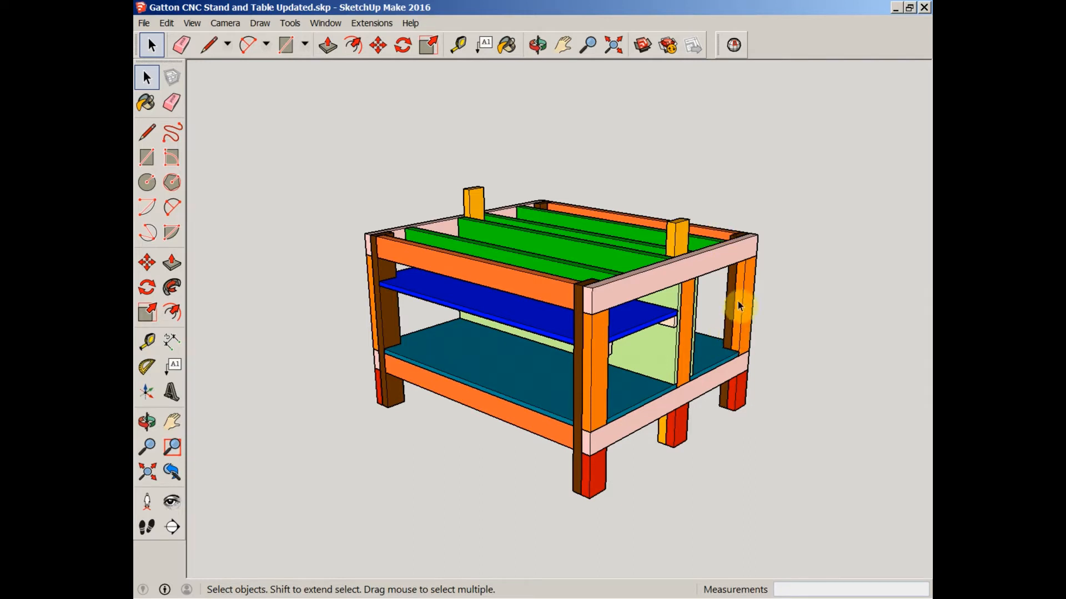
pyautogui.moveTo(639, 332)
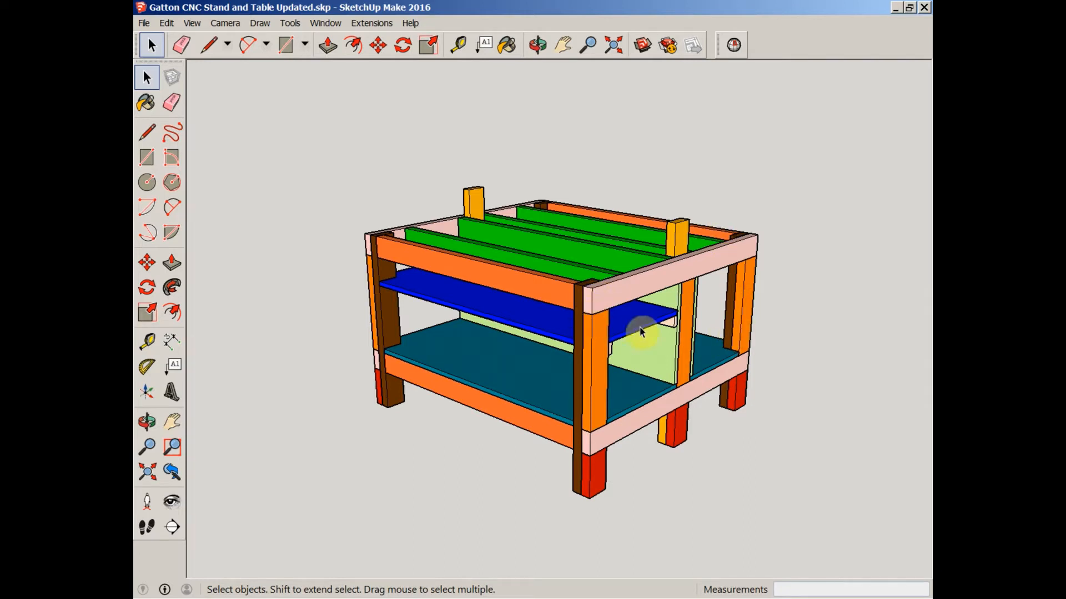
pyautogui.moveTo(639, 365)
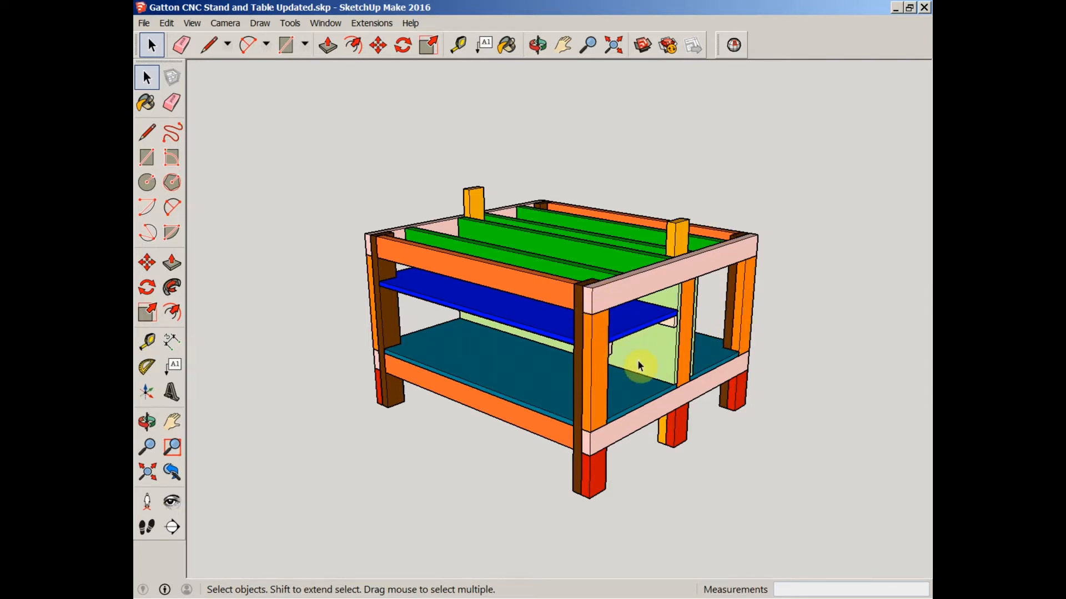
pyautogui.moveTo(315, 493)
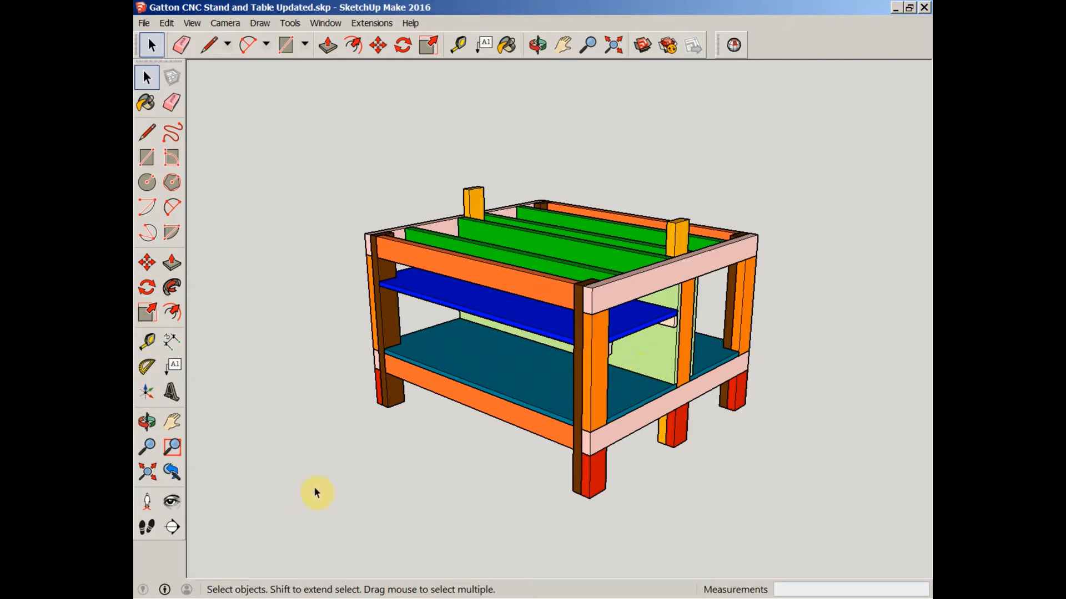
pyautogui.moveTo(554, 512)
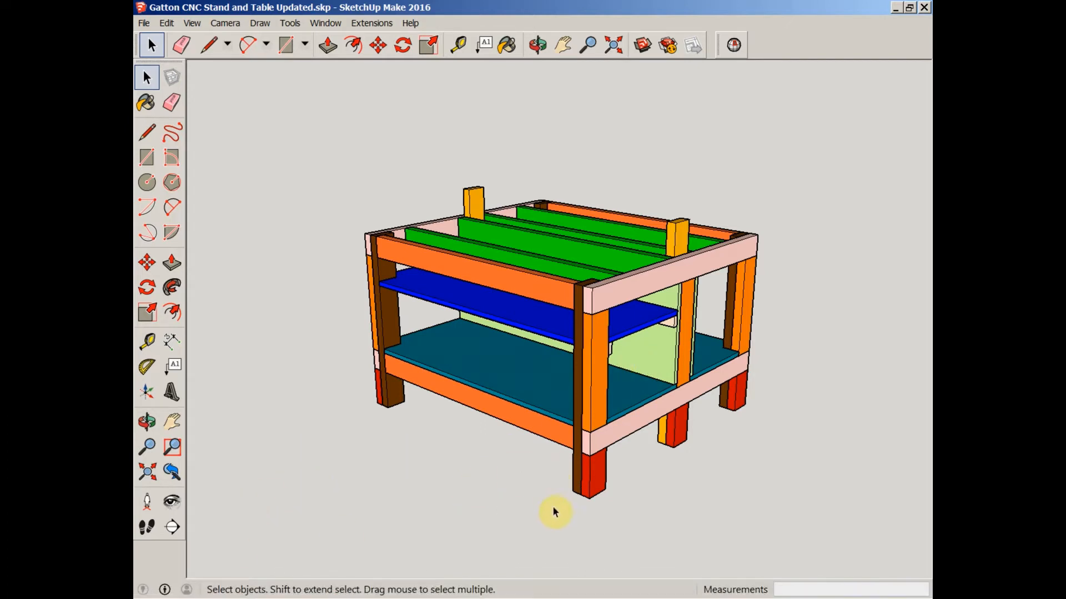
# - Start a tape measurement at the front leg's base, then select the dark brown corner post
pyautogui.click(147, 342)
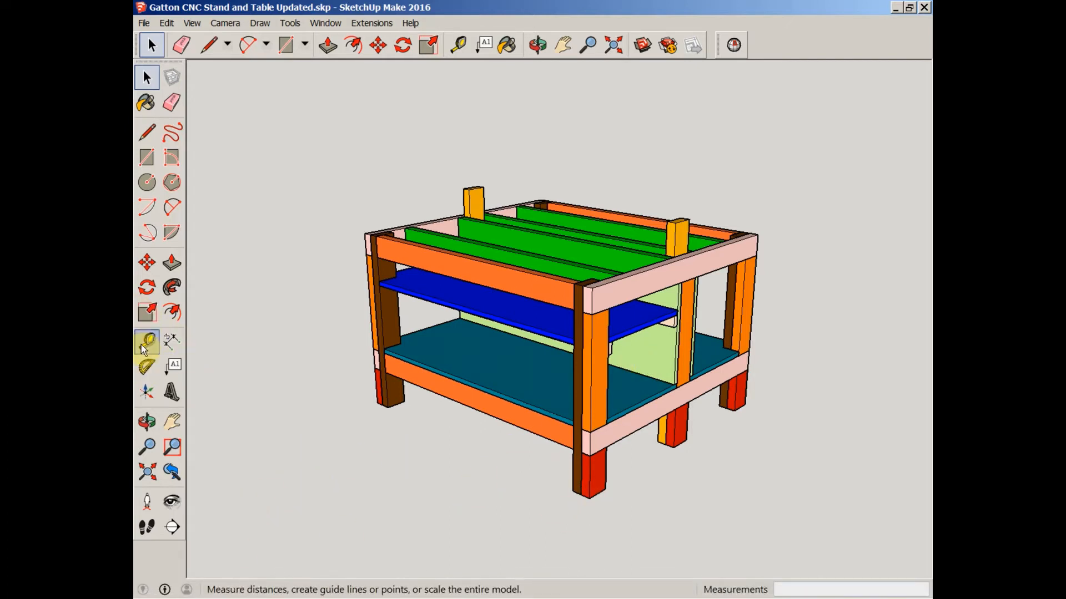
pyautogui.click(147, 342)
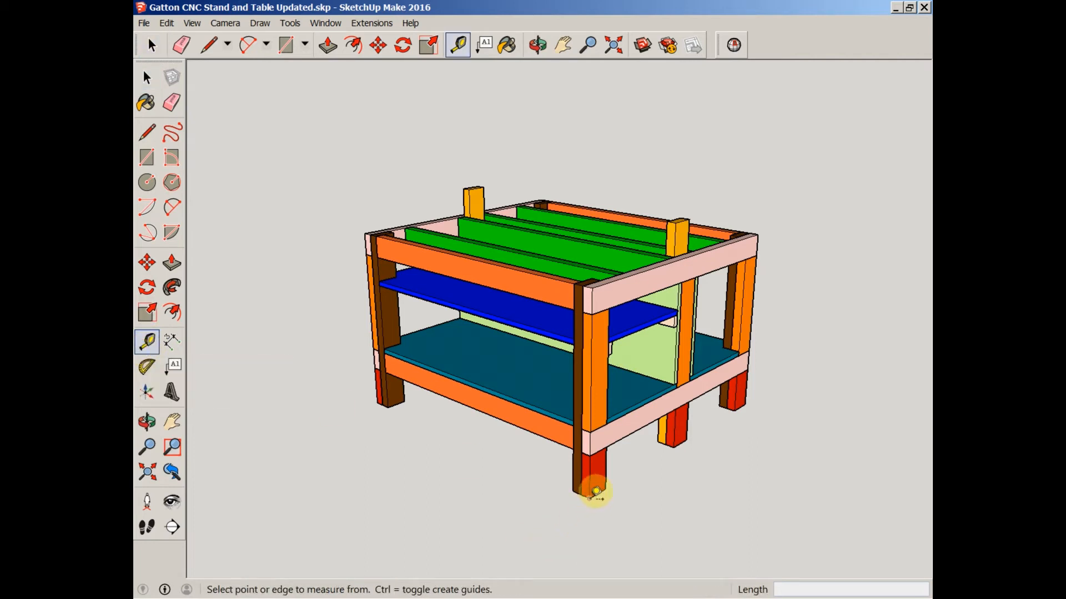
pyautogui.moveTo(583, 472)
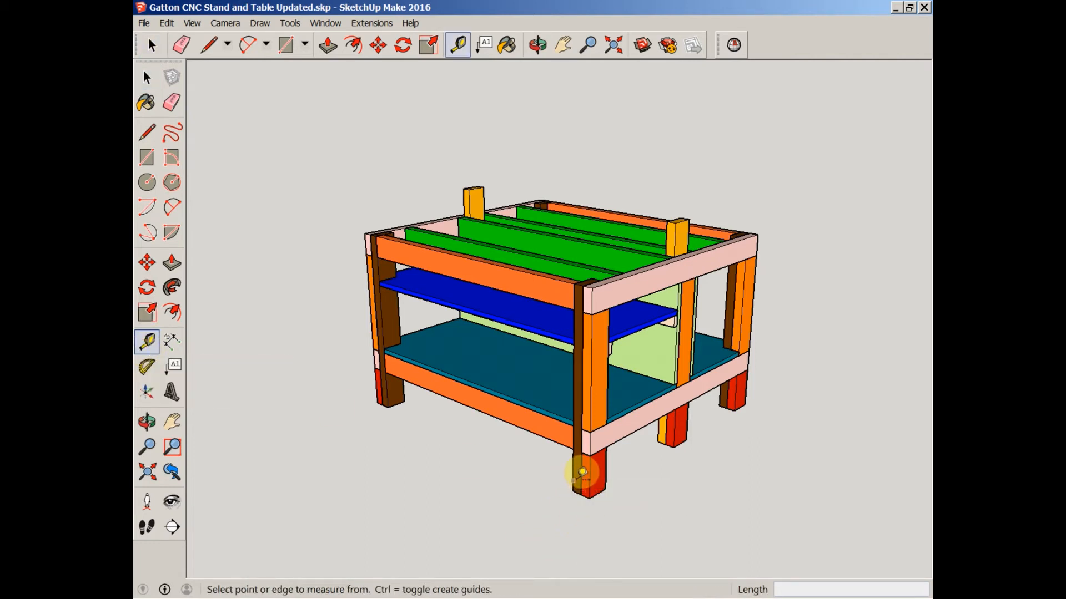
pyautogui.click(146, 76)
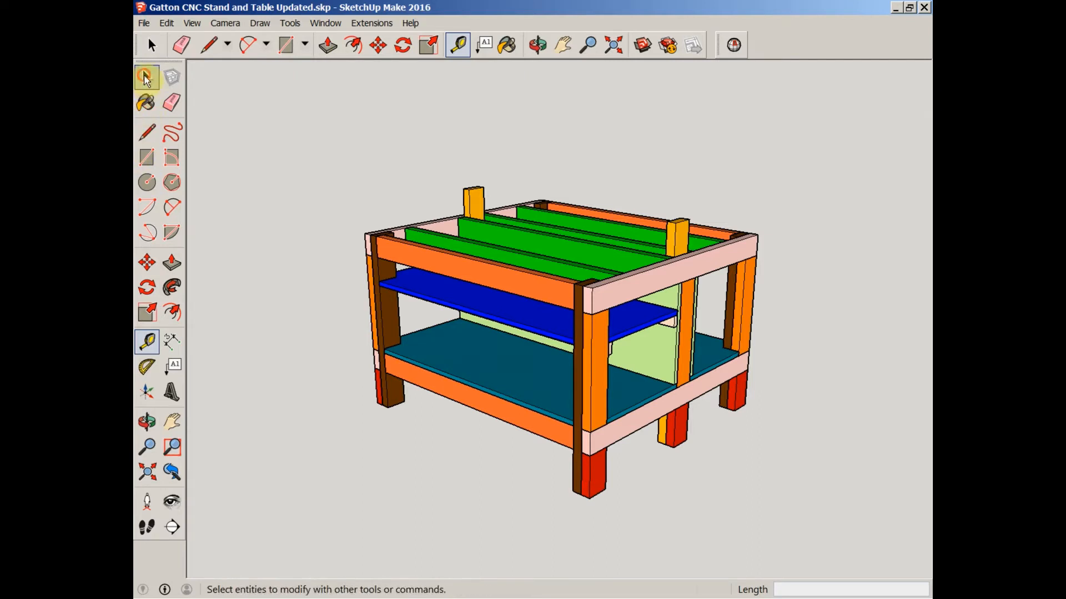
pyautogui.click(147, 77)
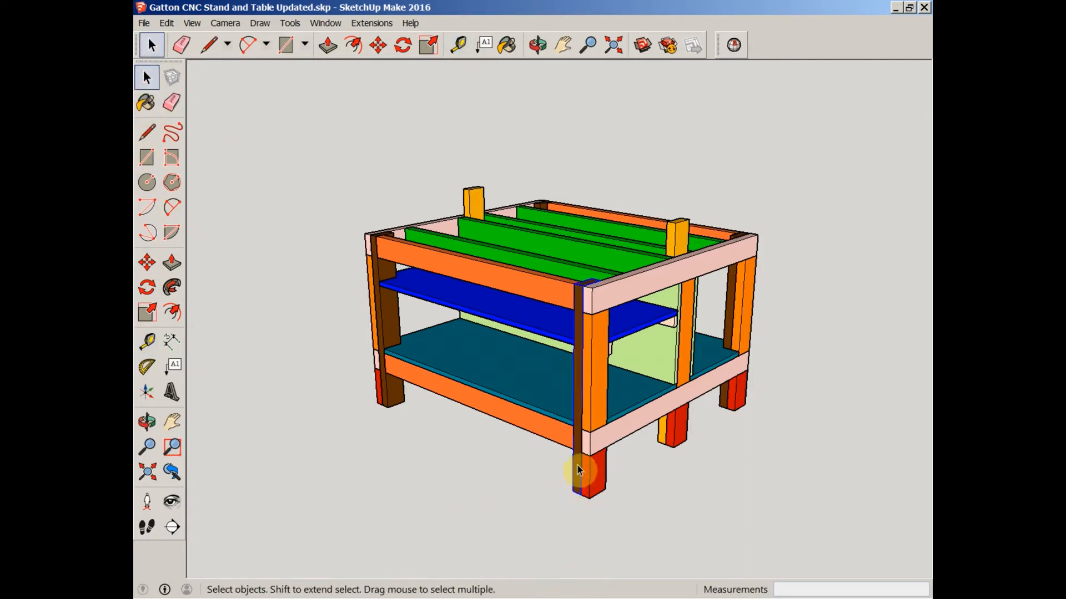
# - Open Entity Info for the post, showing Component#14, solid, 157.5 in³
pyautogui.rightClick(578, 469)
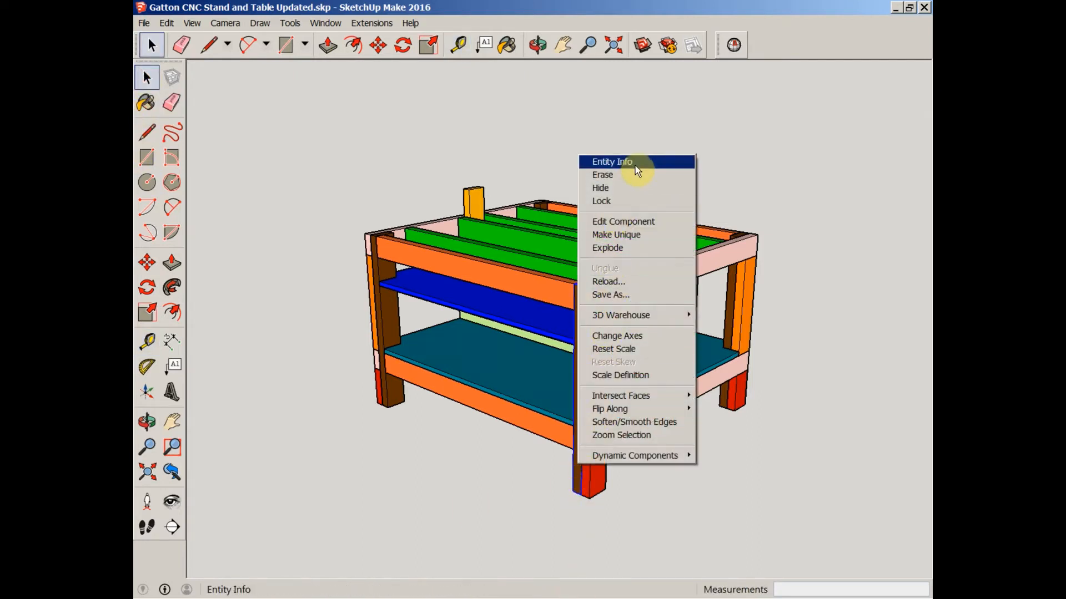
pyautogui.click(611, 160)
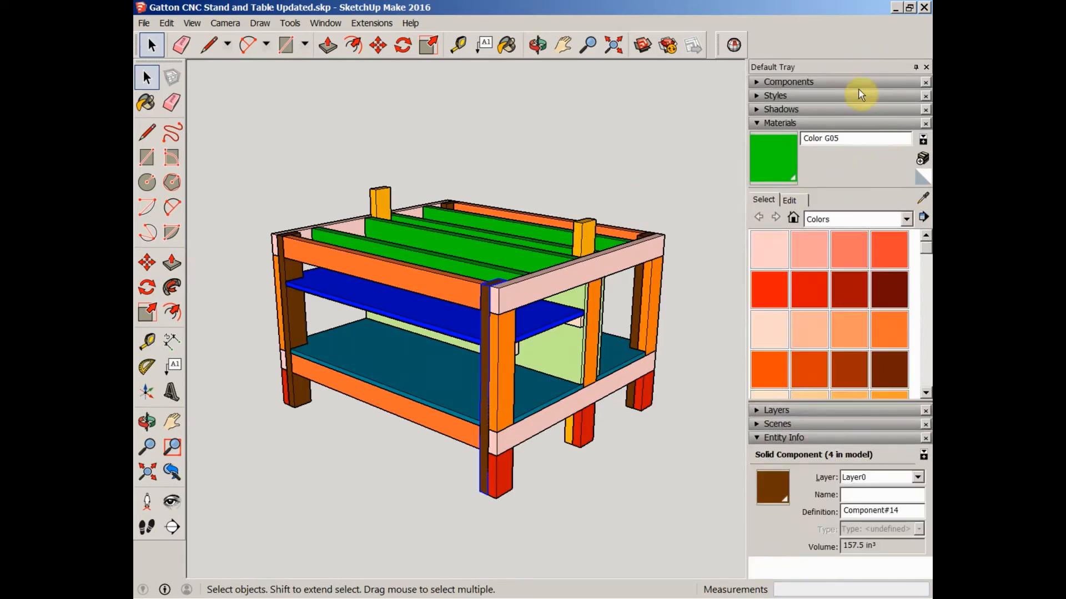
pyautogui.moveTo(733, 463)
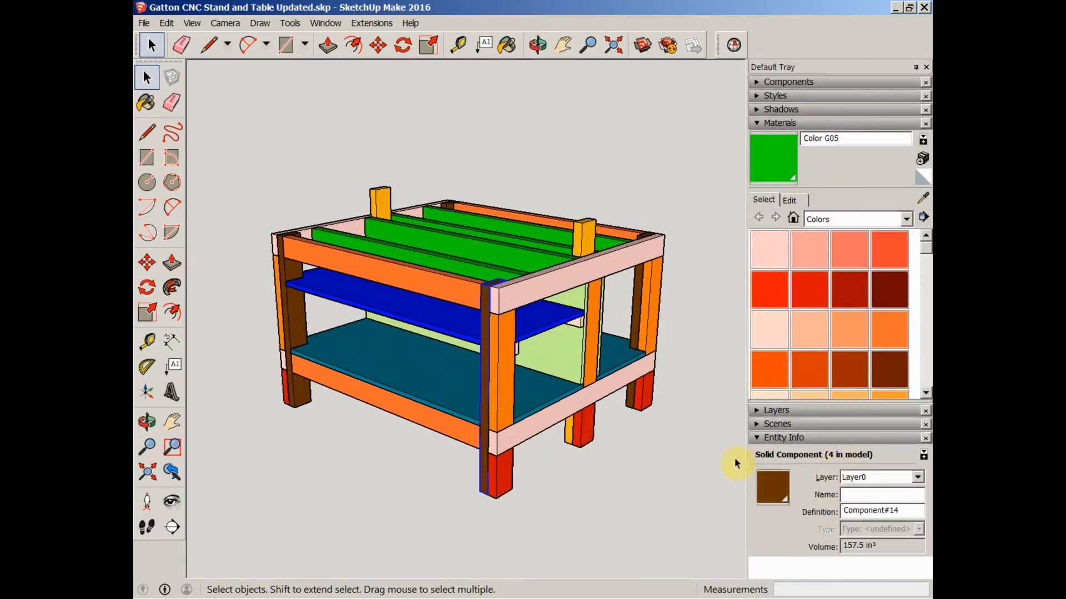
pyautogui.moveTo(833, 464)
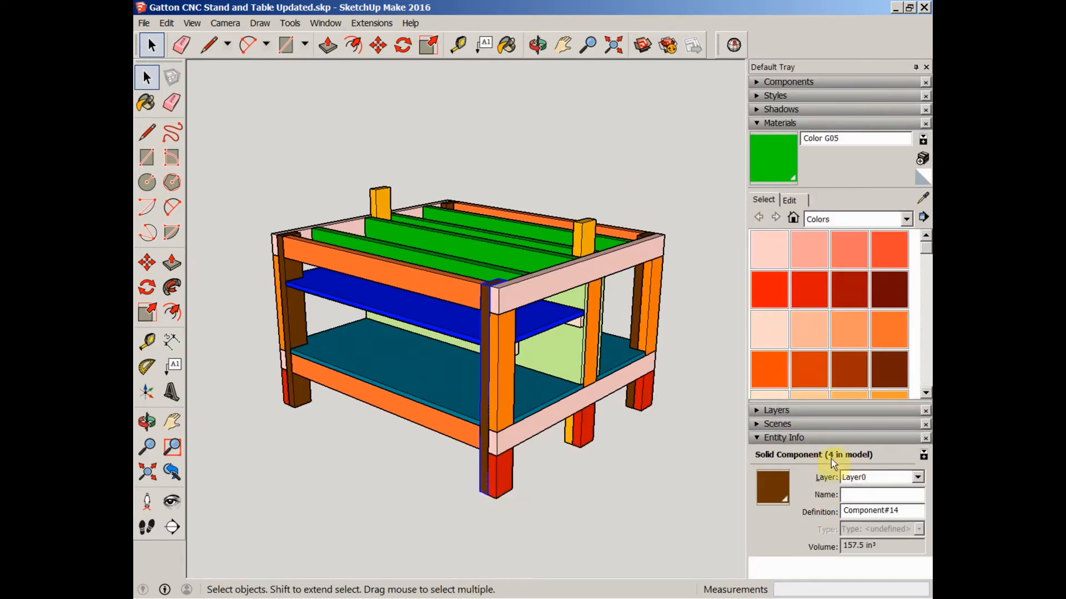
pyautogui.moveTo(857, 462)
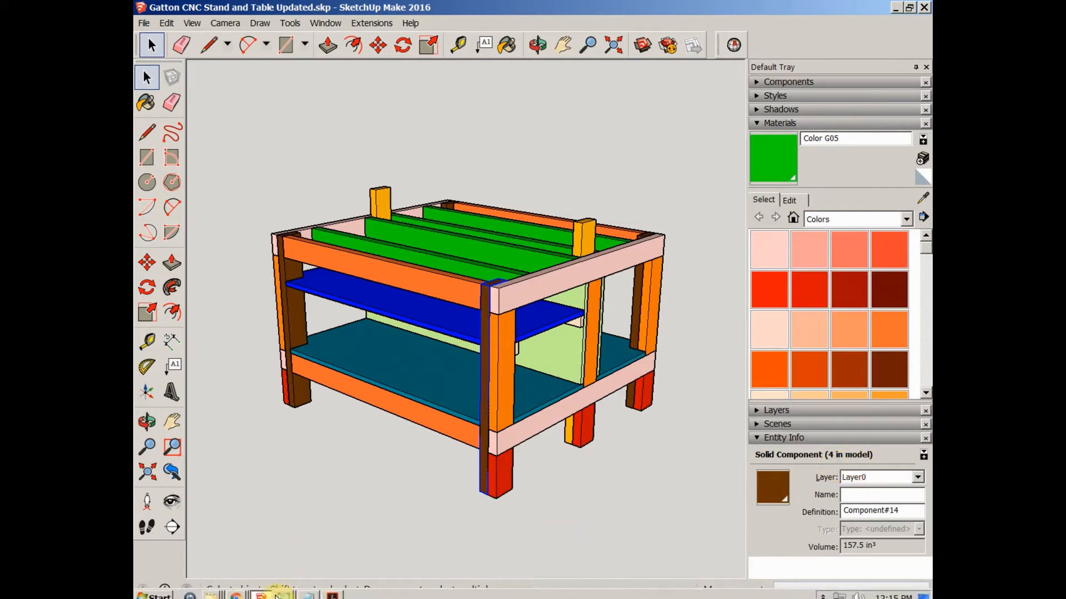
# - Show Lumber List.txt with the 2x3.5, 2x3, 2x2 and plywood pieces
pyautogui.click(309, 596)
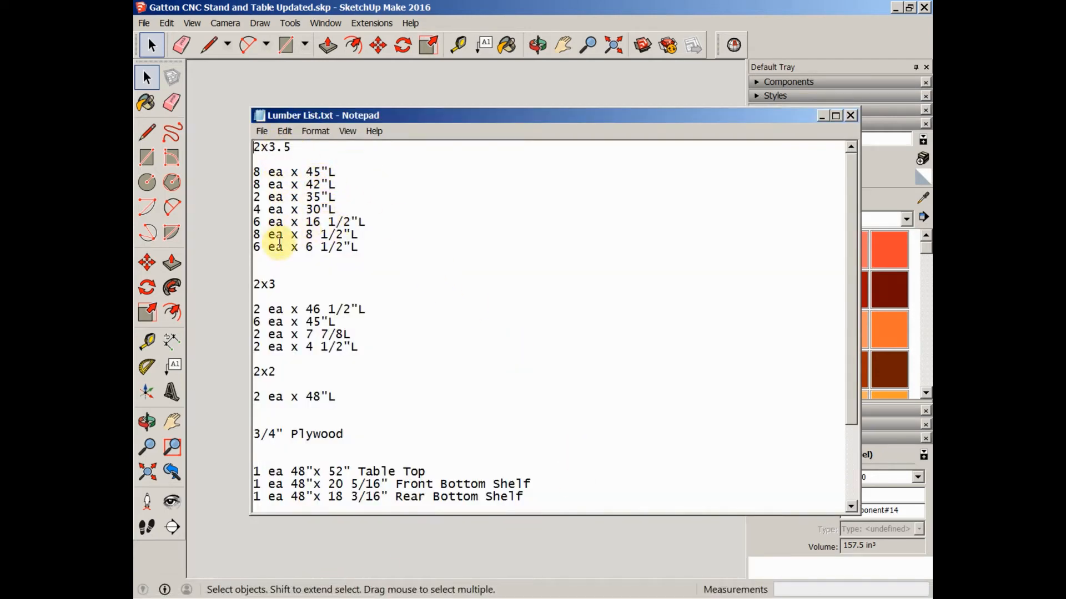
pyautogui.moveTo(620, 339)
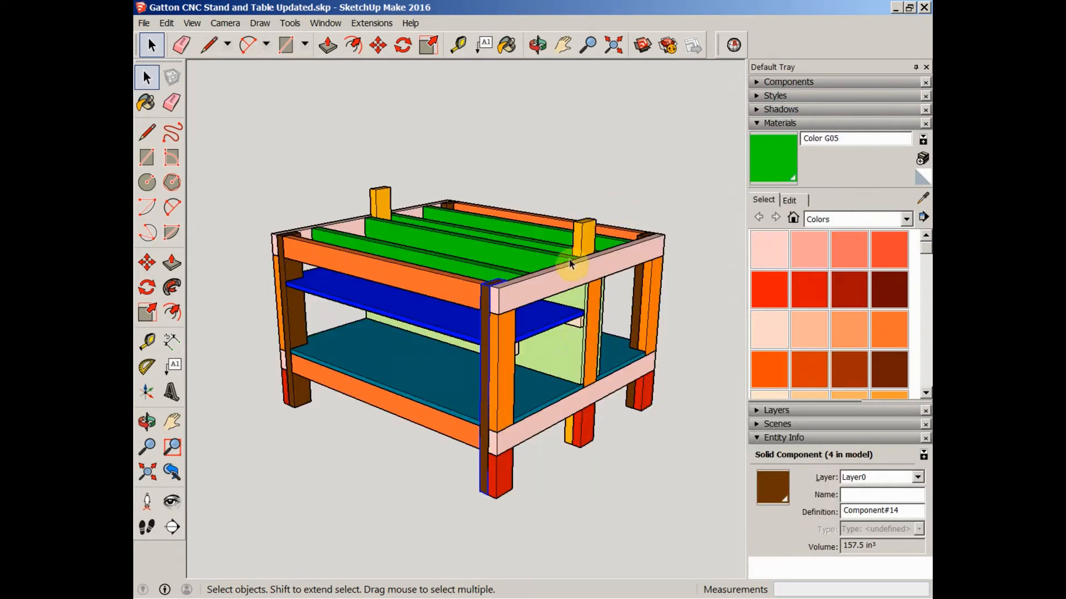
pyautogui.moveTo(451, 466)
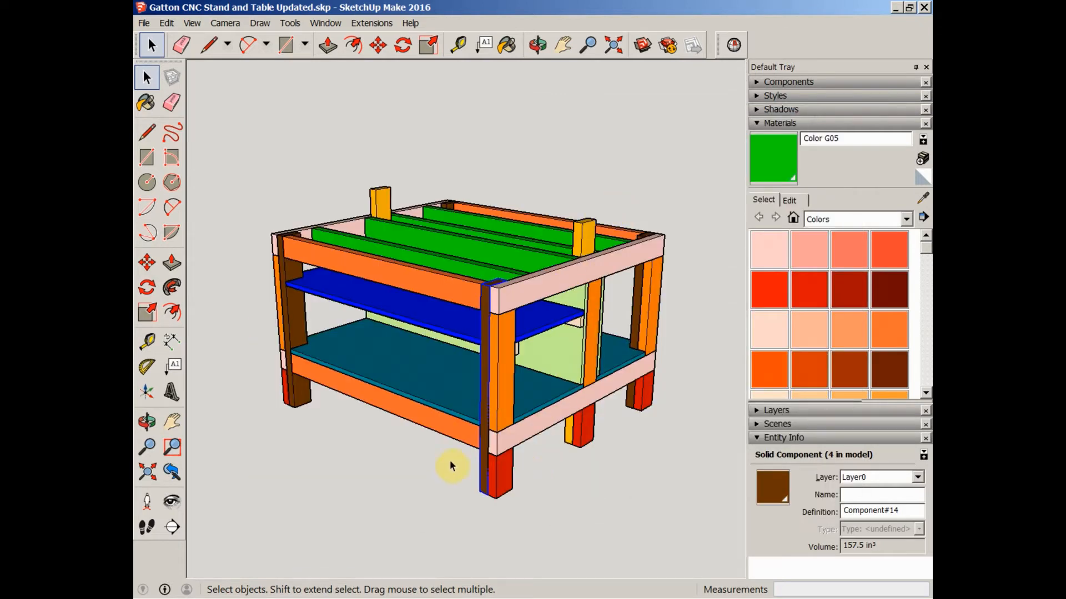
# - Briefly return to the SketchUp stand model from the lumber list
pyautogui.click(458, 45)
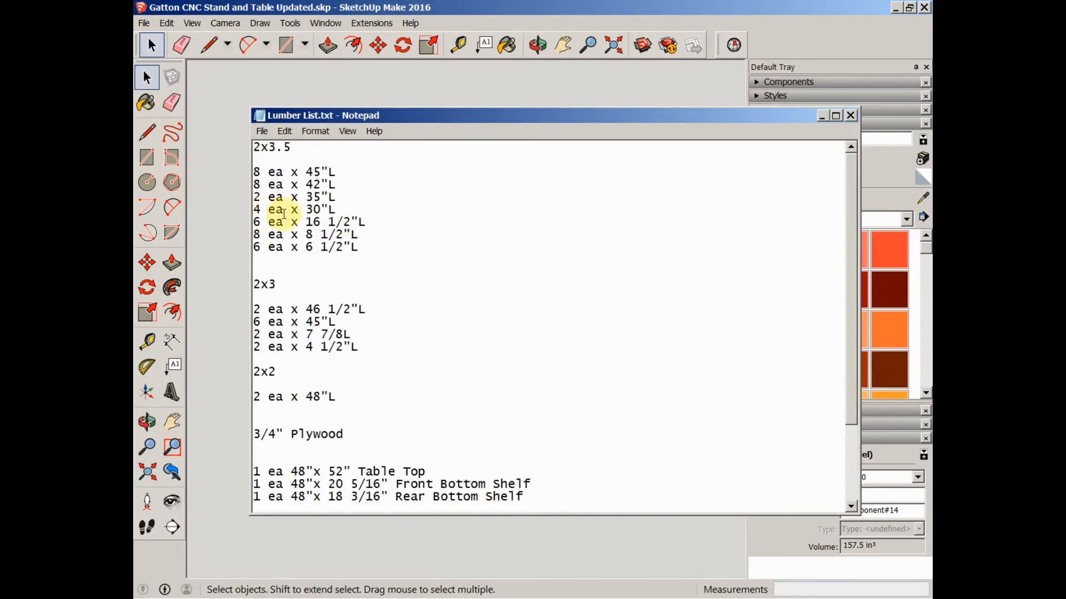
pyautogui.moveTo(471, 253)
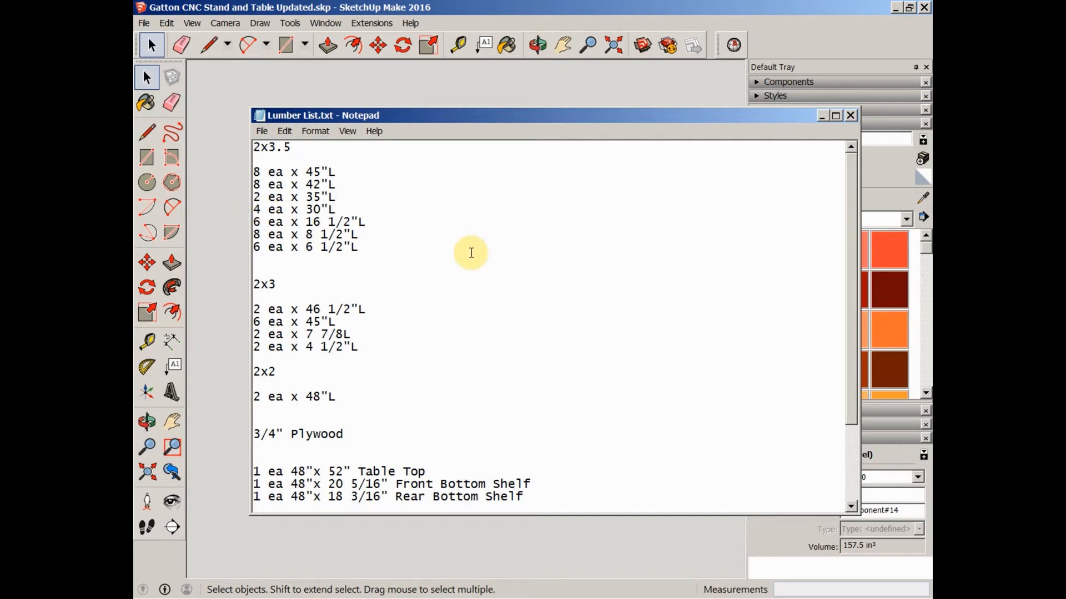
pyautogui.moveTo(363, 170)
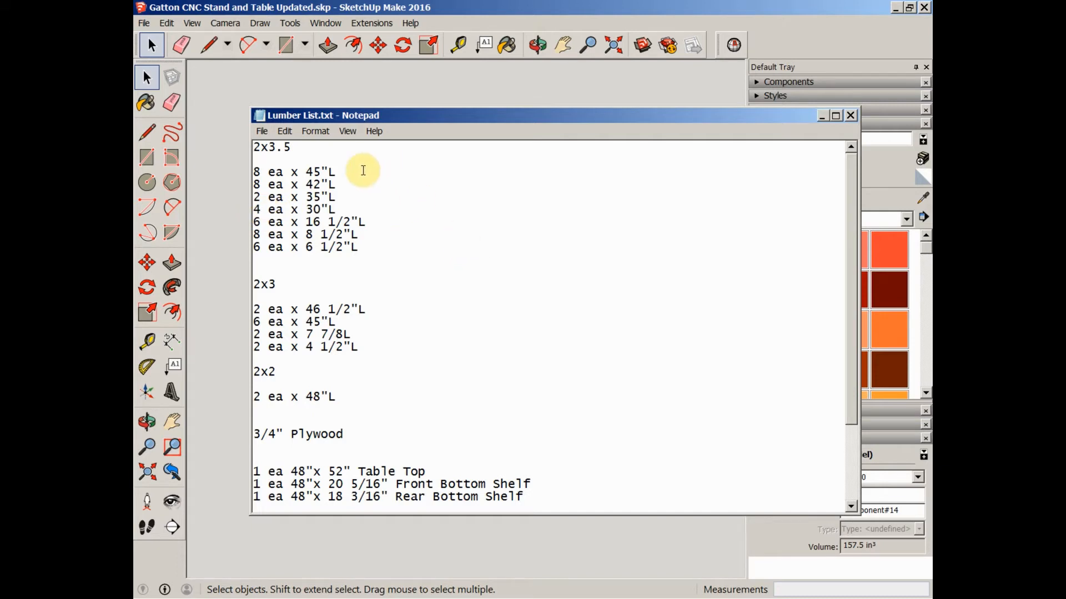
pyautogui.moveTo(648, 197)
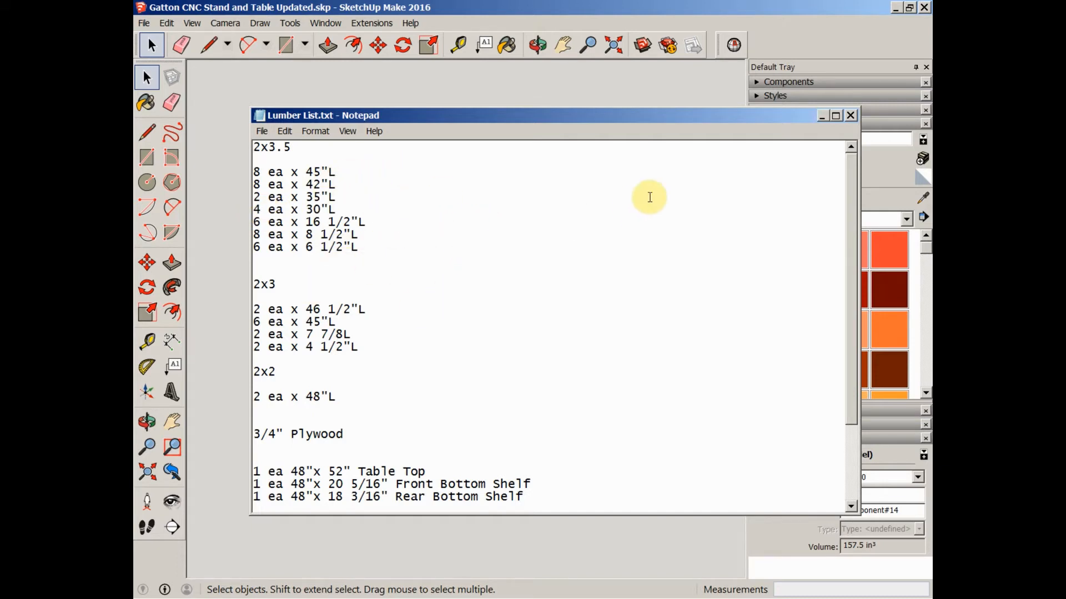
pyautogui.moveTo(822, 121)
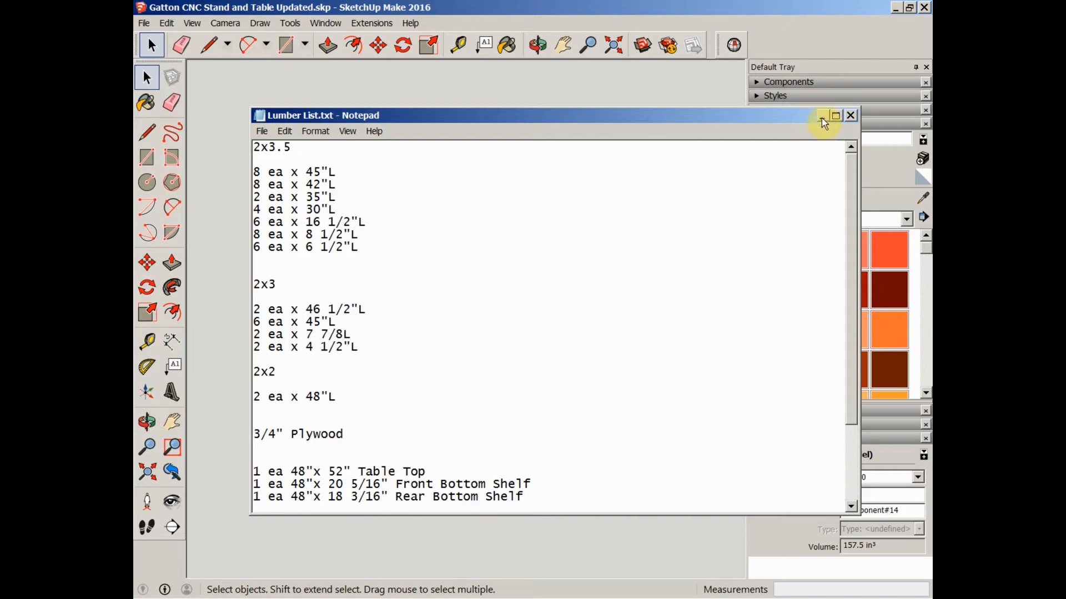
# - Minimize the Lumber List Notepad window to reveal the stand model
pyautogui.click(850, 115)
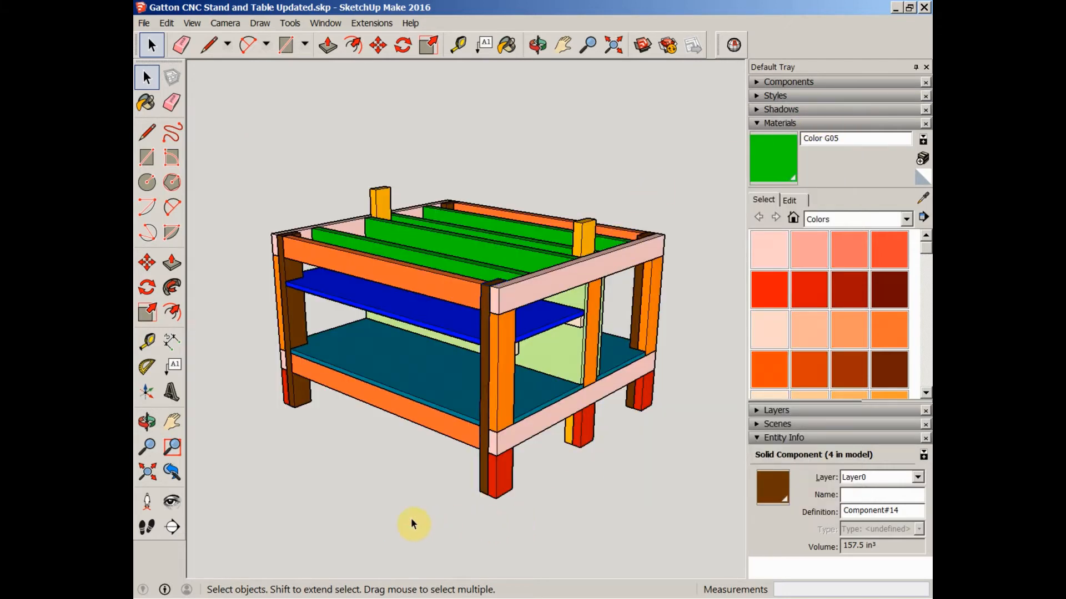
# - Clear the model selection and bring up the Cutlist calculator in Chrome
pyautogui.click(414, 524)
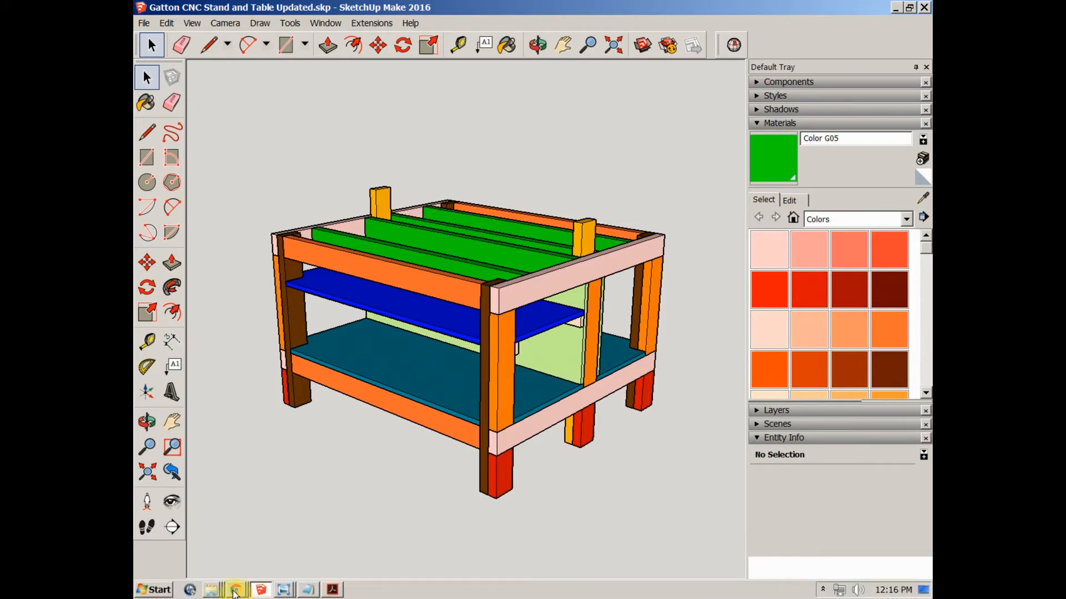
pyautogui.click(236, 590)
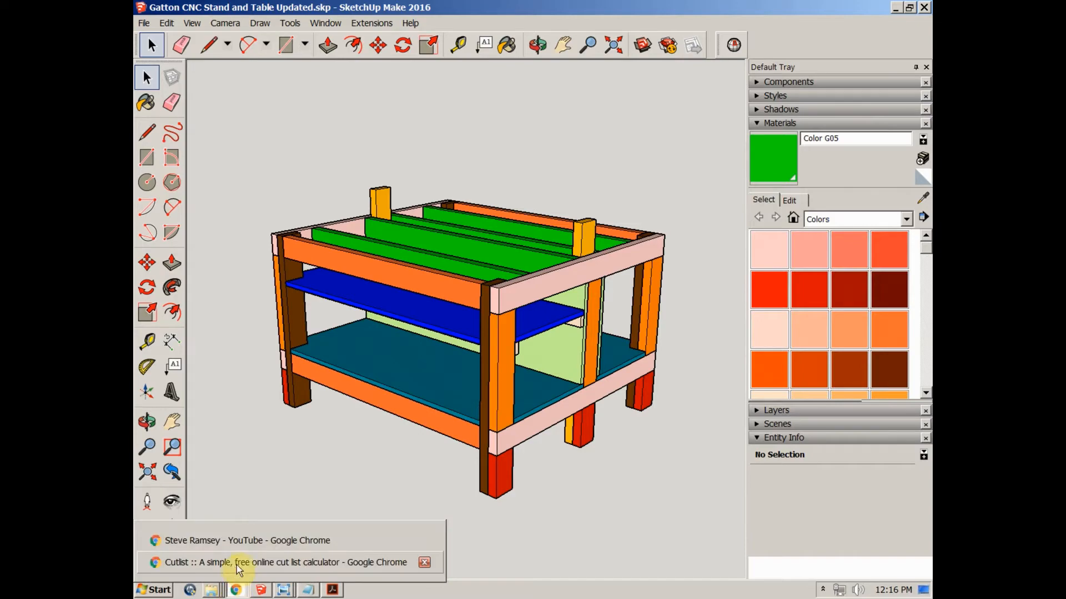
pyautogui.click(285, 562)
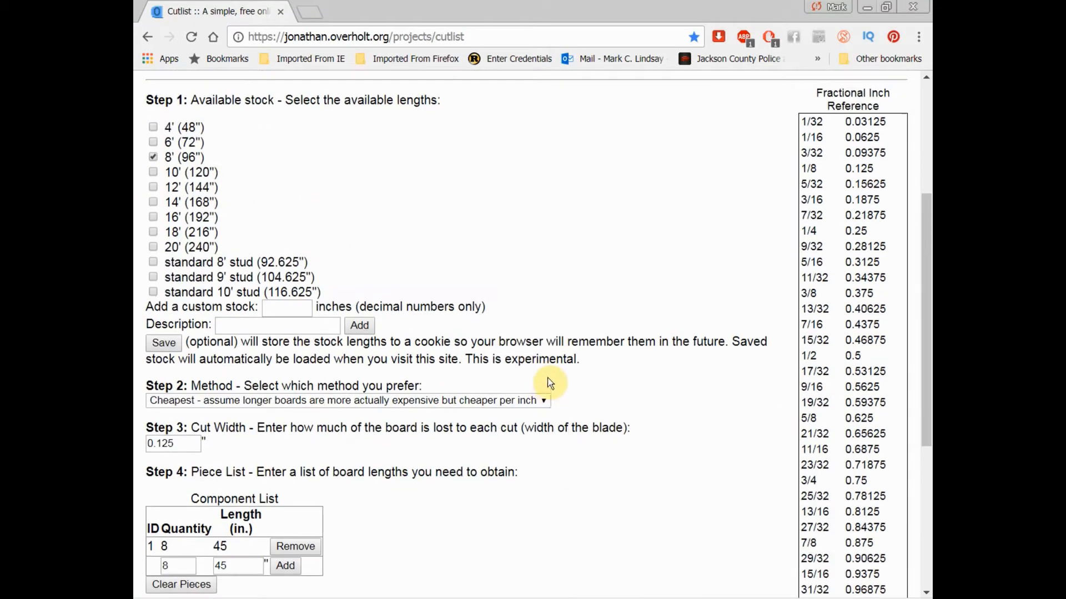
pyautogui.scroll(3)
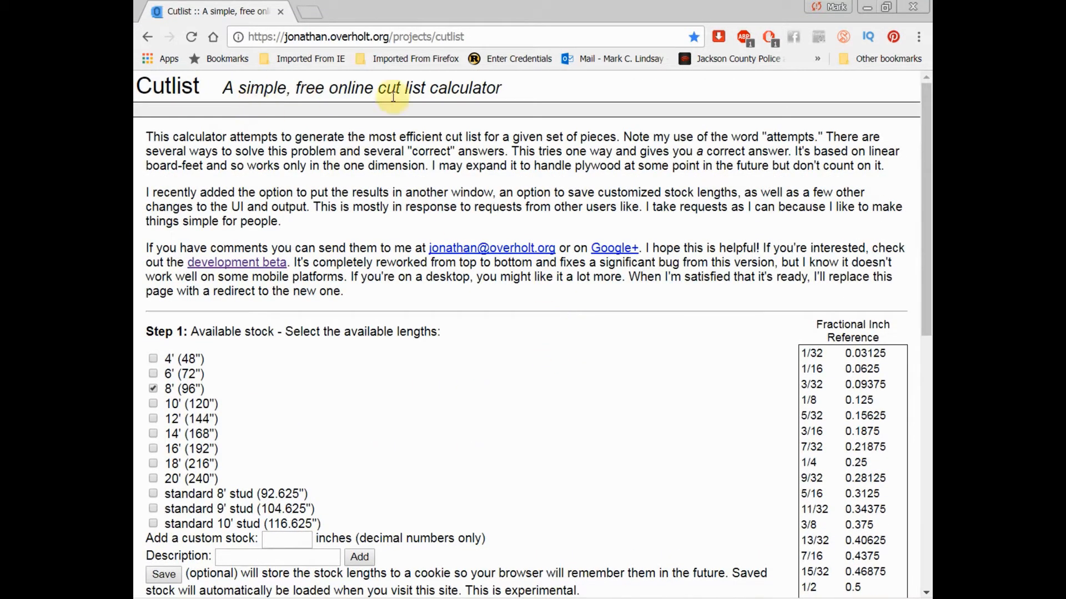
pyautogui.moveTo(525, 95)
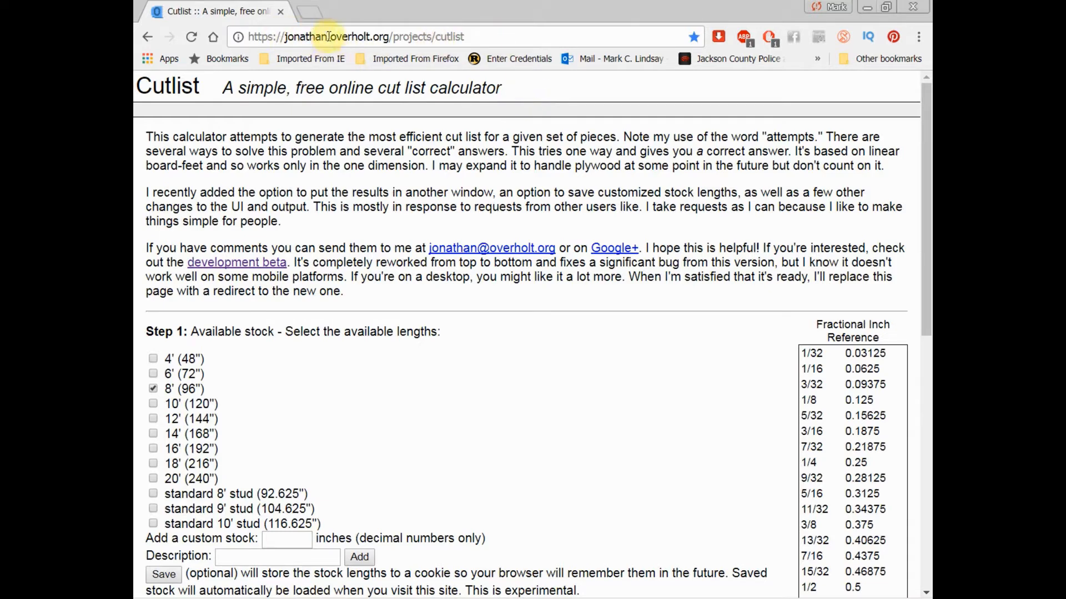
pyautogui.moveTo(496, 33)
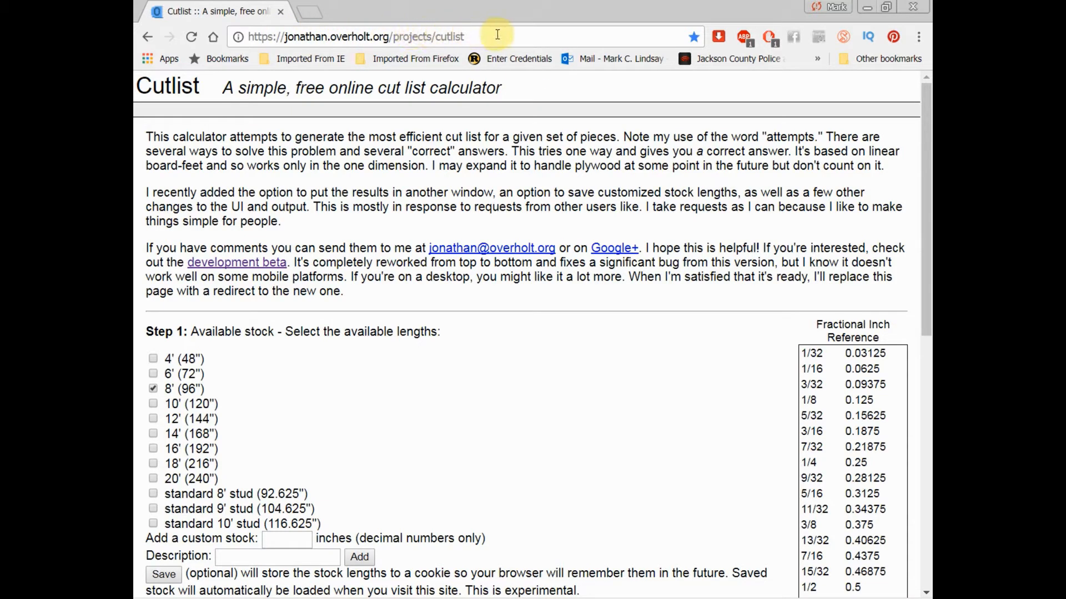
pyautogui.moveTo(566, 318)
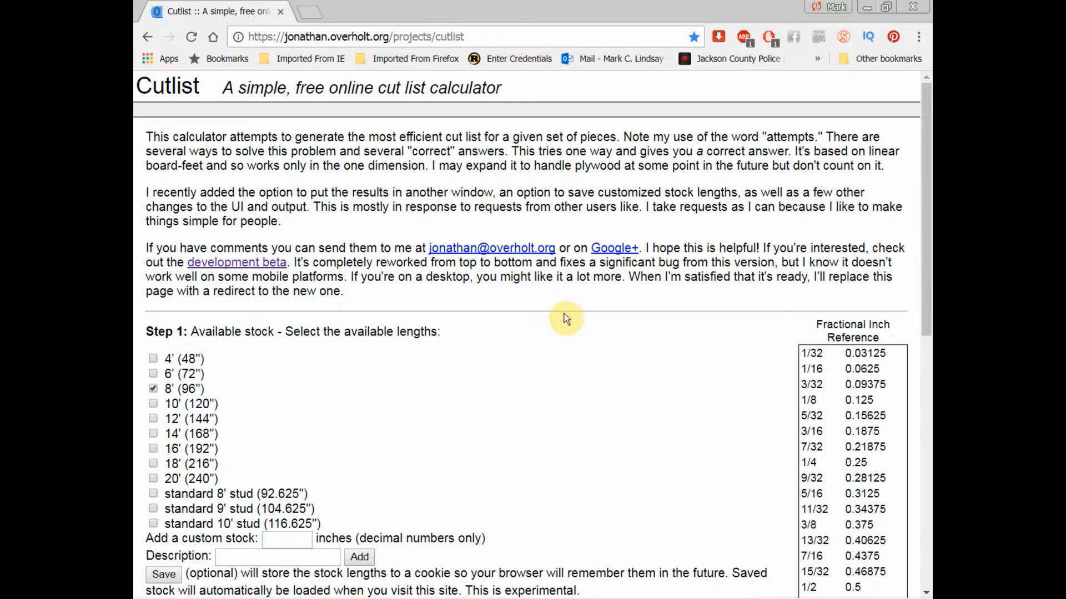
pyautogui.scroll(-3)
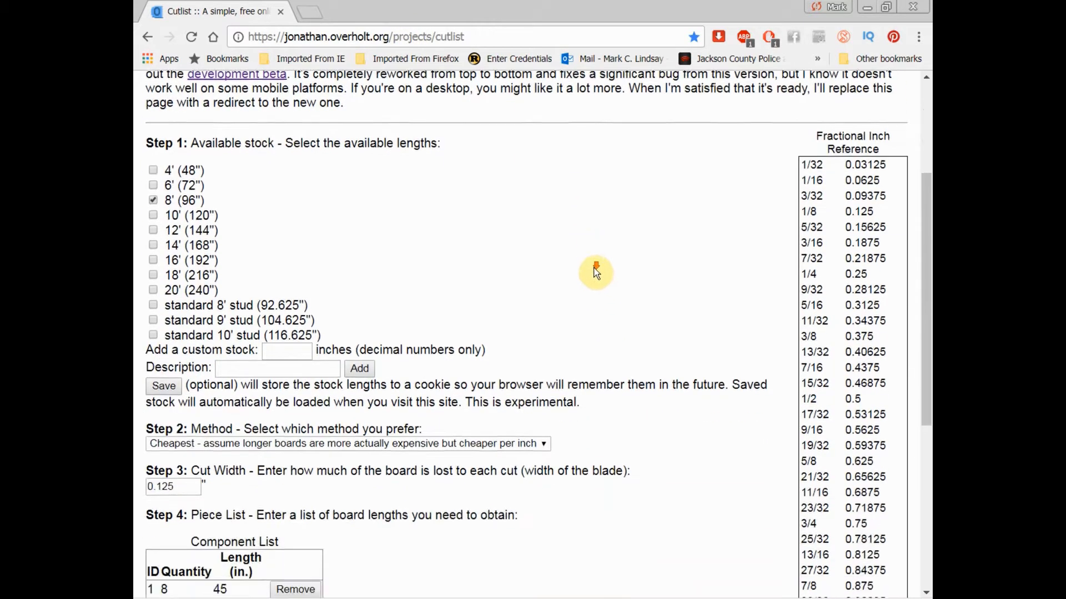
pyautogui.scroll(3)
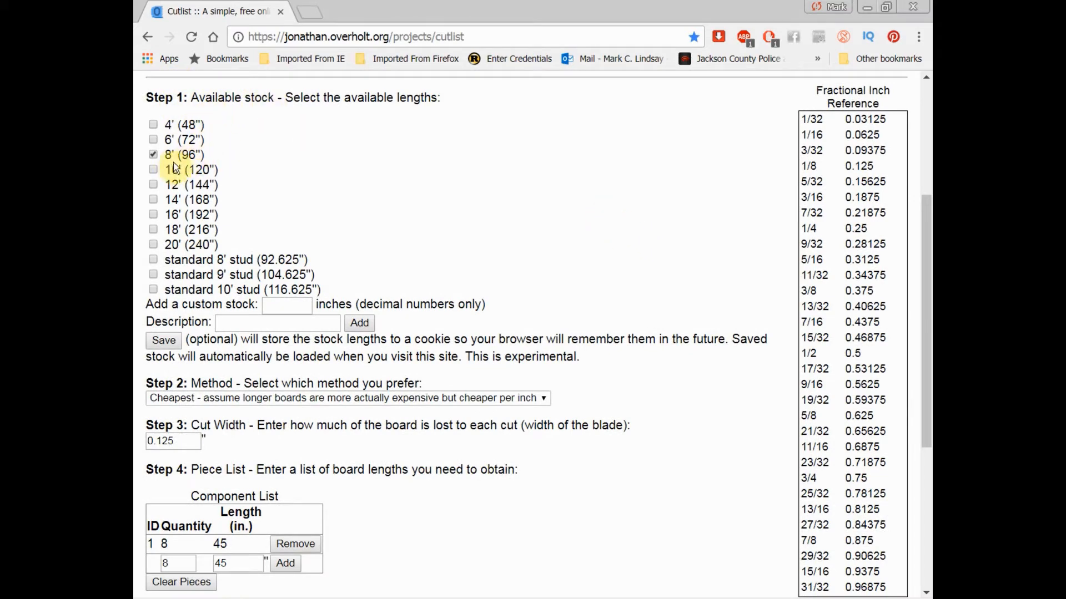
pyautogui.moveTo(207, 157)
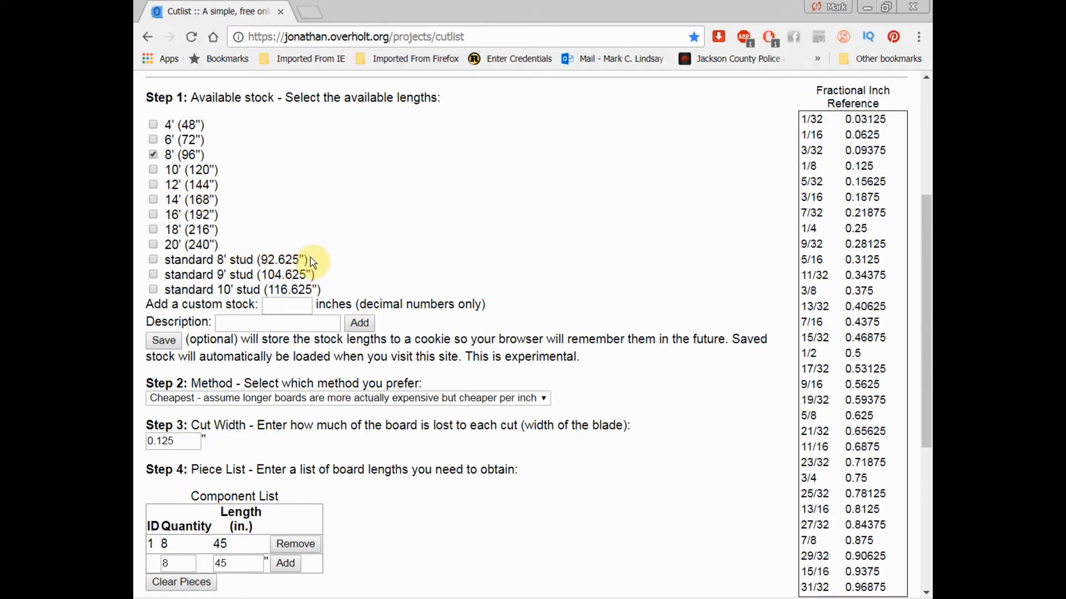
pyautogui.moveTo(265, 261)
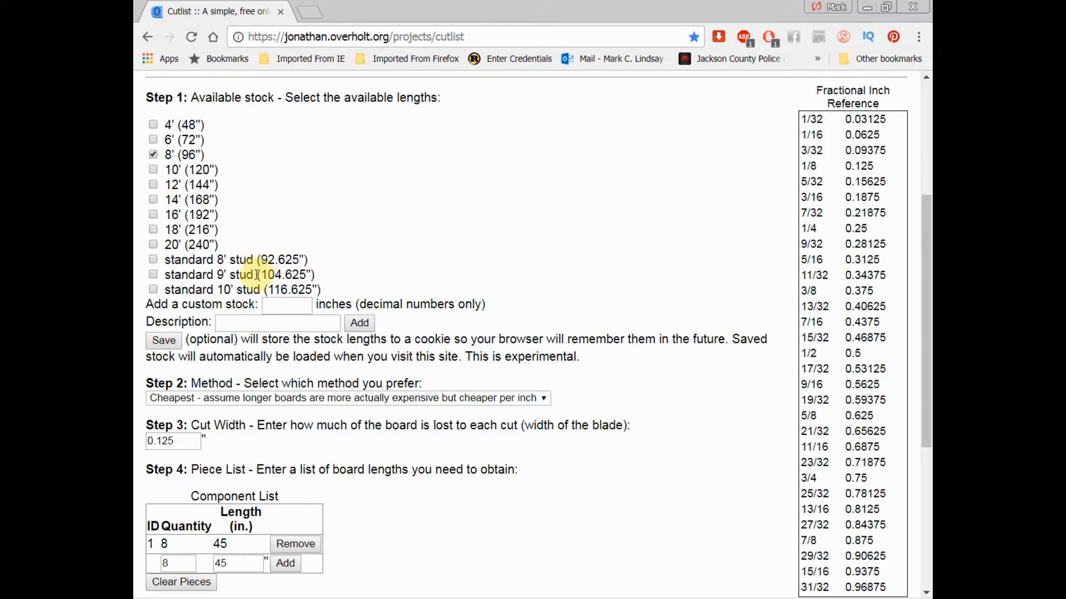
pyautogui.moveTo(194, 313)
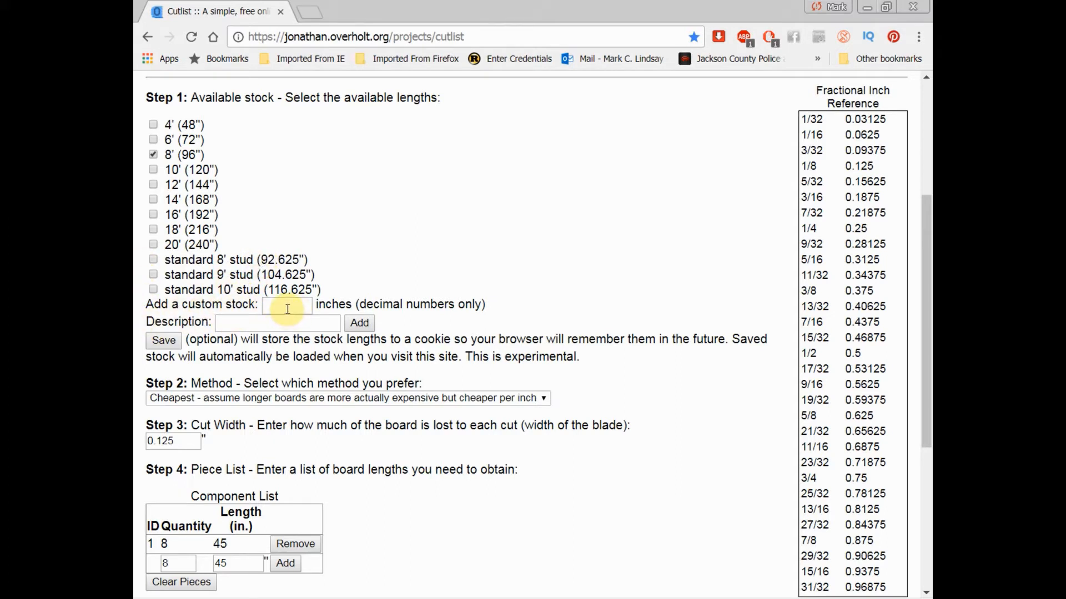
pyautogui.moveTo(330, 236)
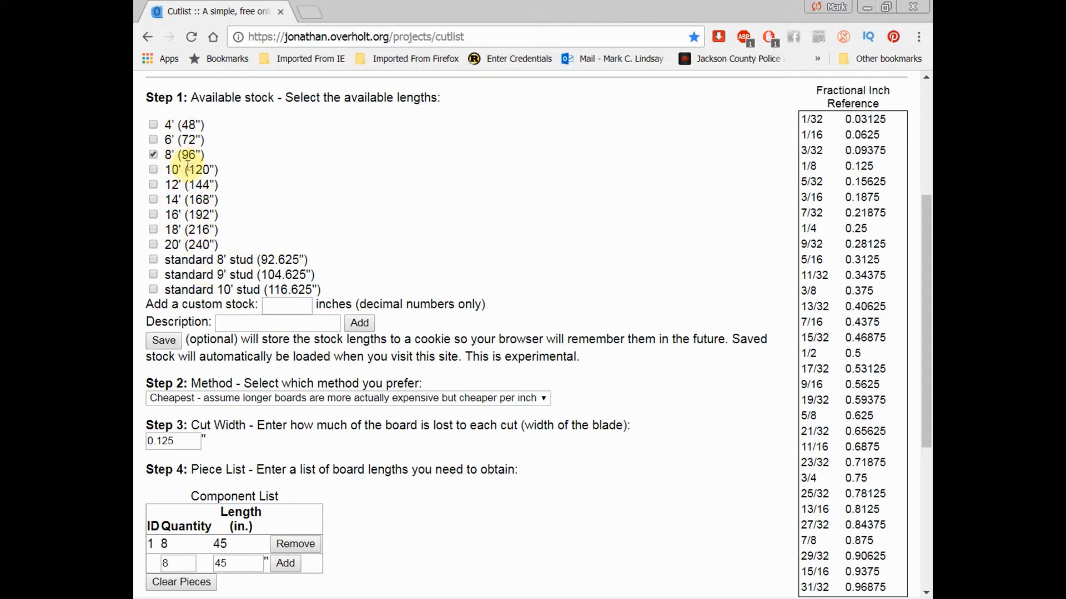
pyautogui.moveTo(296, 241)
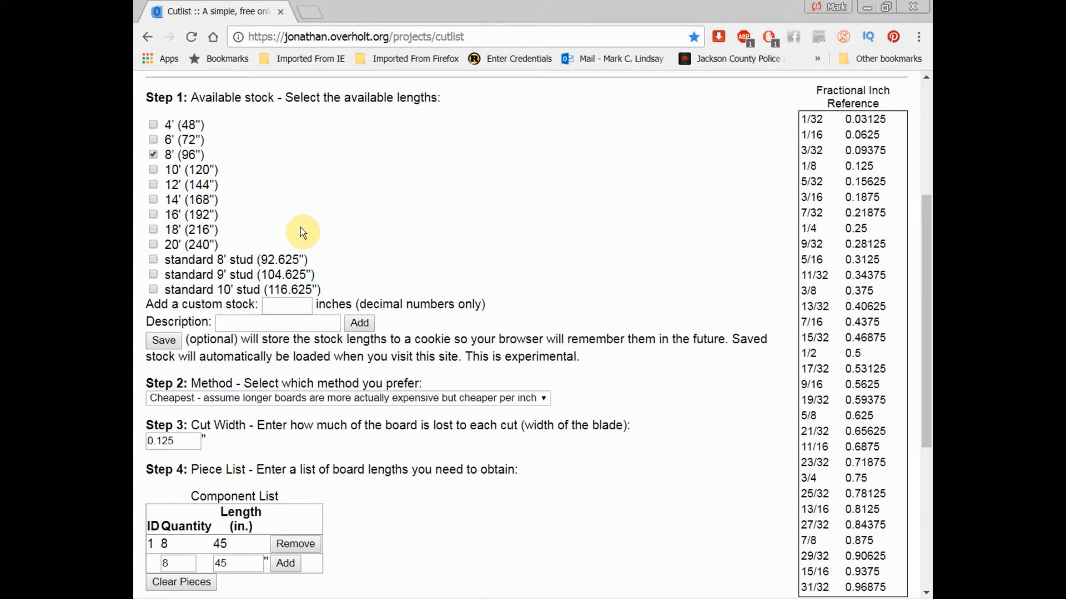
pyautogui.moveTo(307, 224)
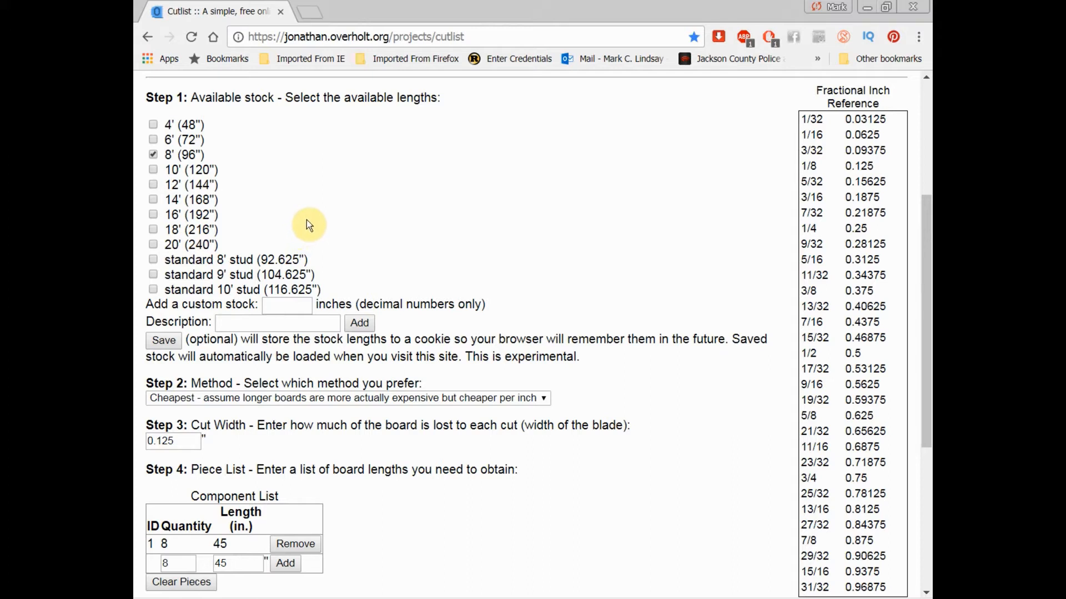
pyautogui.moveTo(136, 159)
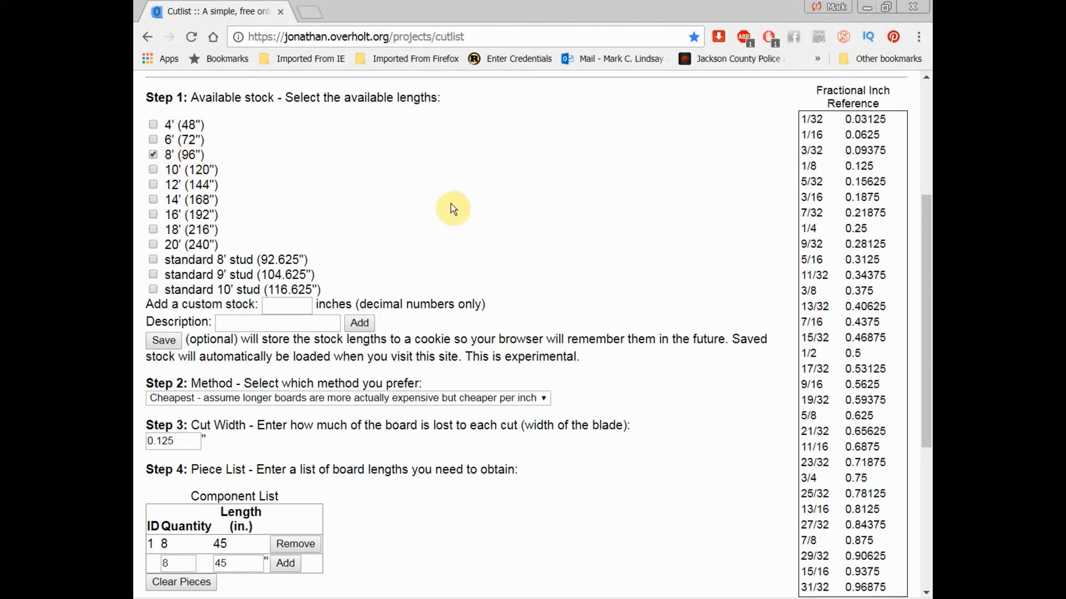
pyautogui.scroll(-3)
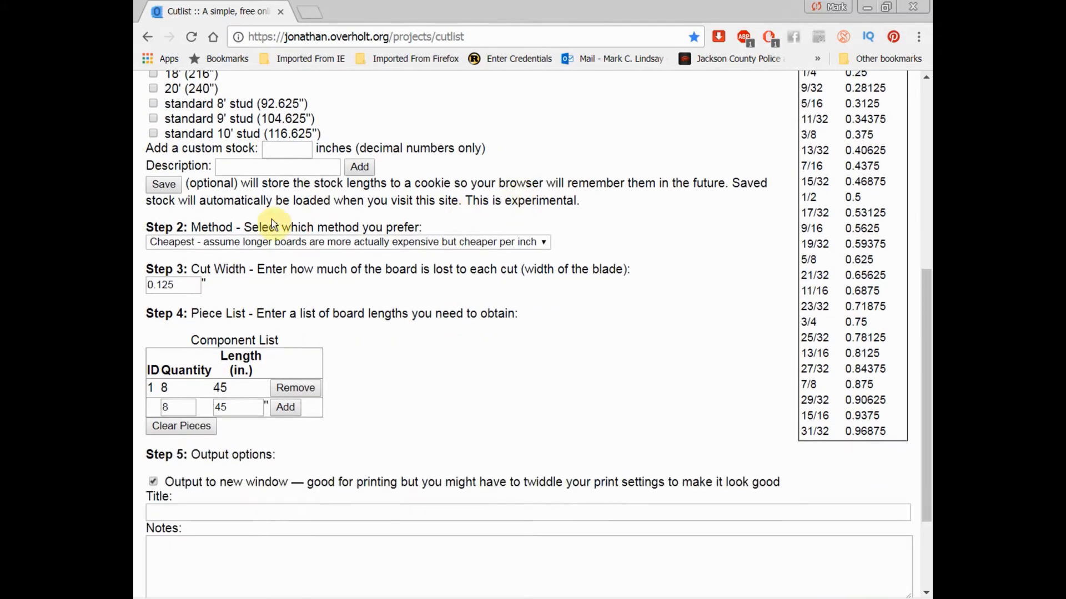
pyautogui.moveTo(178, 276)
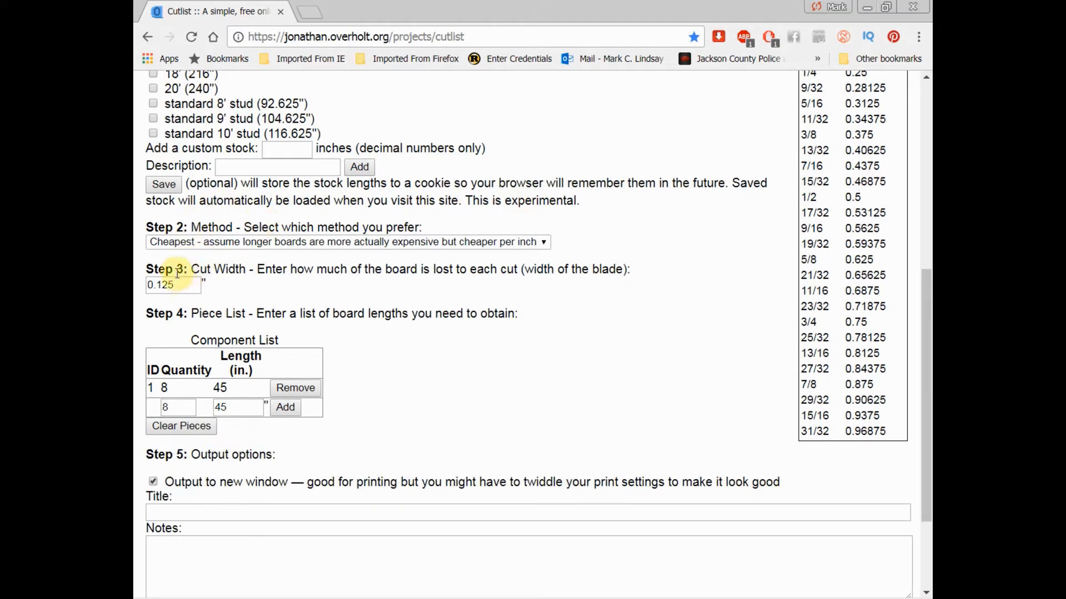
pyautogui.moveTo(253, 269)
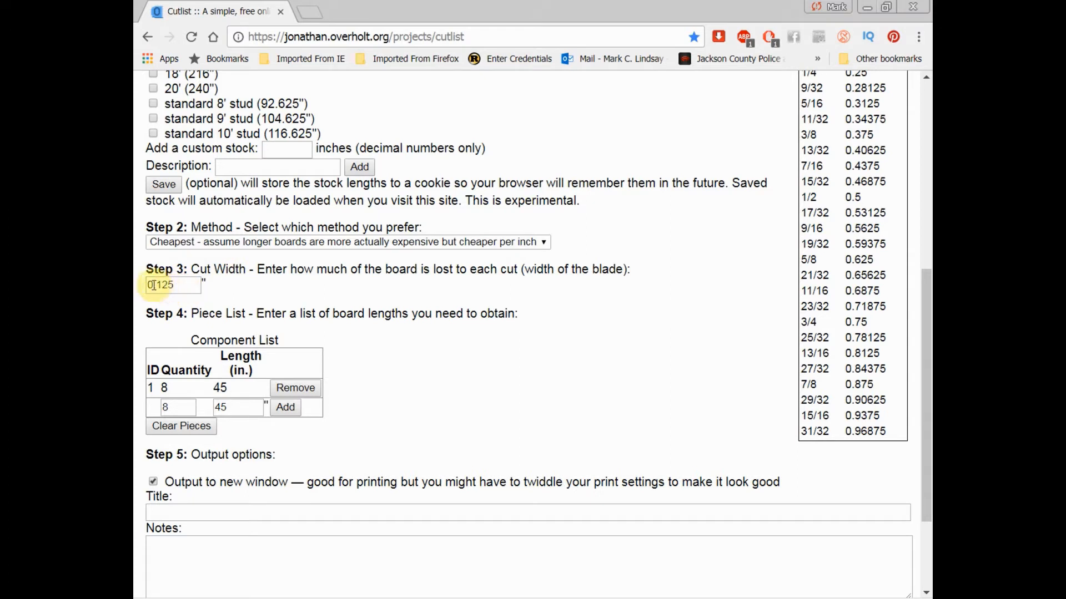
pyautogui.write('.')
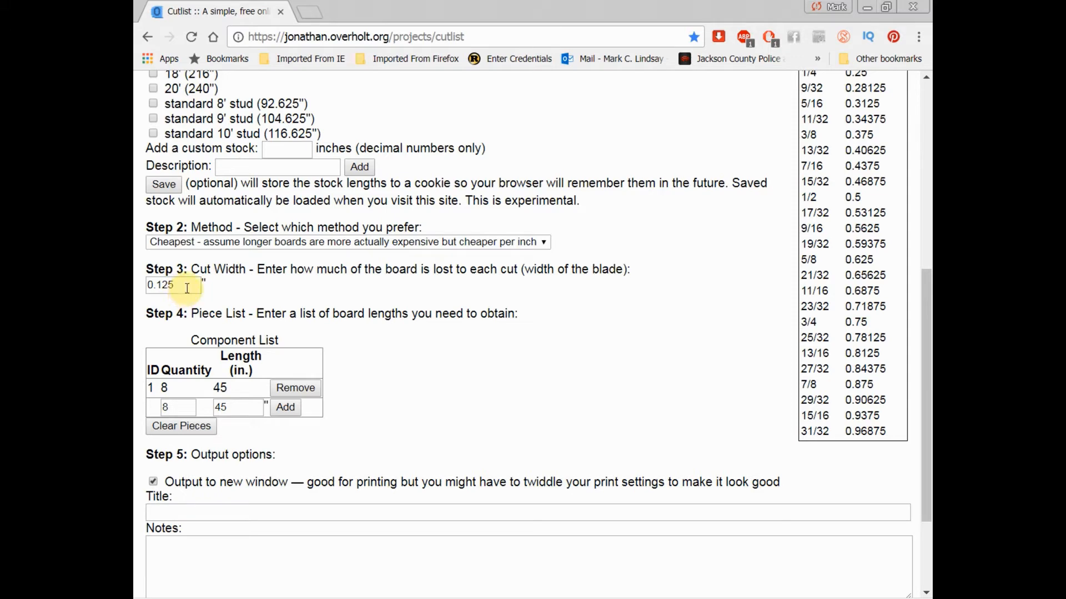
pyautogui.scroll(-3)
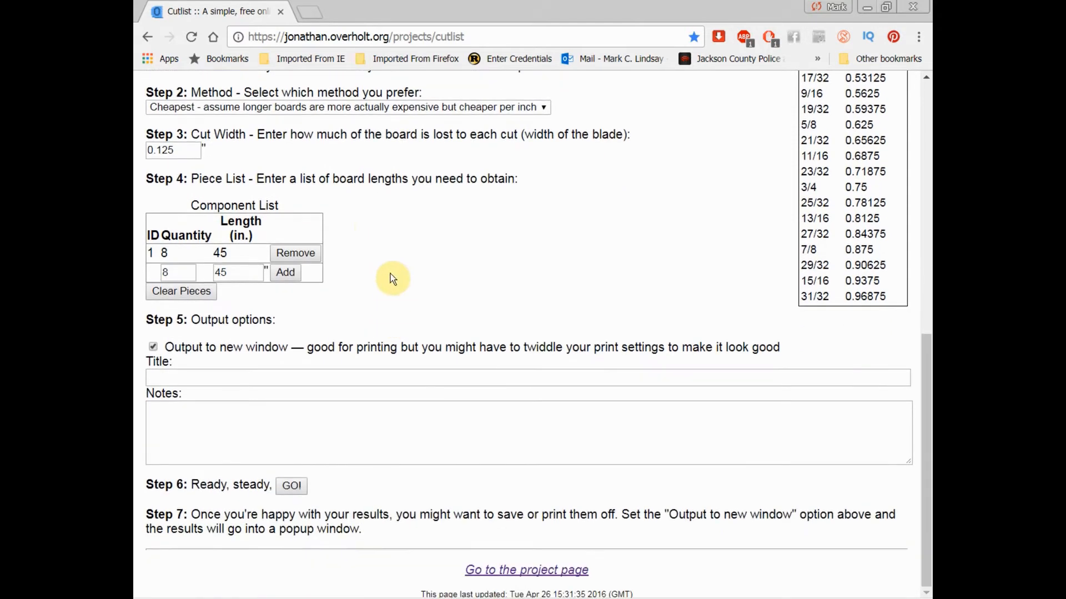
pyautogui.moveTo(321, 298)
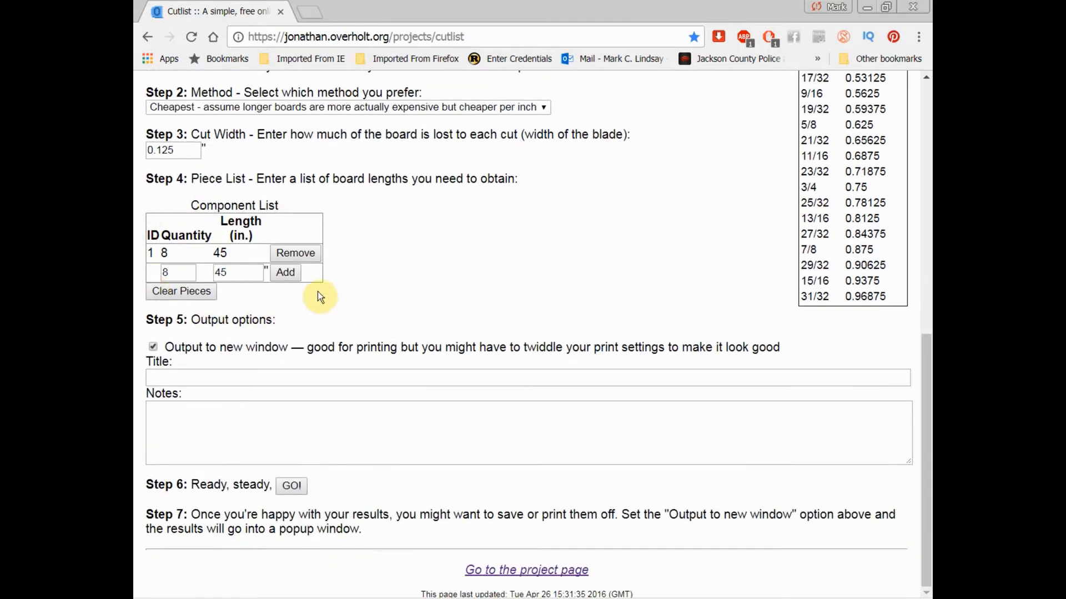
pyautogui.moveTo(352, 594)
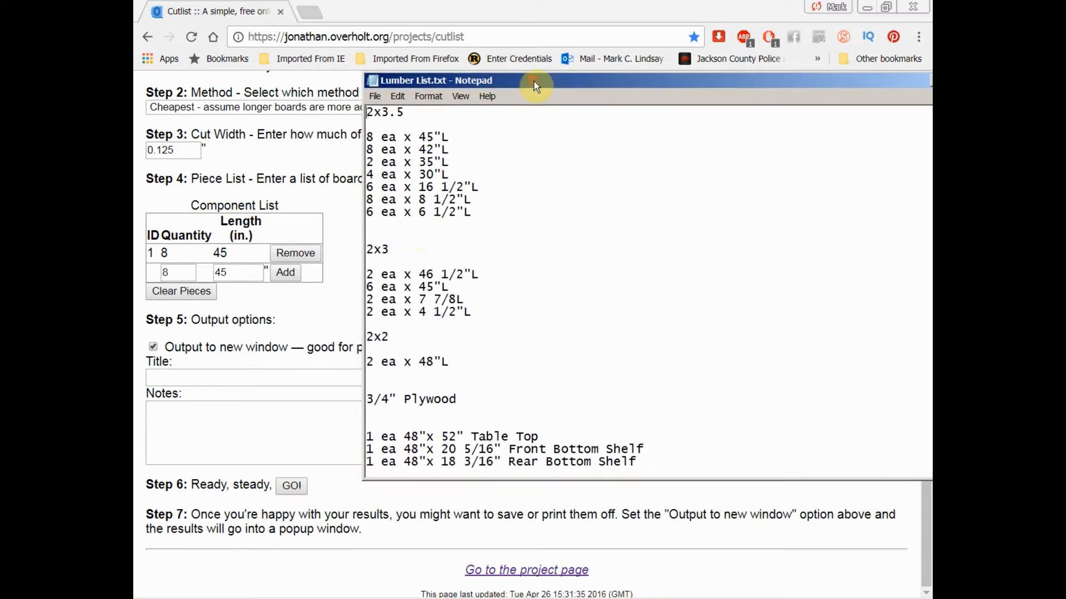
# - Add the 8 × 42 inch piece, then a 2 × 35 inch piece to the list
pyautogui.click(173, 272)
pyautogui.write('42')
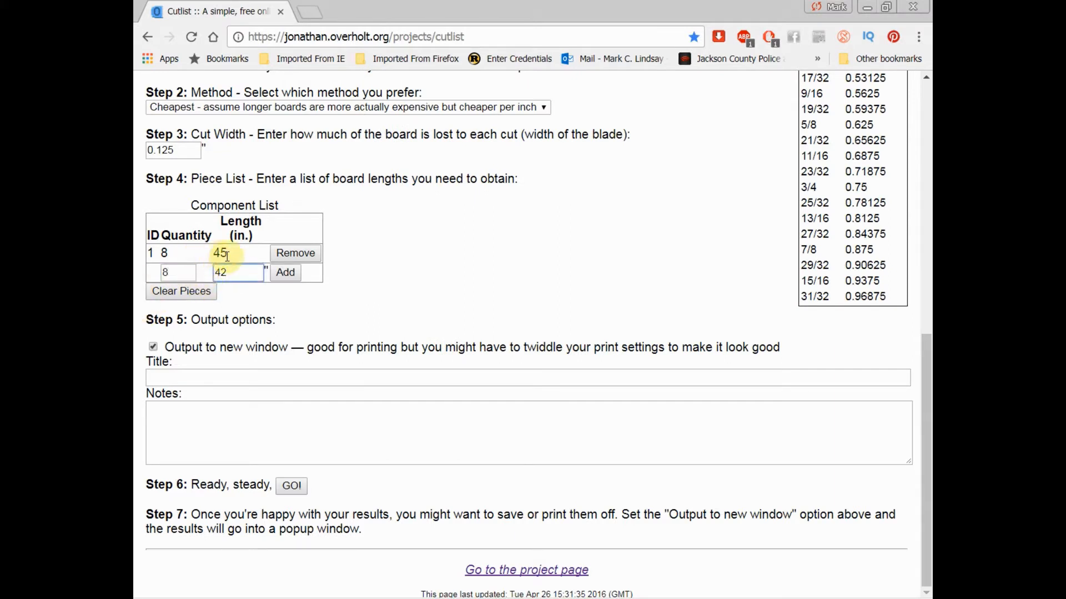
pyautogui.click(285, 272)
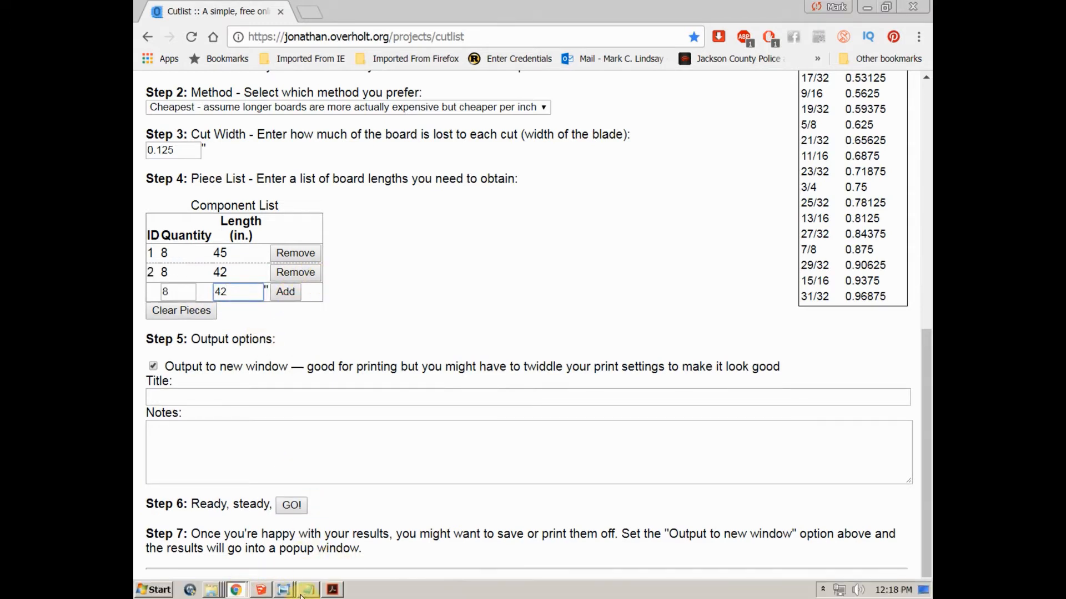
pyautogui.click(306, 590)
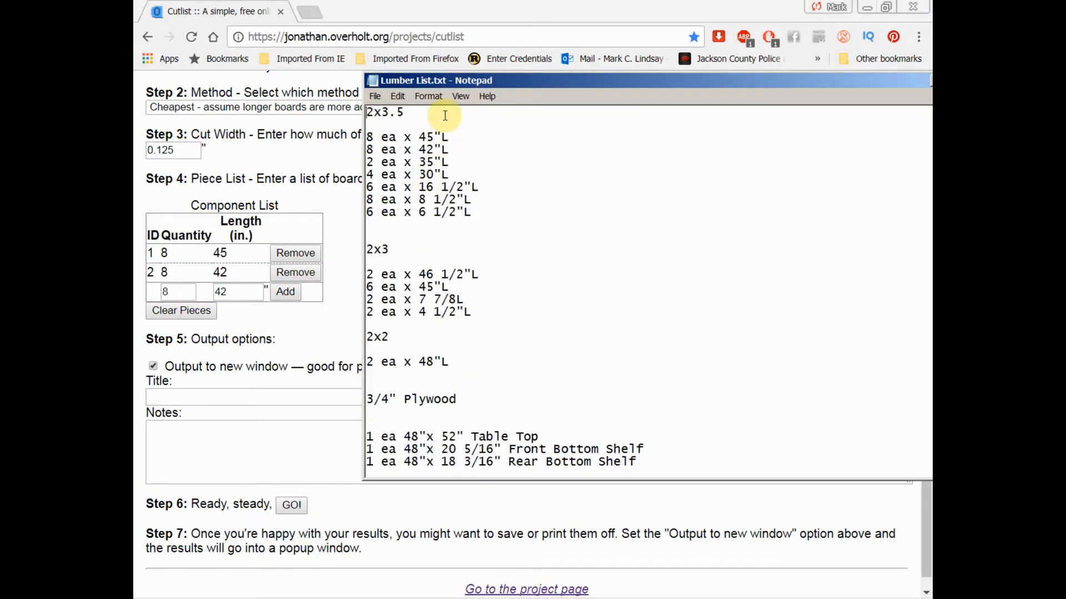
pyautogui.click(173, 291)
pyautogui.write('2')
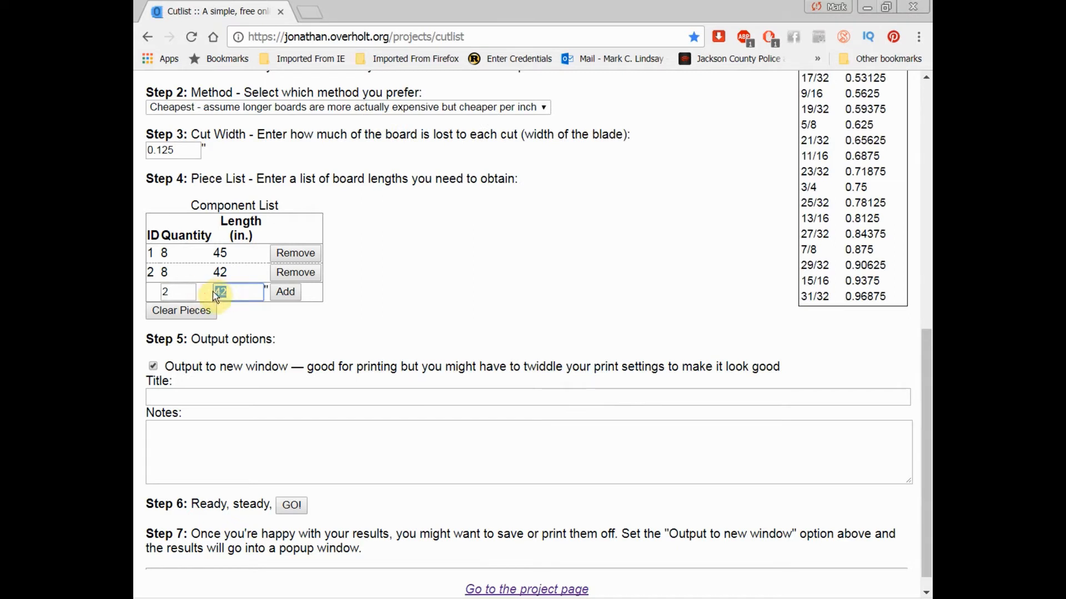
pyautogui.write('35')
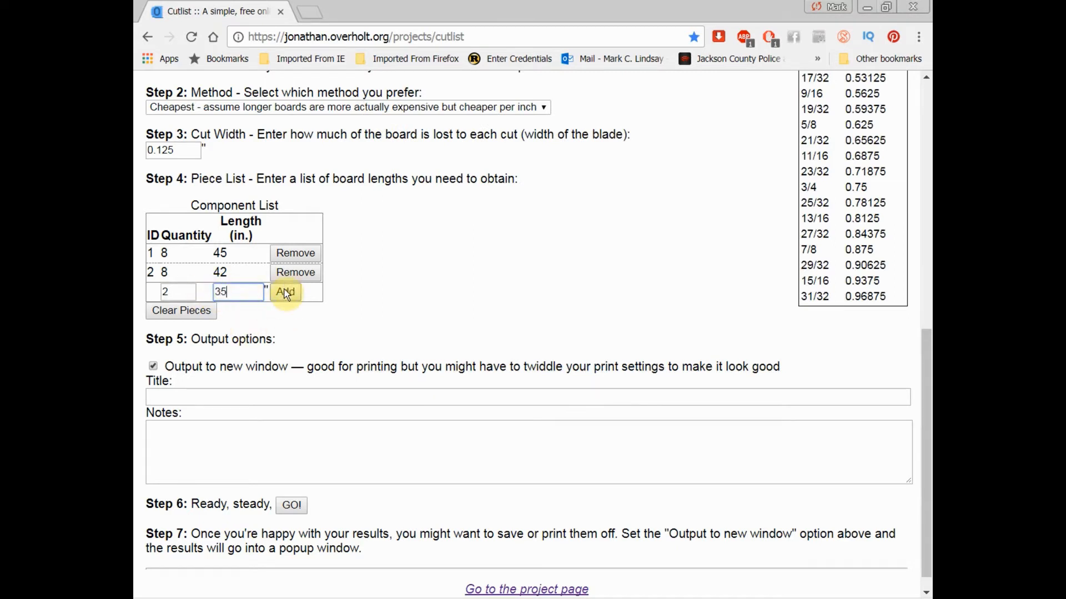
pyautogui.click(285, 291)
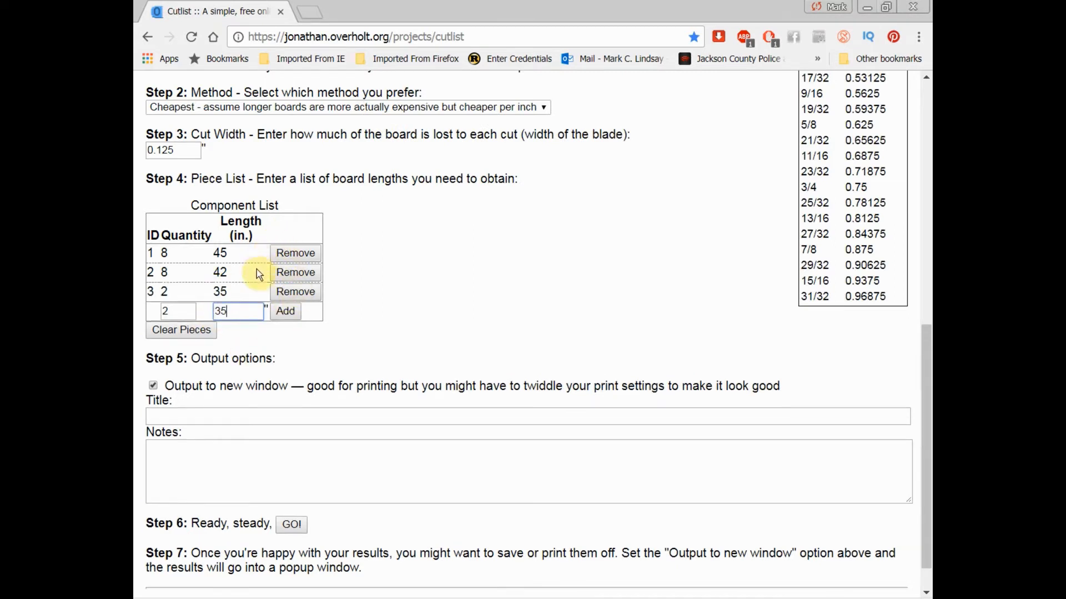
pyautogui.moveTo(234, 301)
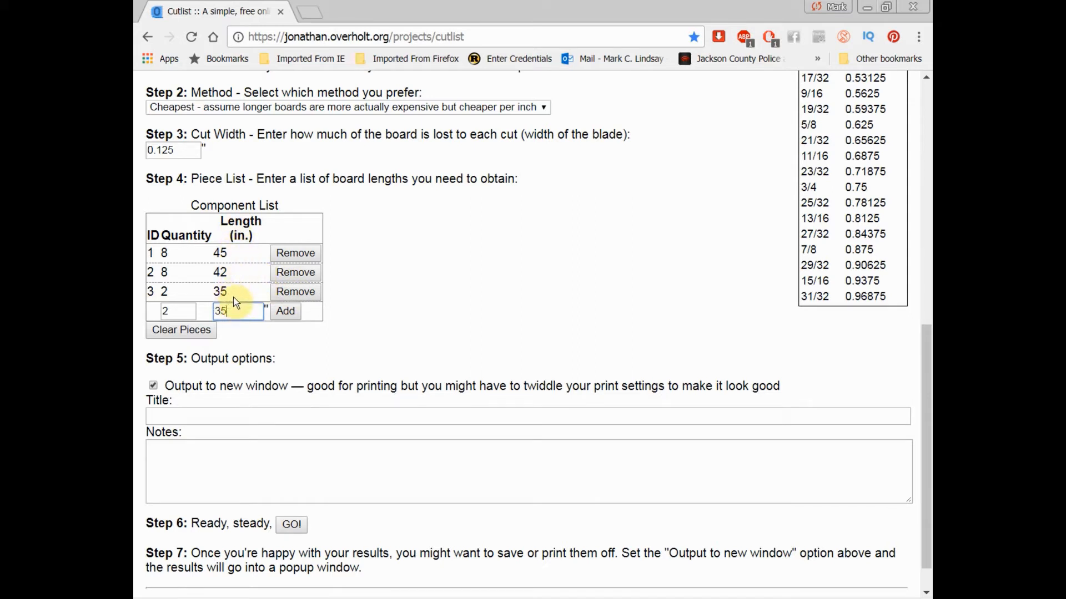
pyautogui.moveTo(246, 310)
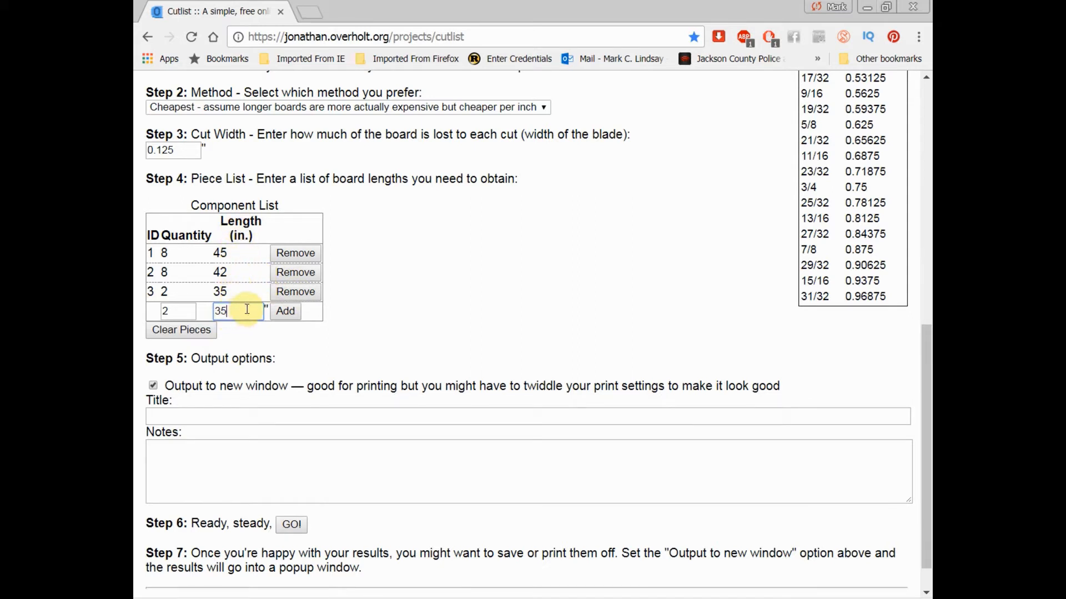
pyautogui.moveTo(386, 264)
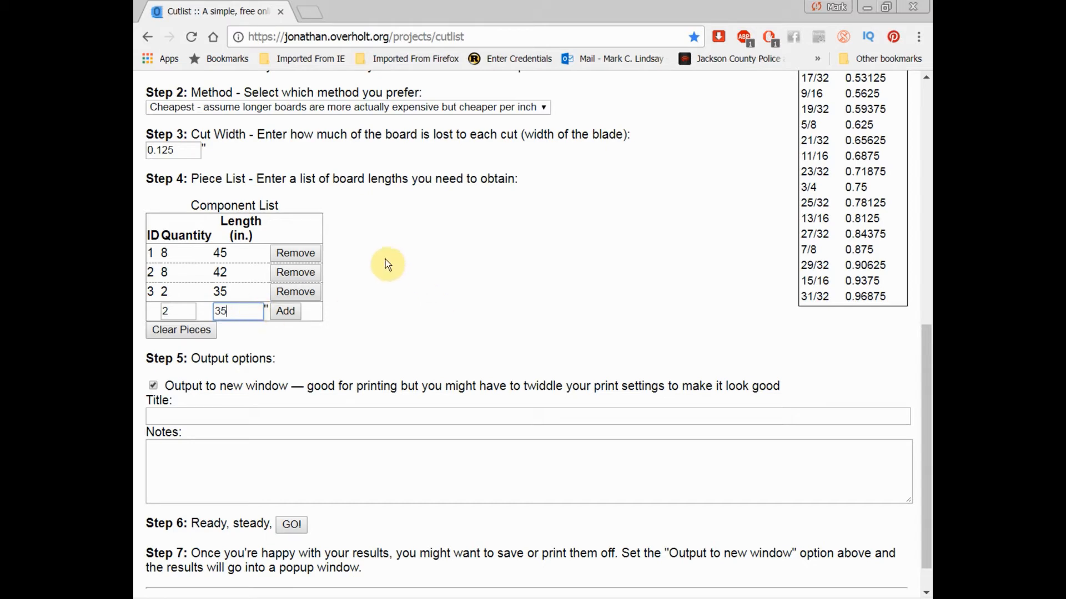
pyautogui.moveTo(420, 324)
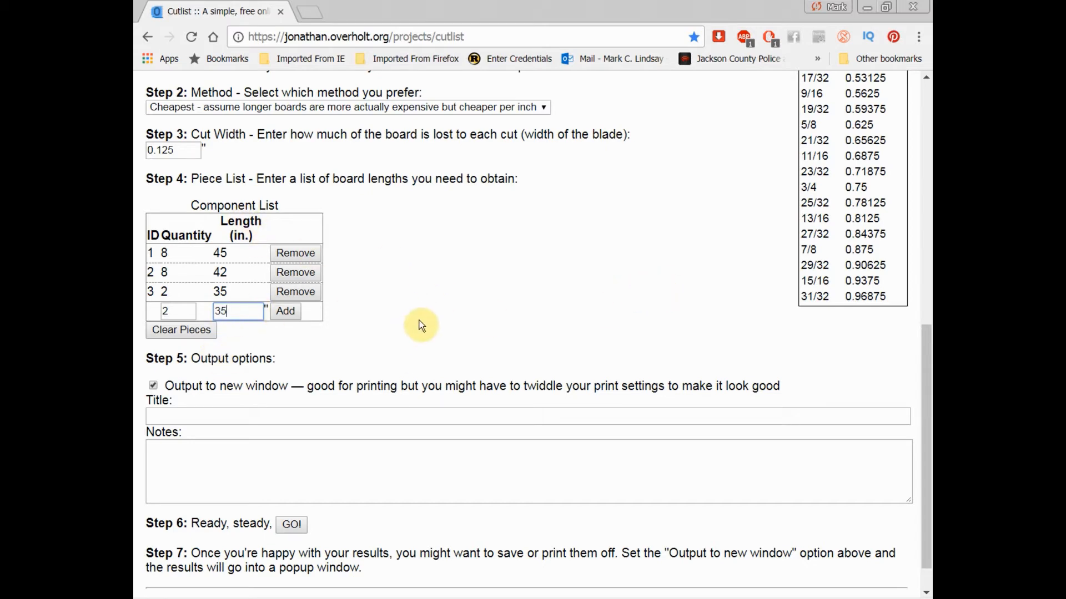
pyautogui.moveTo(574, 288)
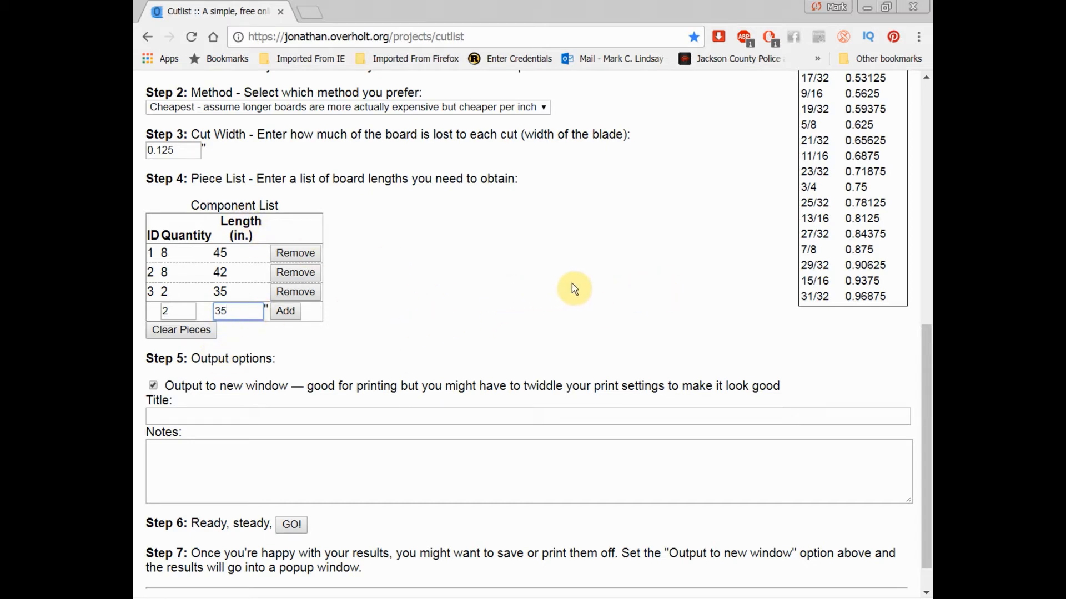
pyautogui.moveTo(569, 288)
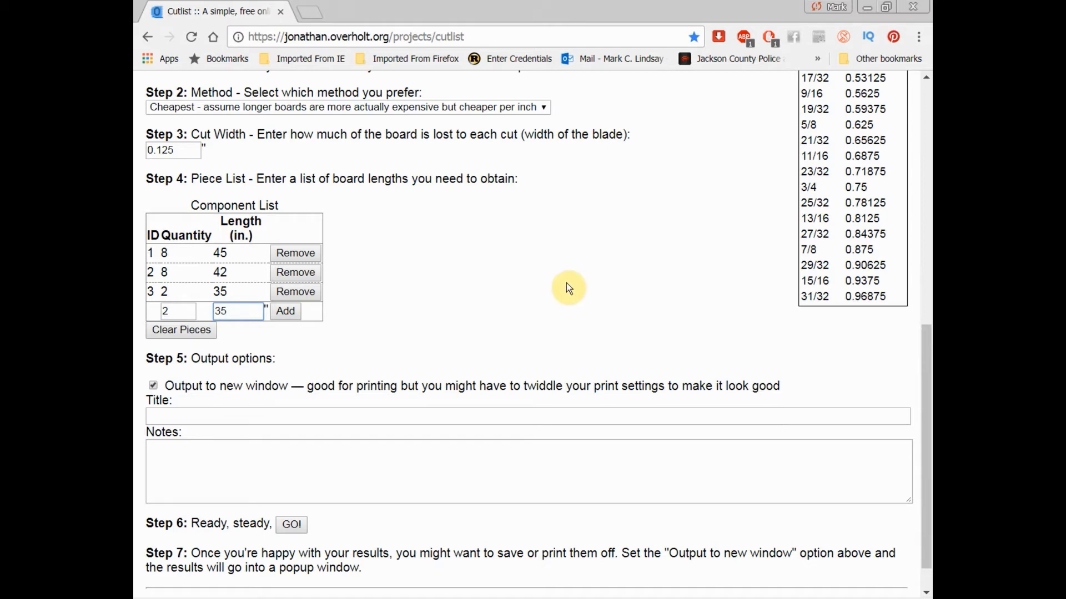
pyautogui.moveTo(610, 284)
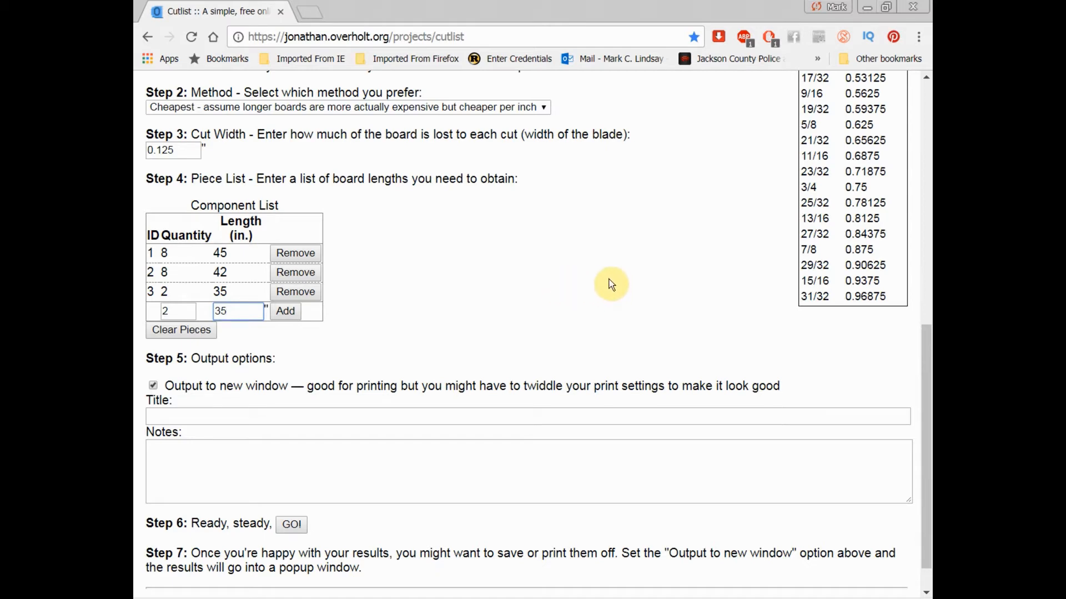
pyautogui.moveTo(641, 297)
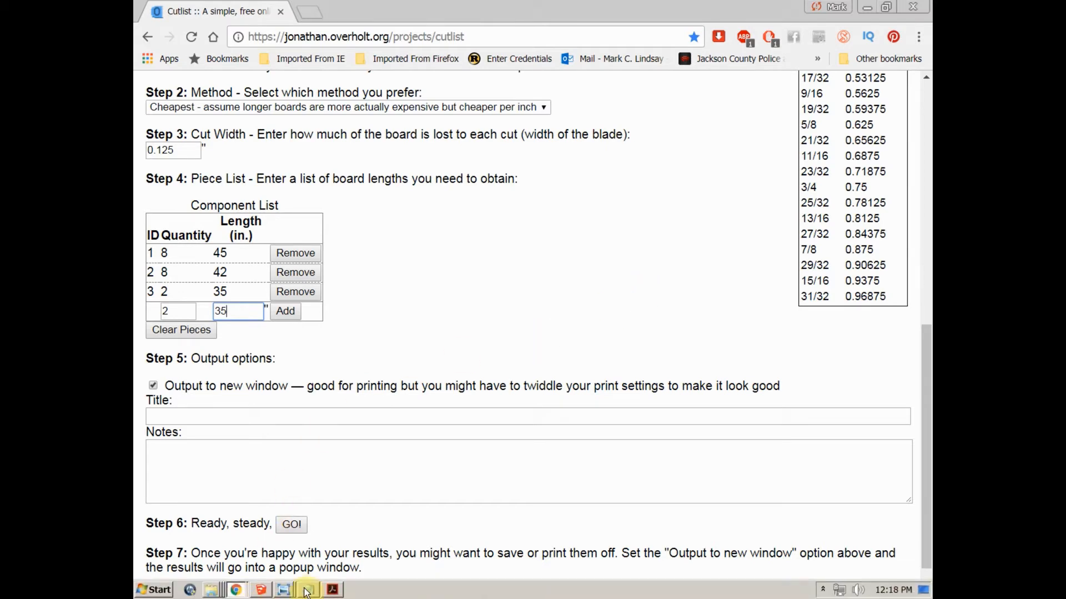
pyautogui.click(306, 590)
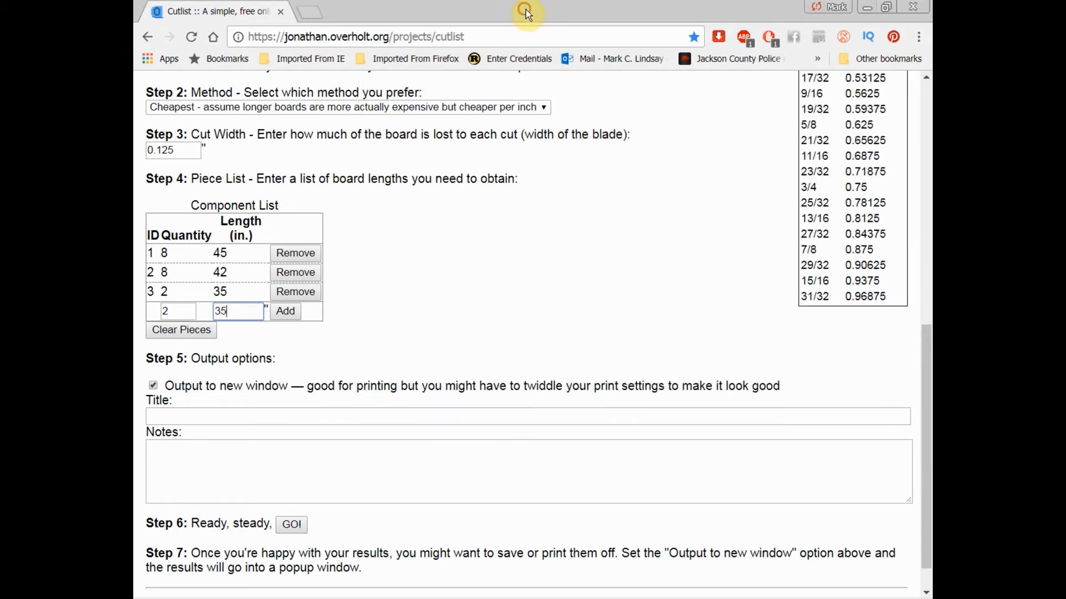
pyautogui.scroll(3)
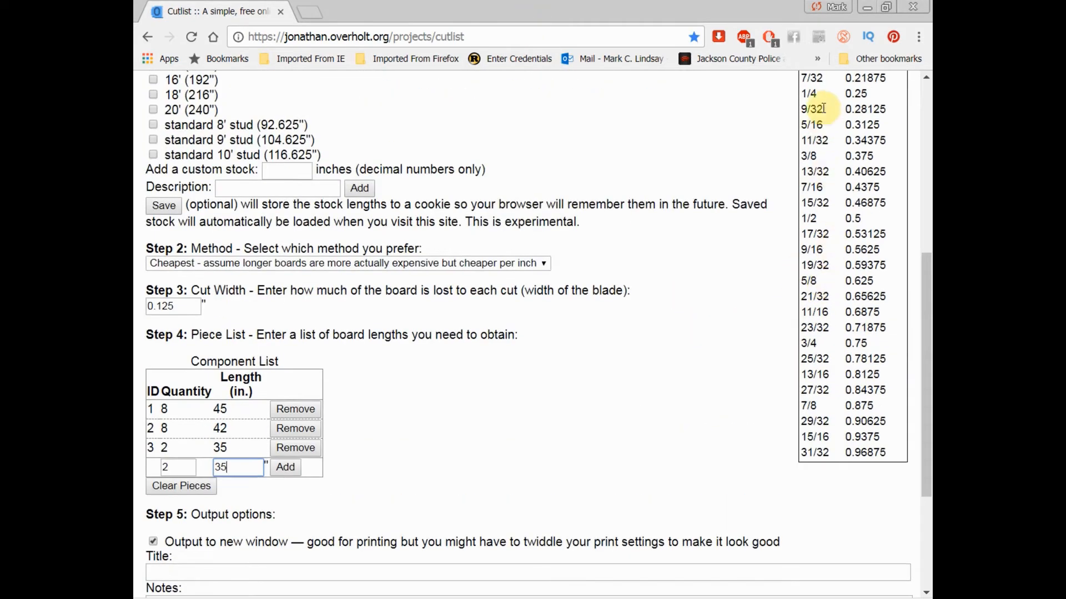
pyautogui.moveTo(724, 381)
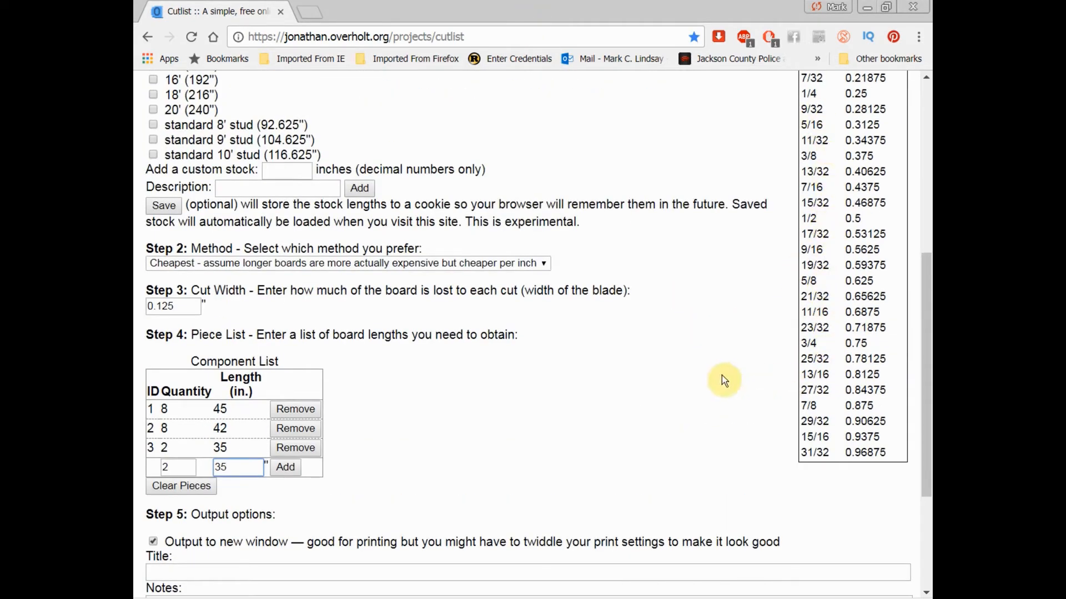
pyautogui.moveTo(813, 409)
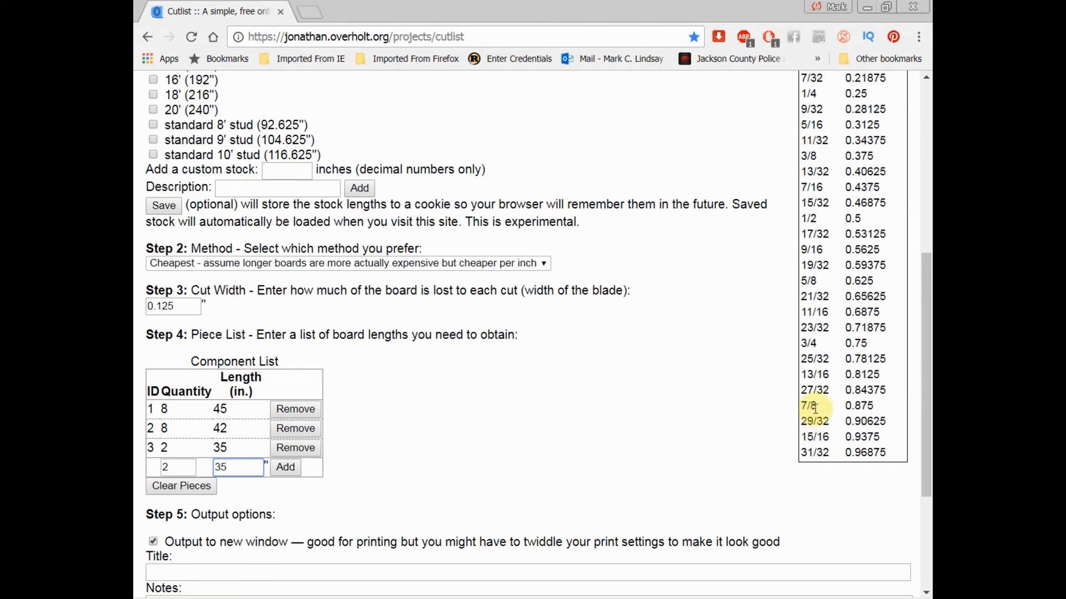
pyautogui.moveTo(644, 456)
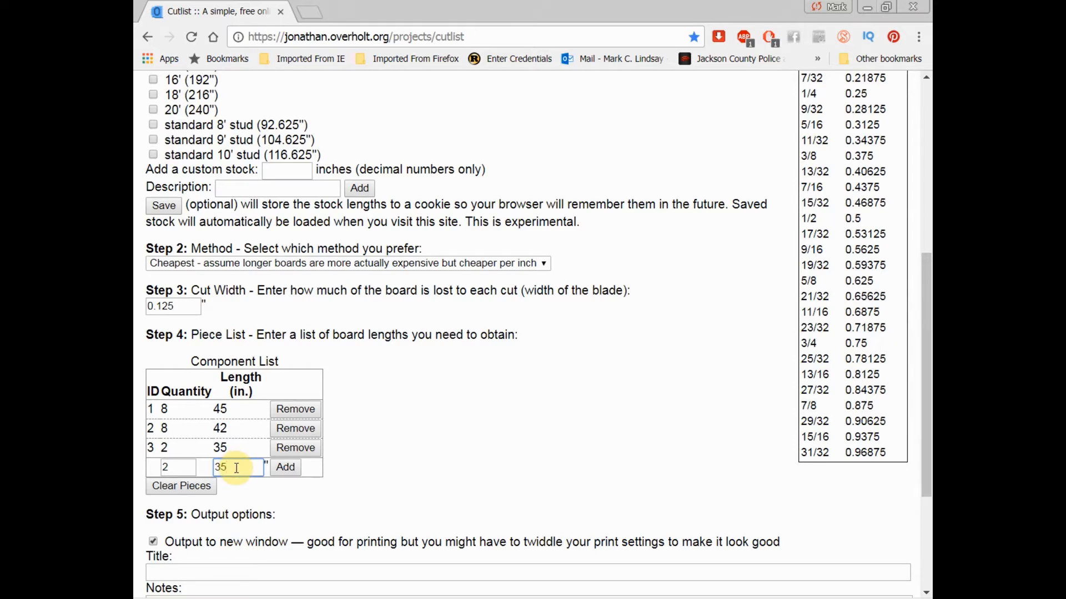
pyautogui.moveTo(881, 397)
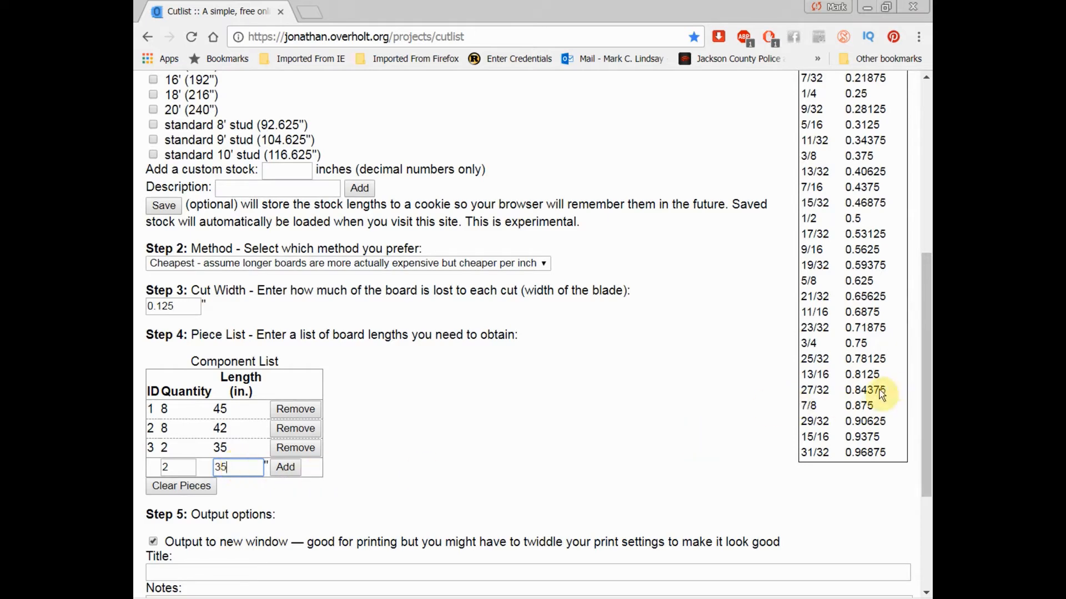
pyautogui.moveTo(640, 338)
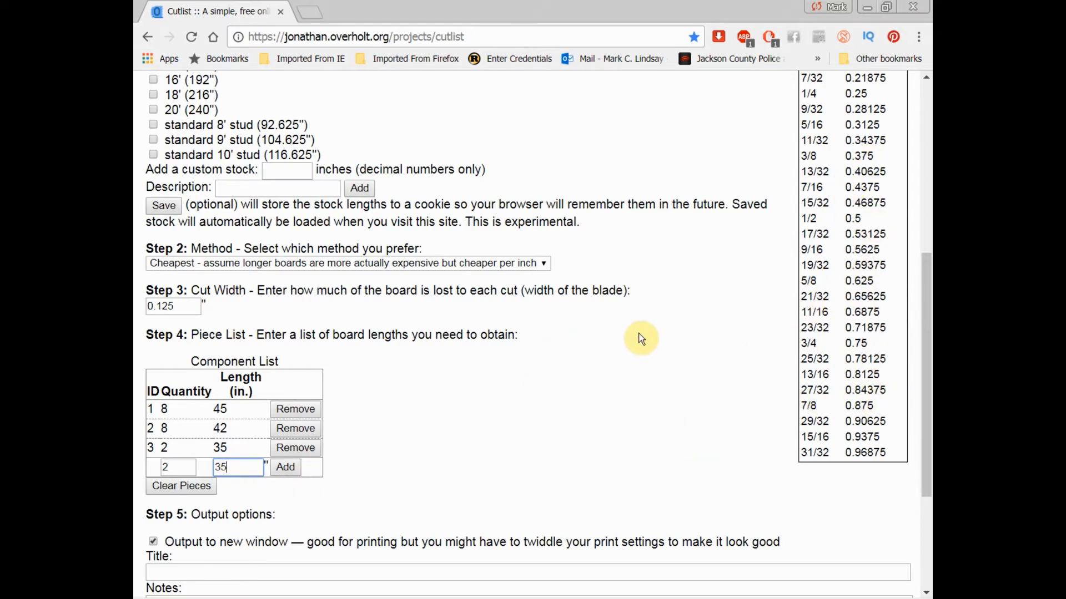
pyautogui.scroll(-3)
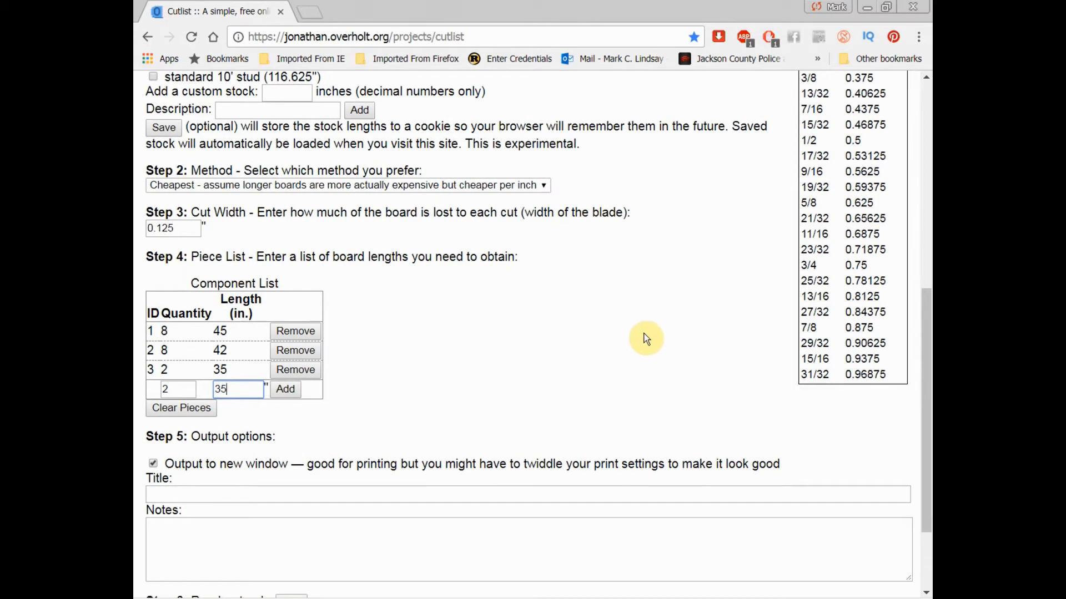
pyautogui.scroll(-3)
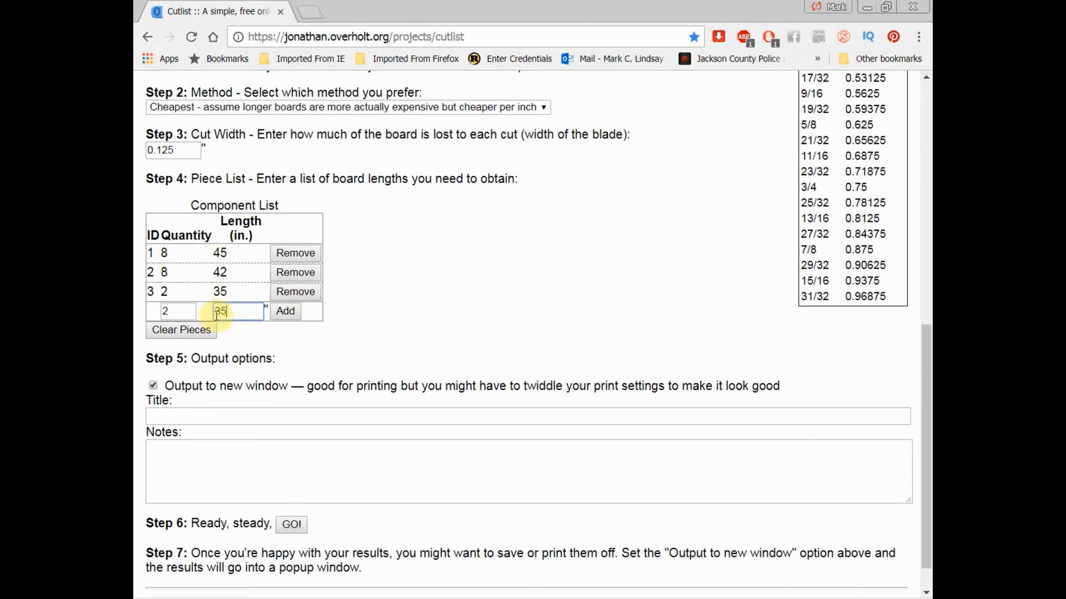
pyautogui.moveTo(474, 277)
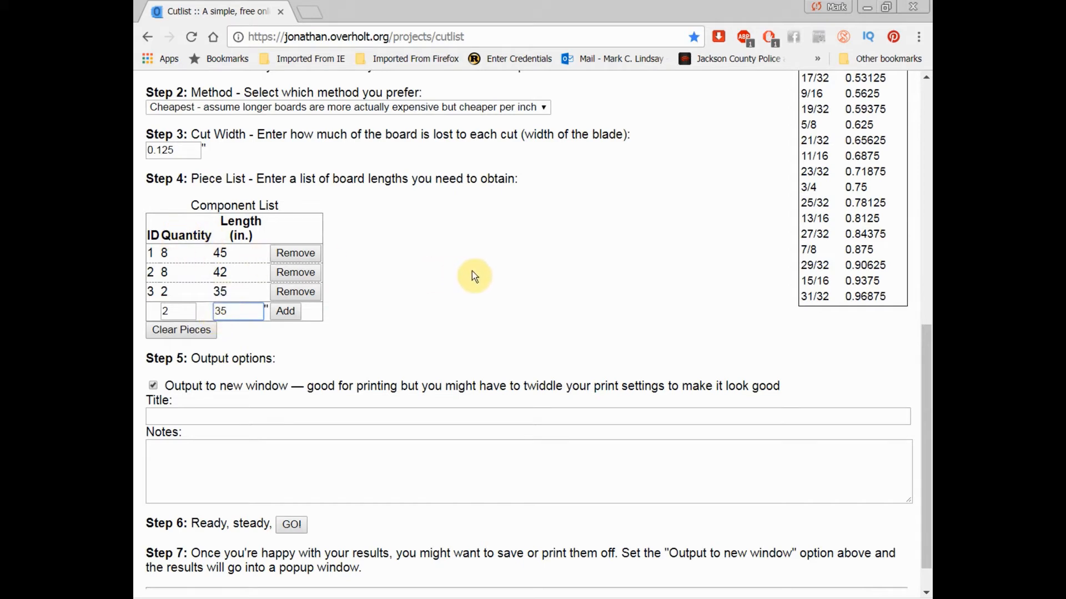
pyautogui.scroll(-3)
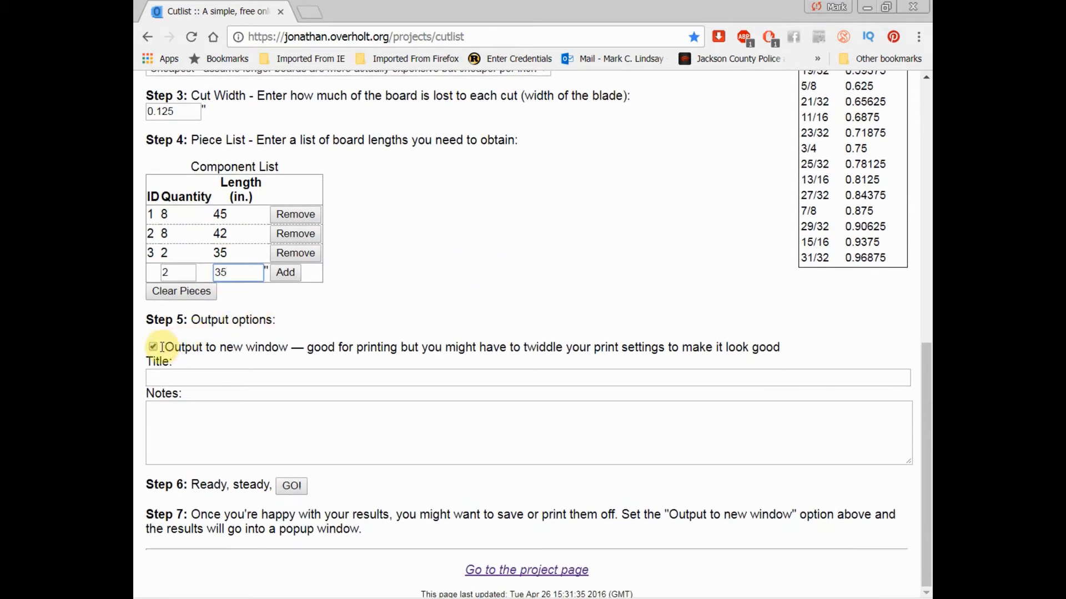
pyautogui.moveTo(221, 359)
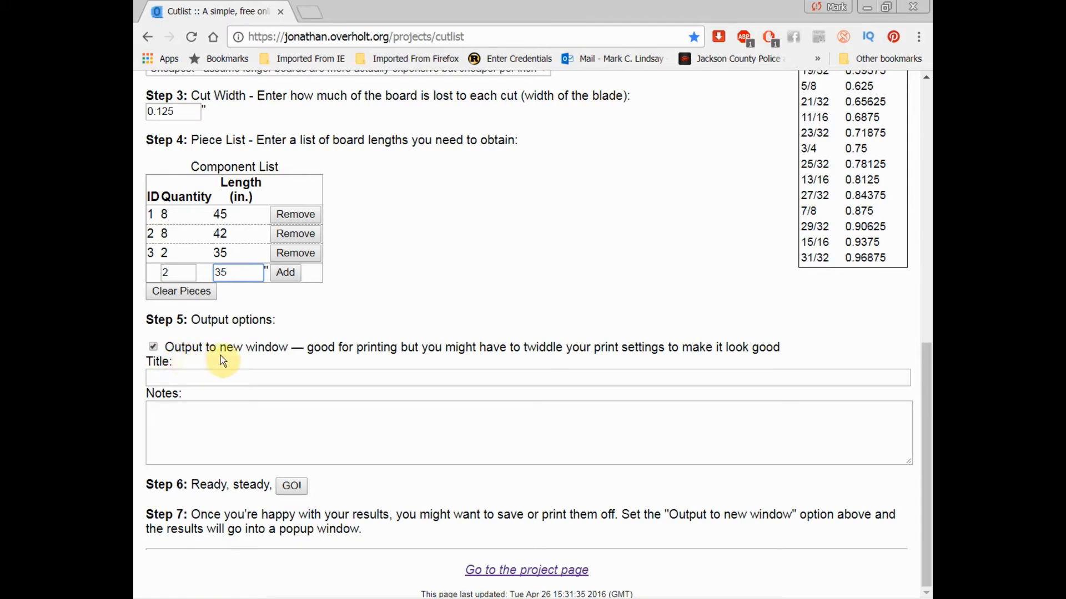
pyautogui.moveTo(230, 378)
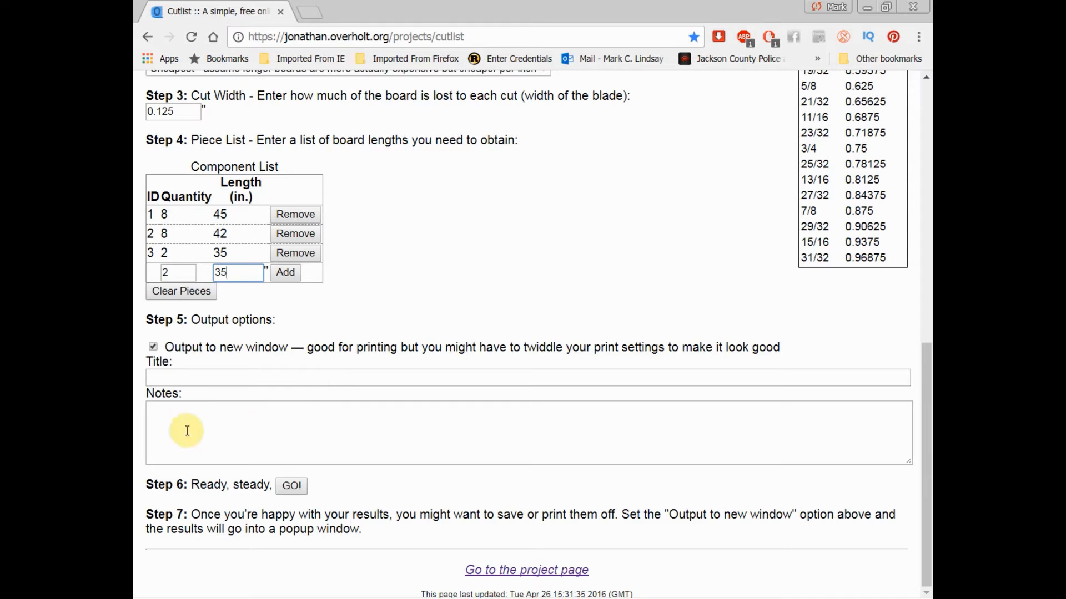
pyautogui.moveTo(351, 447)
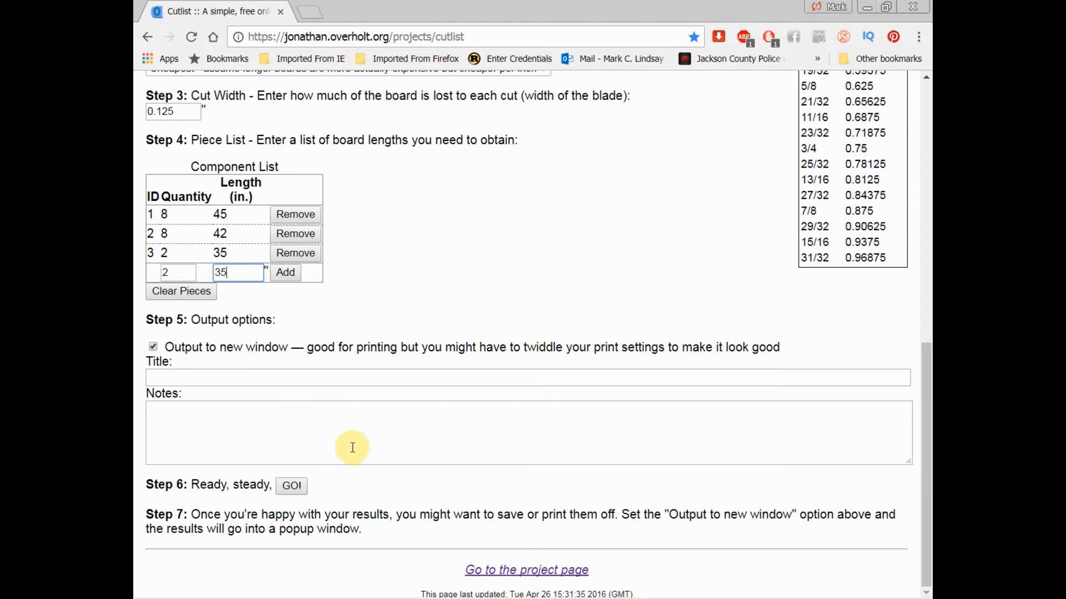
pyautogui.moveTo(290, 485)
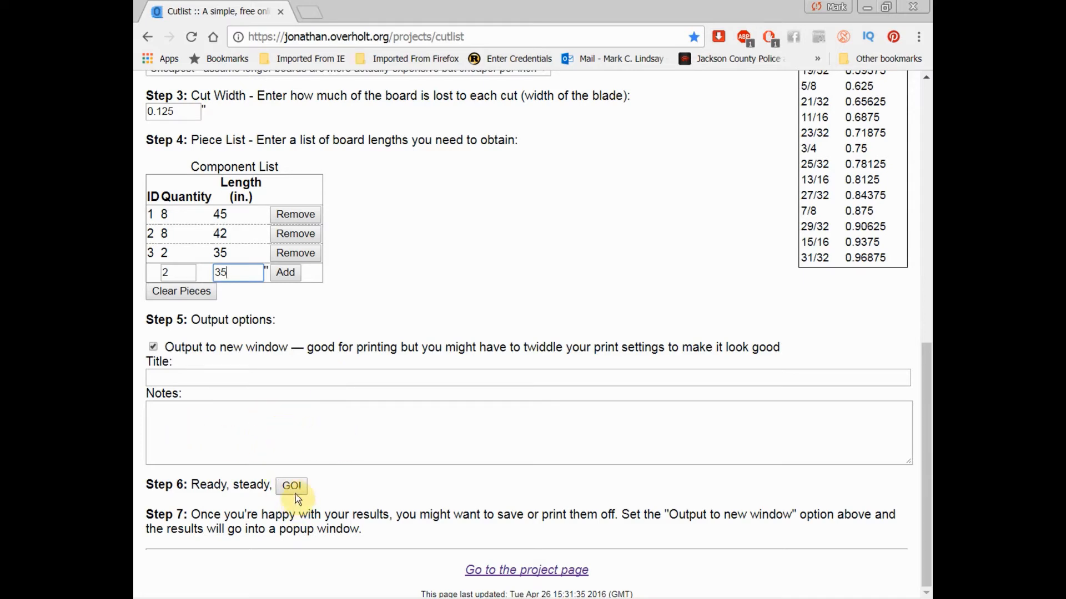
pyautogui.click(291, 485)
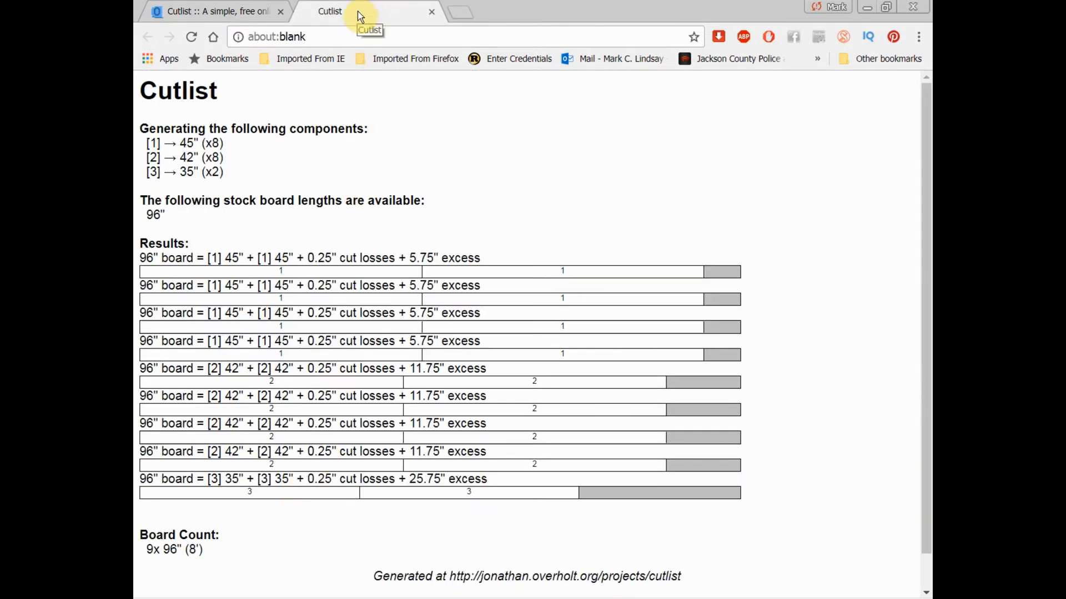
pyautogui.moveTo(218, 130)
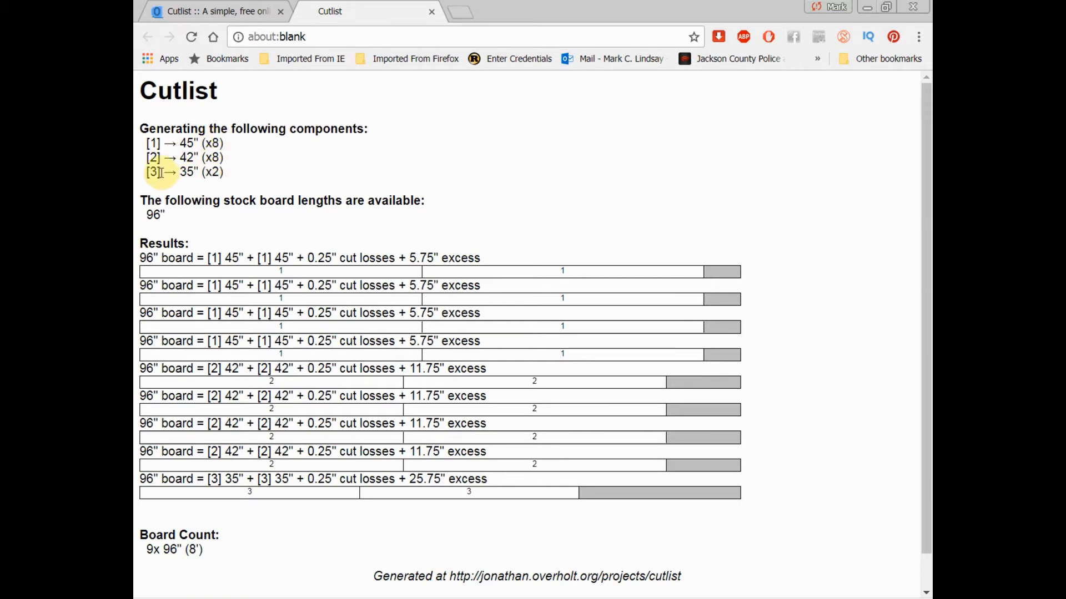
pyautogui.scroll(-3)
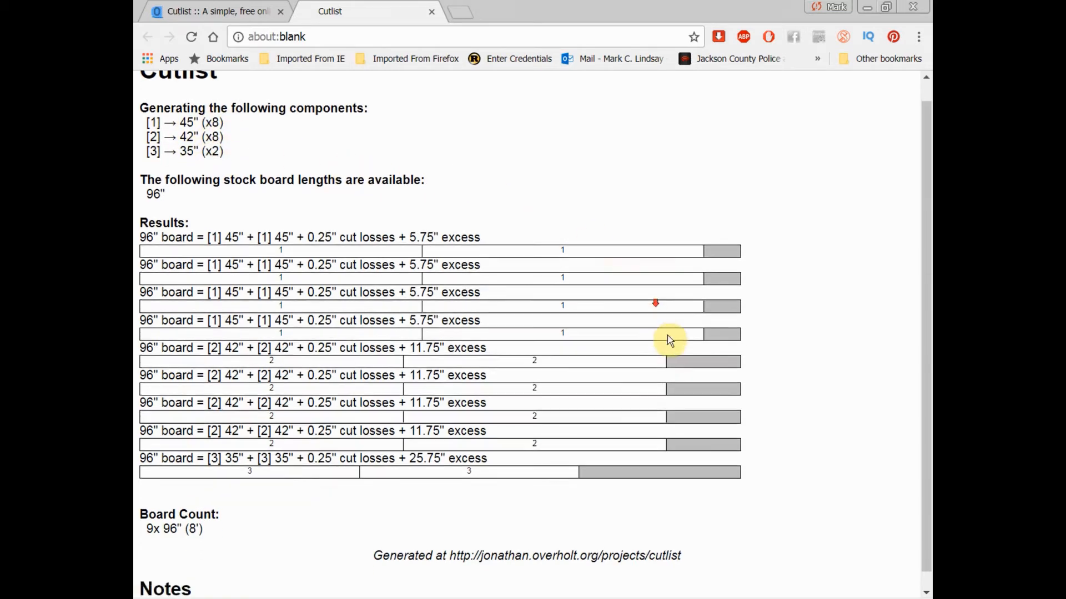
pyautogui.scroll(-3)
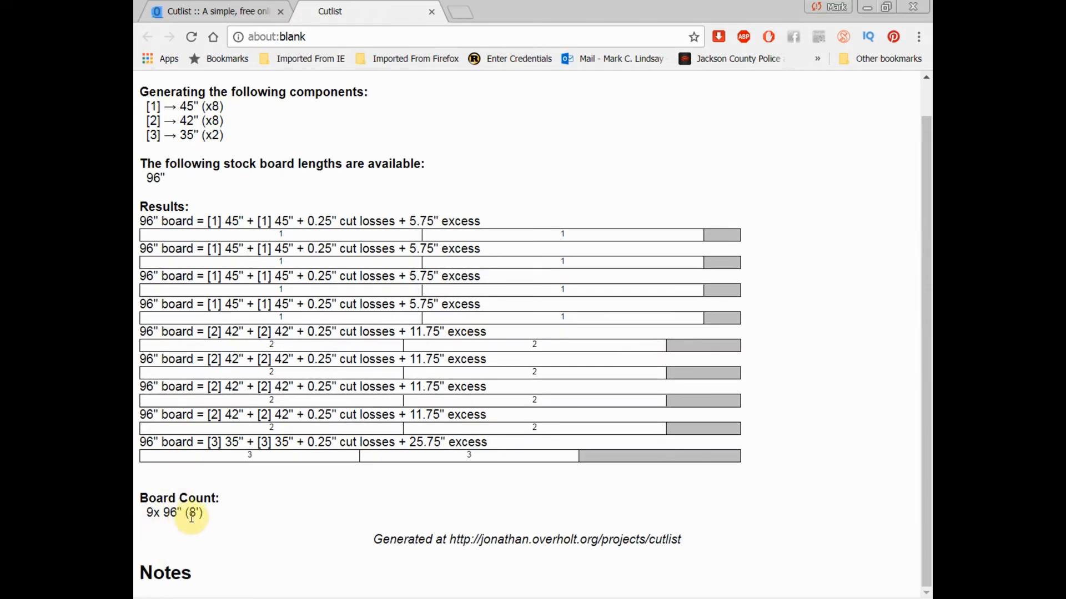
pyautogui.moveTo(435, 272)
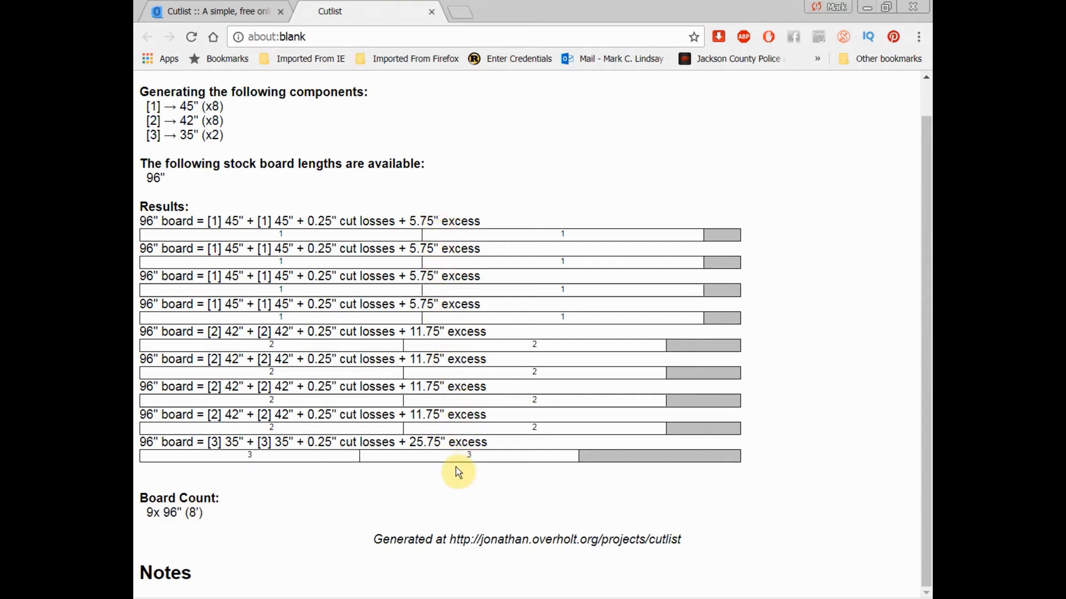
pyautogui.moveTo(731, 263)
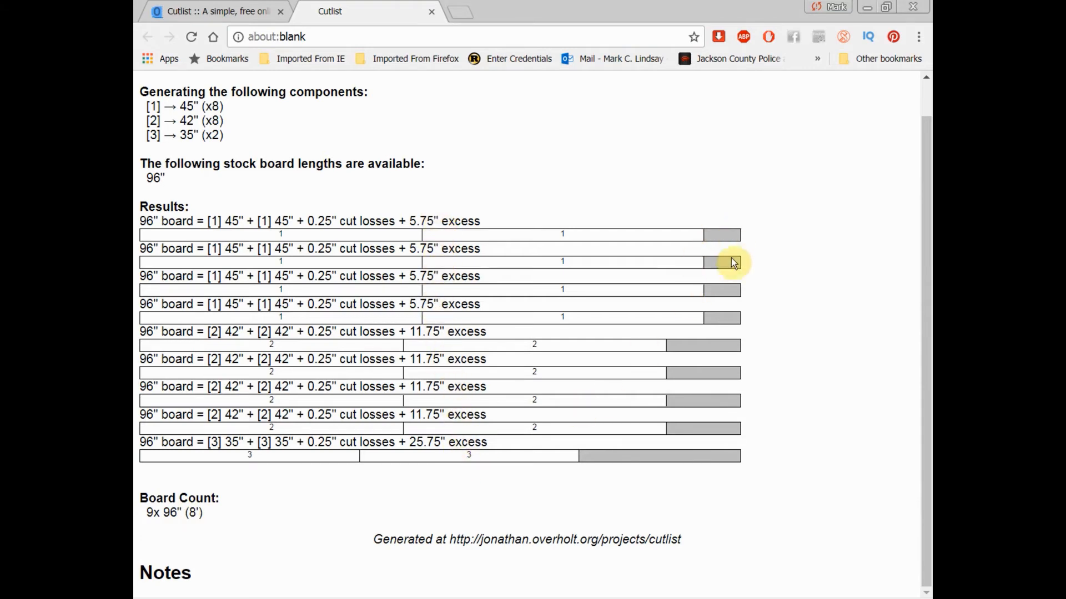
pyautogui.moveTo(693, 450)
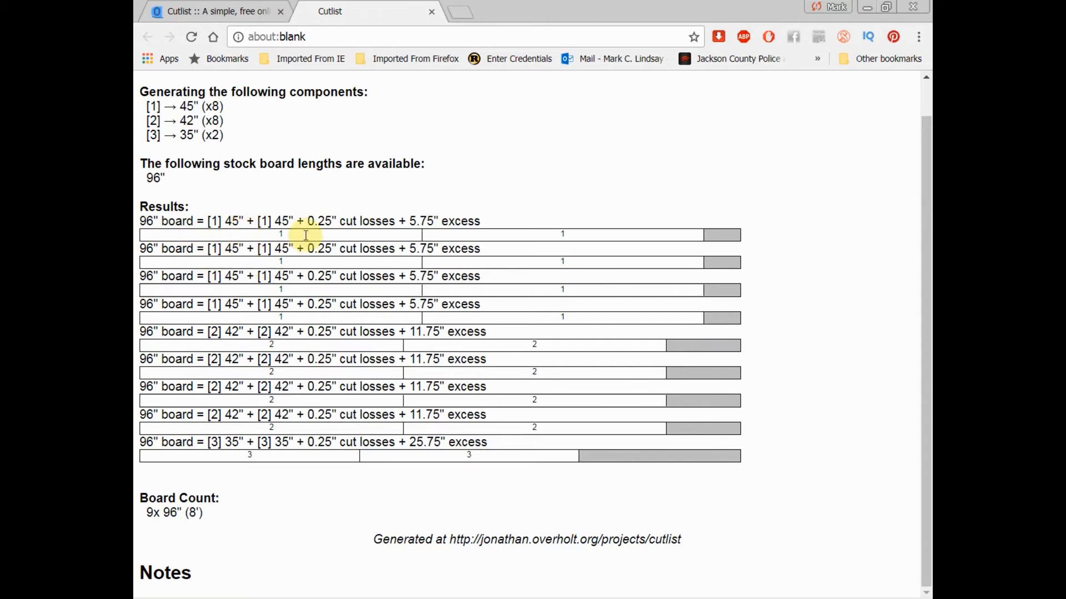
pyautogui.moveTo(547, 369)
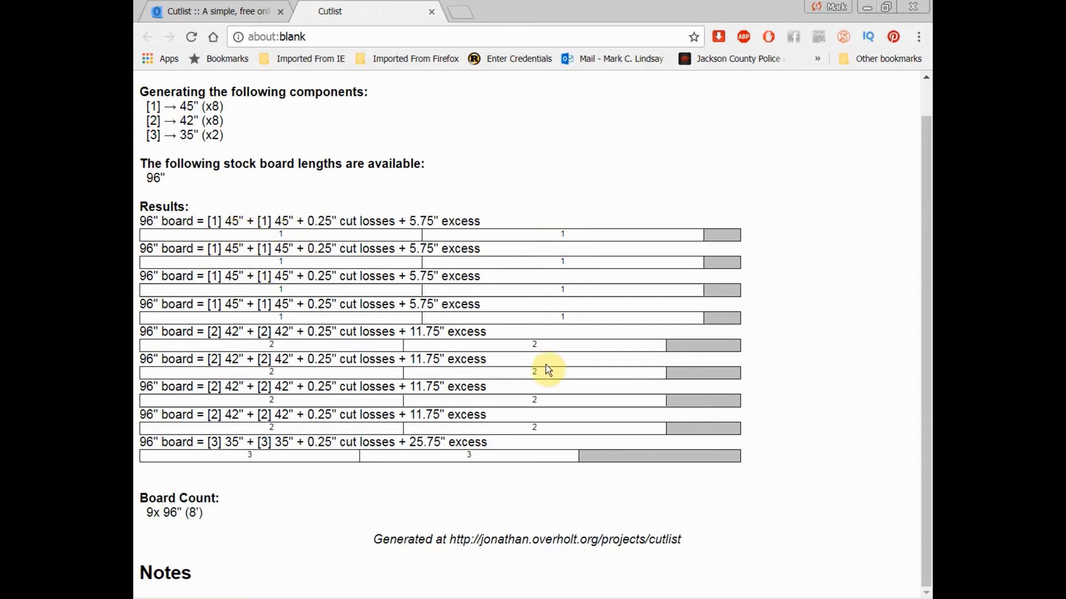
pyautogui.moveTo(517, 482)
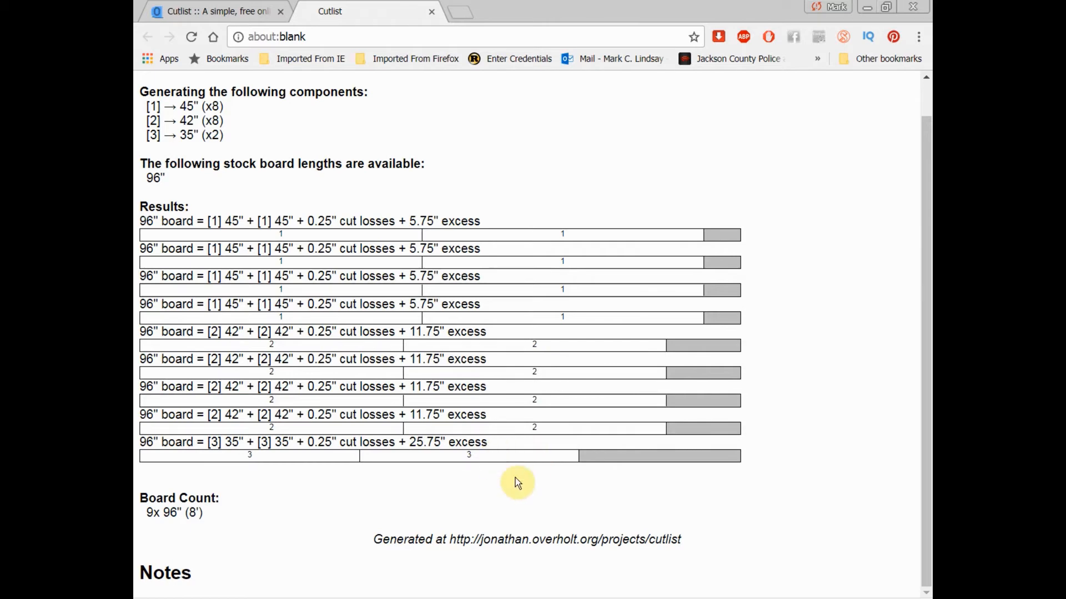
pyautogui.moveTo(813, 415)
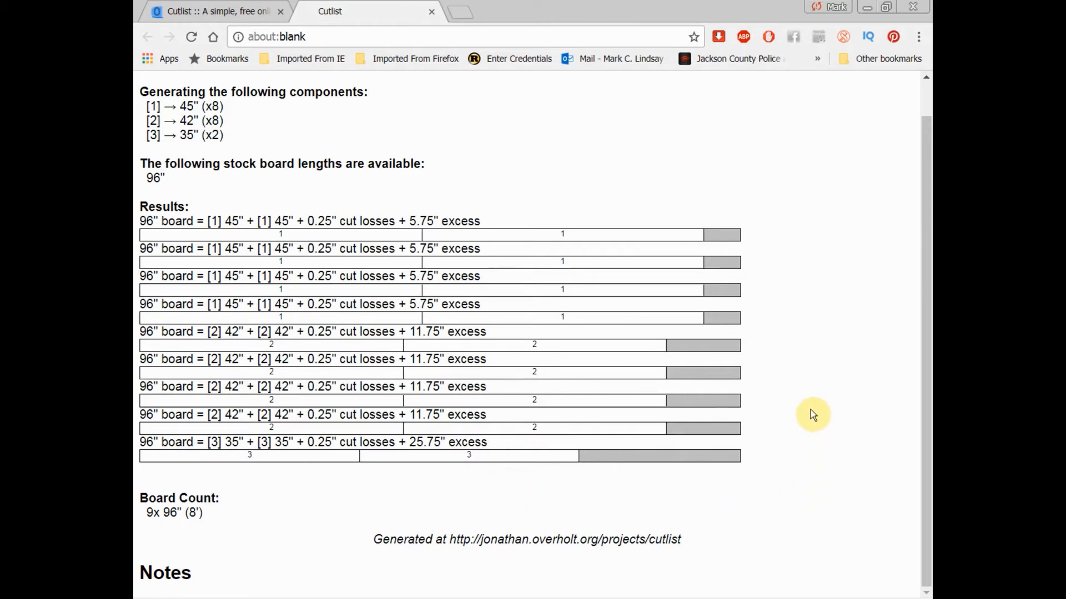
pyautogui.scroll(3)
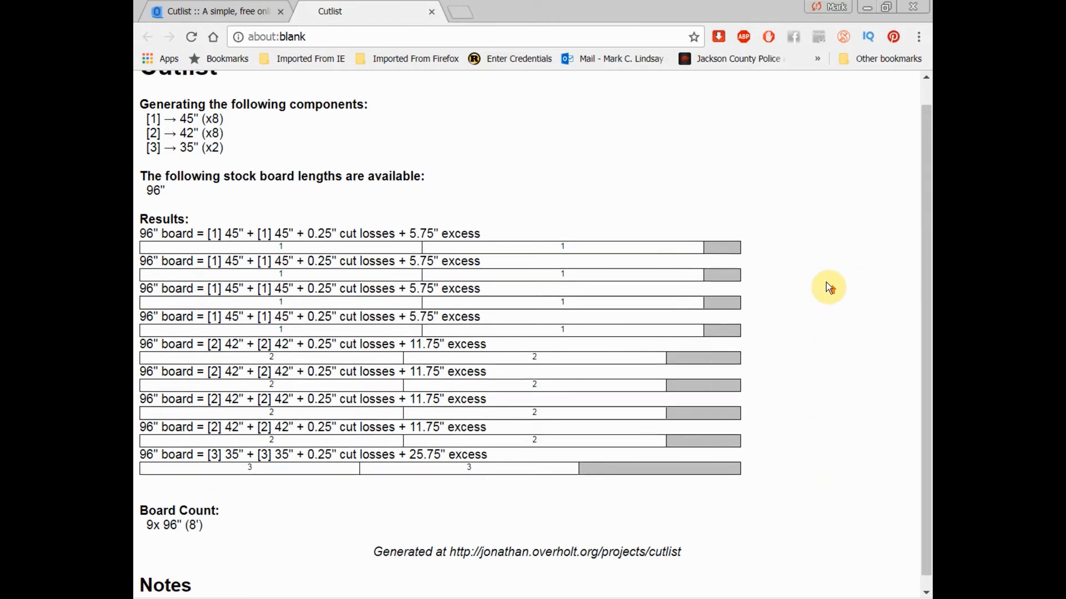
pyautogui.scroll(3)
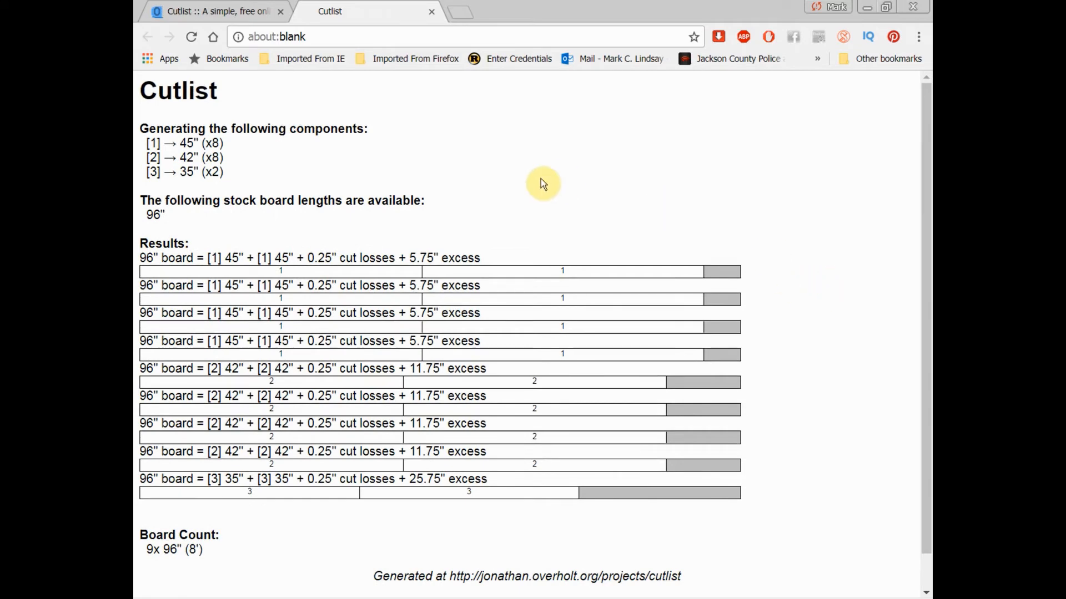
pyautogui.moveTo(525, 190)
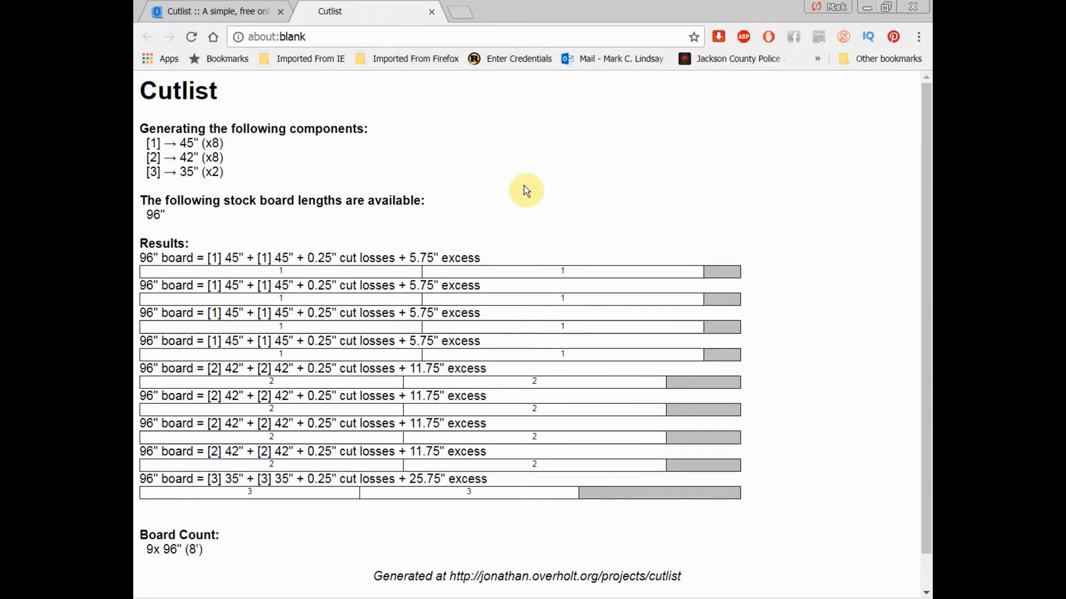
pyautogui.moveTo(525, 182)
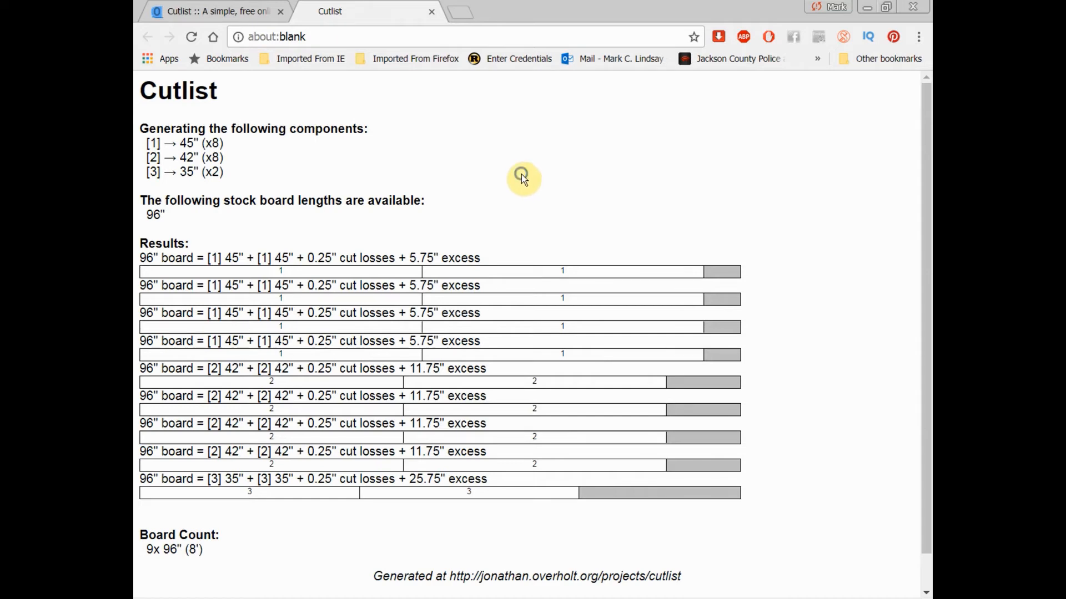
# - Open print preview for the cut-list results with Save as PDF as the destination
pyautogui.rightClick(522, 177)
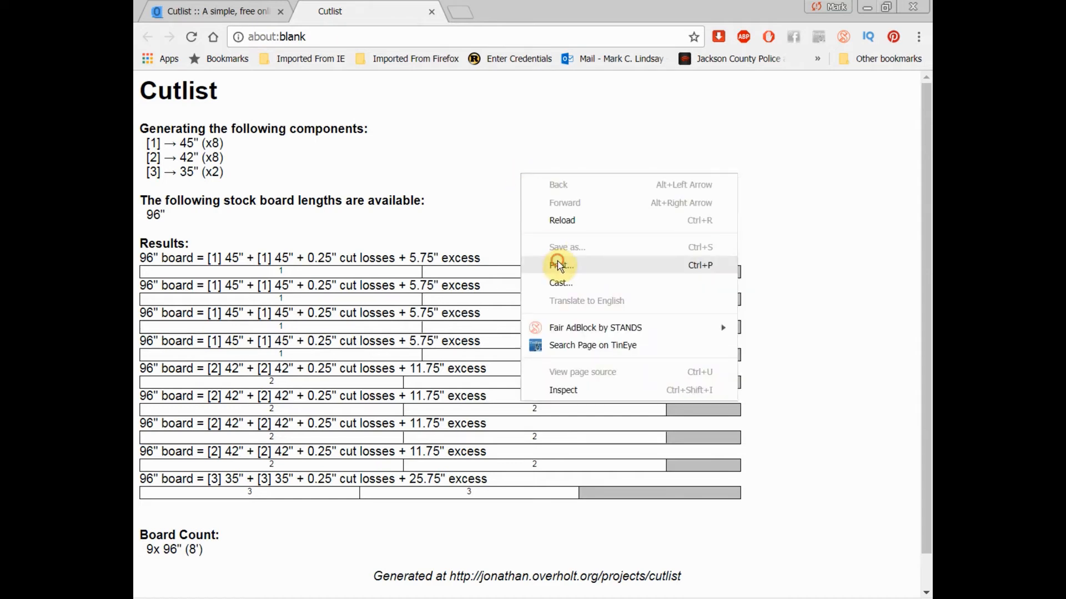
pyautogui.click(562, 266)
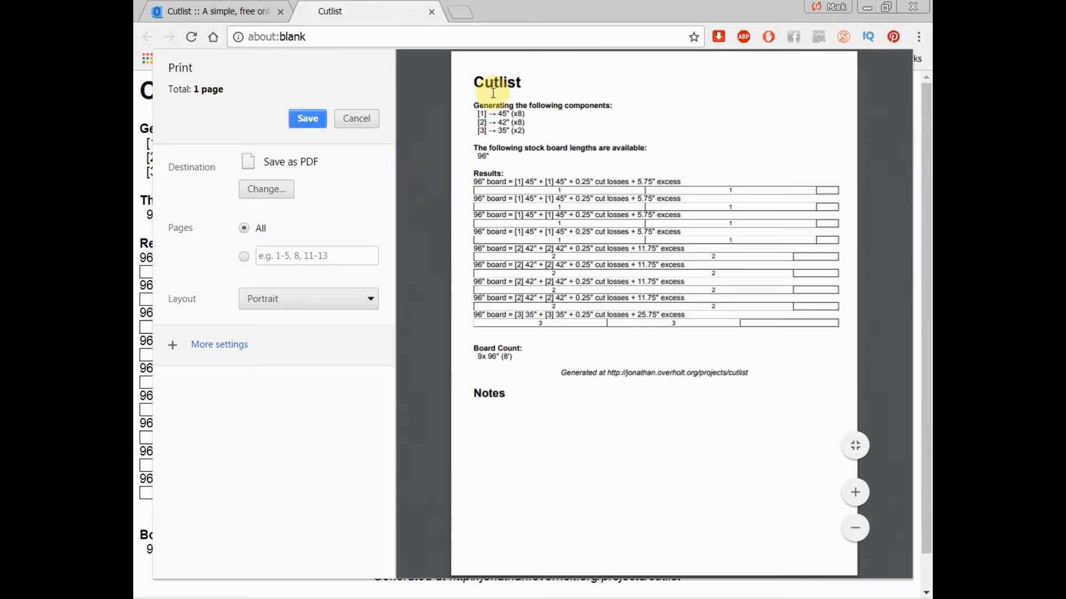
pyautogui.moveTo(693, 142)
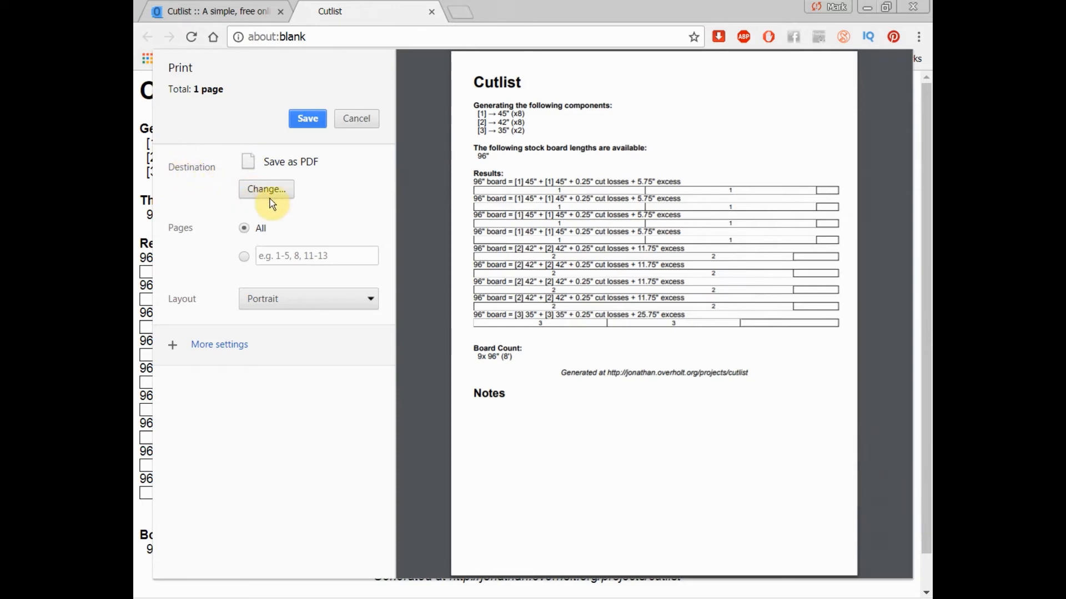
pyautogui.click(266, 188)
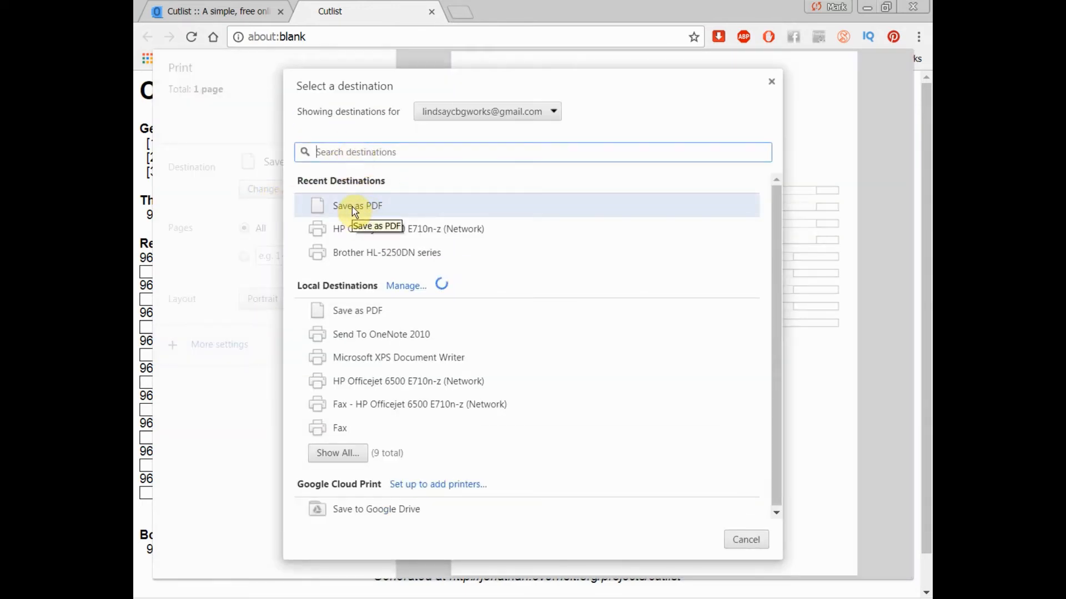
pyautogui.click(357, 206)
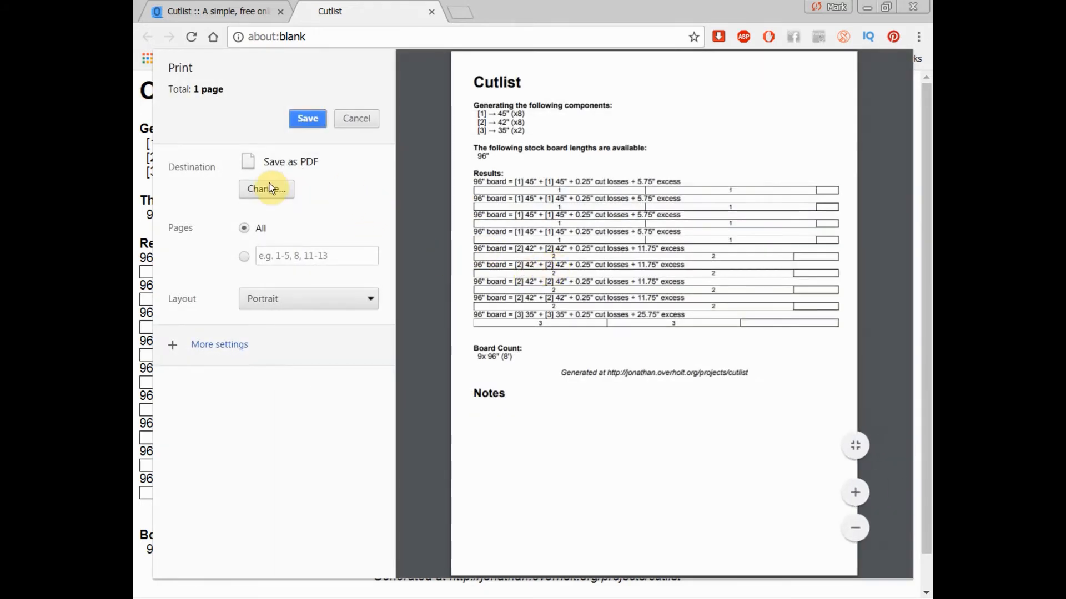
pyautogui.moveTo(280, 162)
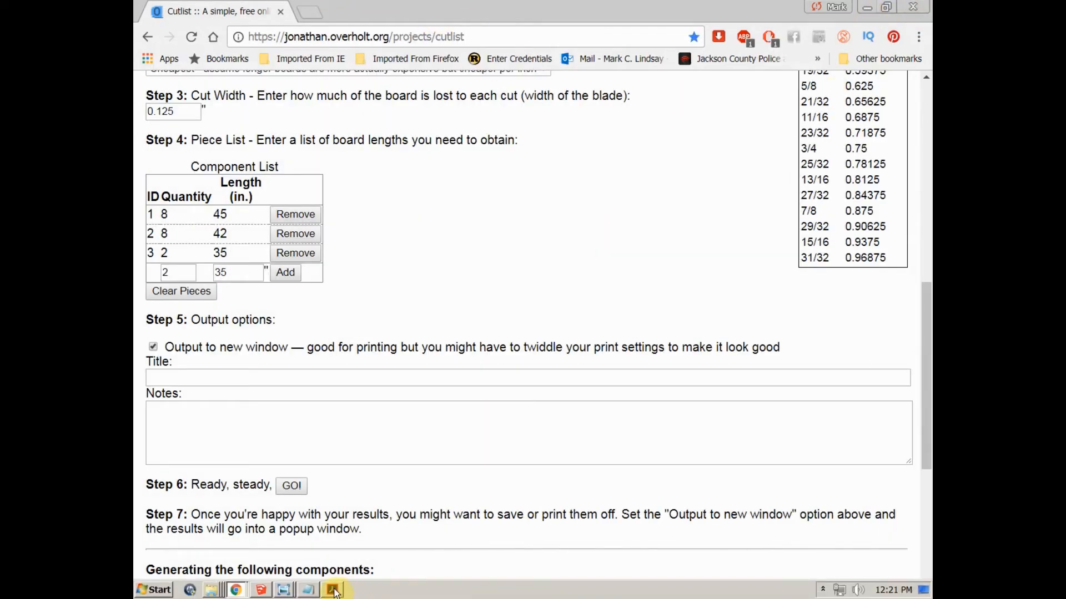
# - Open CNC Stand Framing Cutlist.pdf and scroll through the thirteen-board layout
pyautogui.click(332, 589)
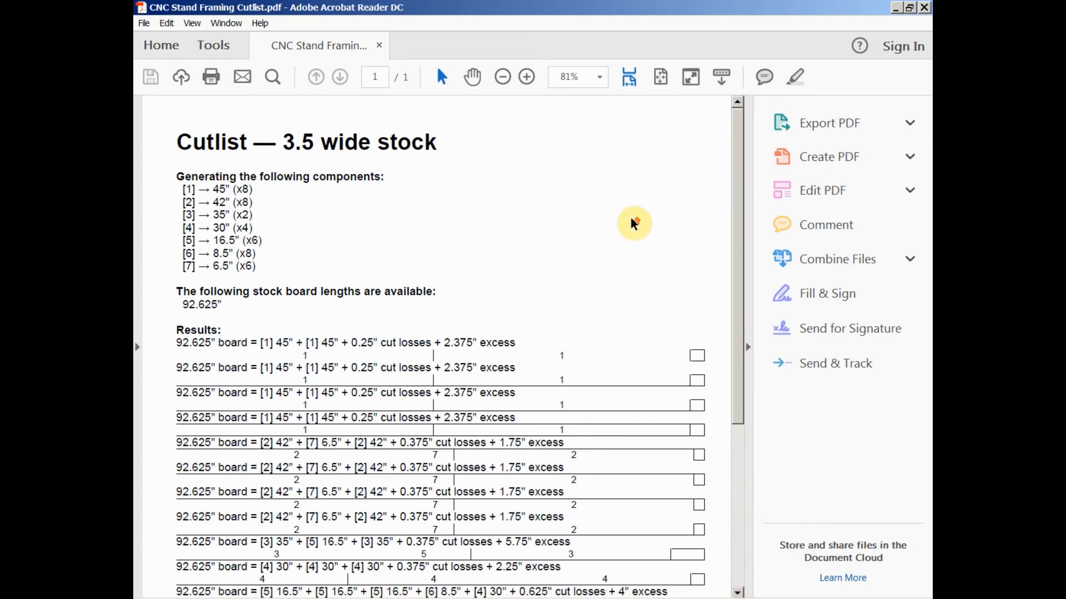
pyautogui.scroll(-3)
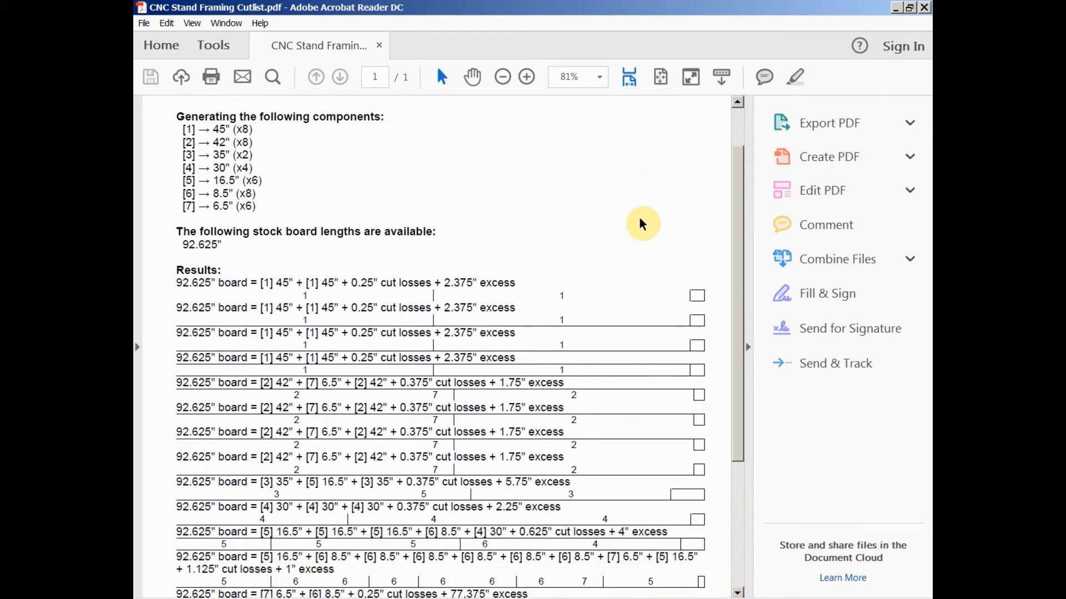
pyautogui.scroll(-3)
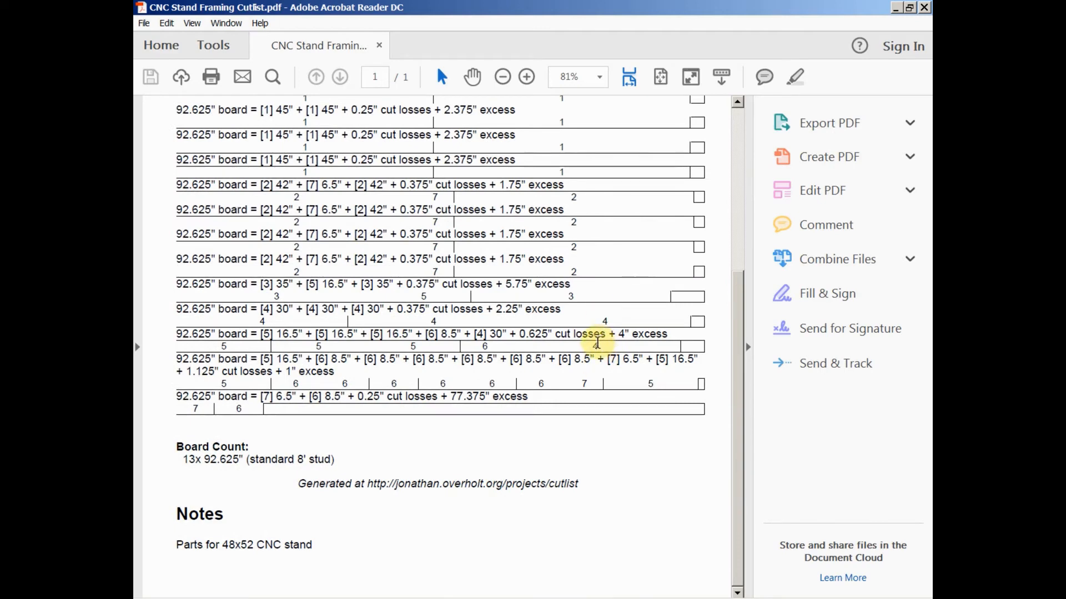
pyautogui.scroll(3)
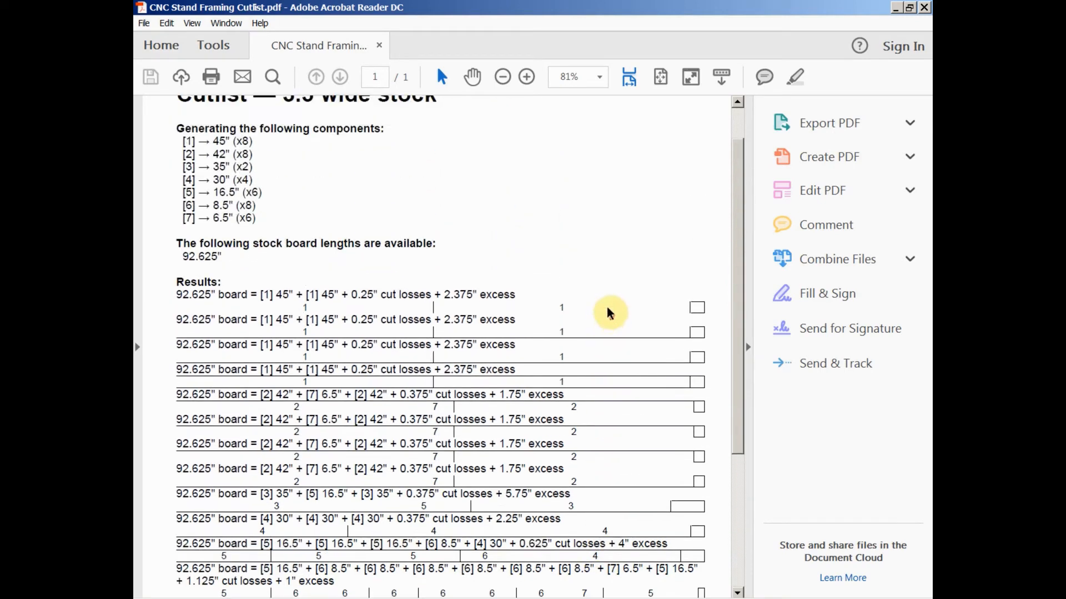
pyautogui.scroll(3)
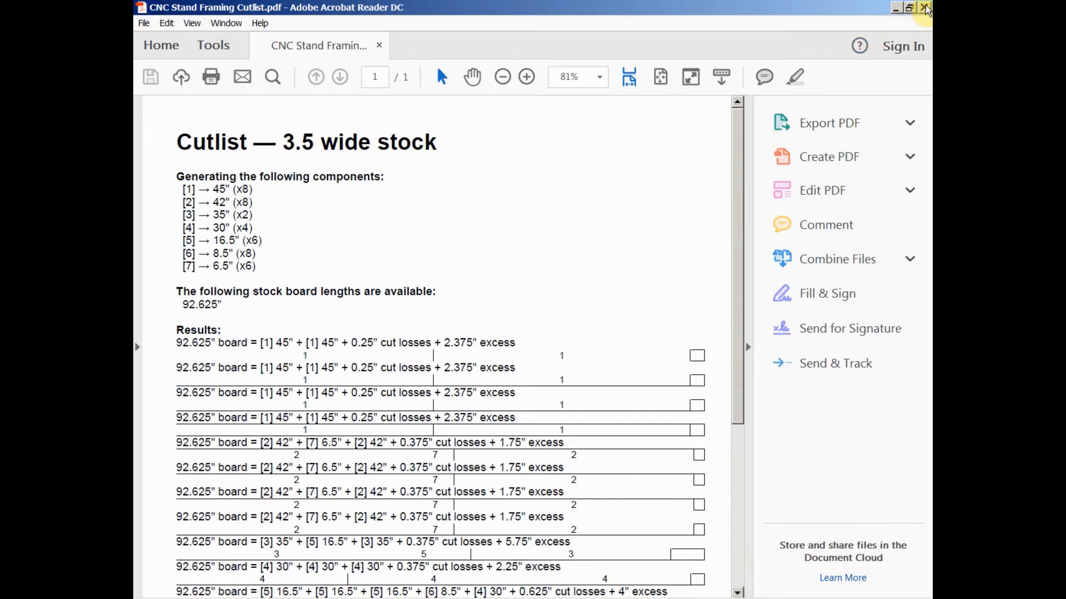
pyautogui.moveTo(632, 260)
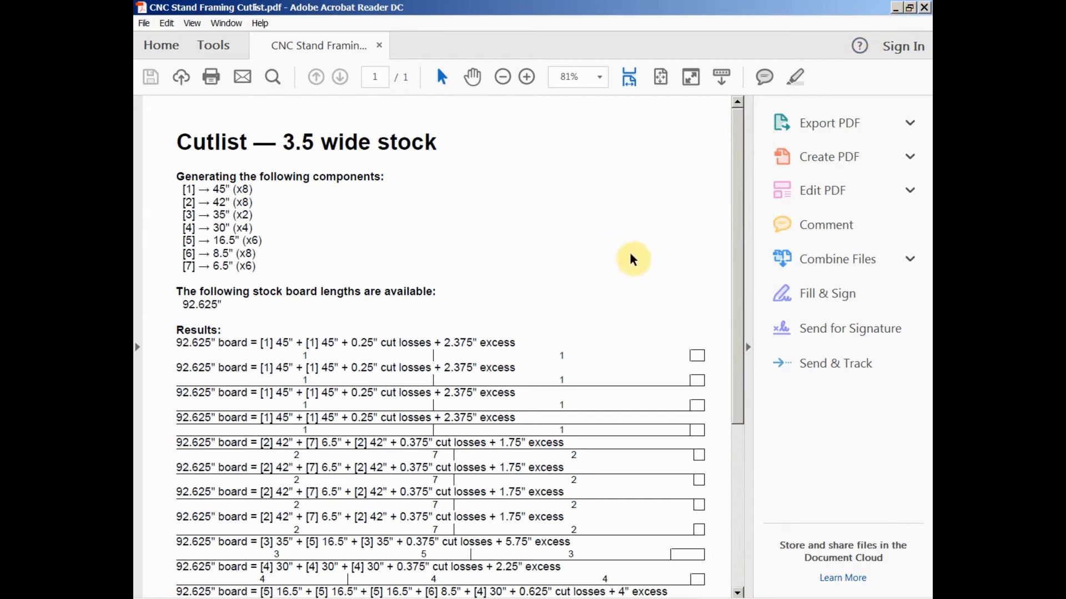
pyautogui.moveTo(659, 254)
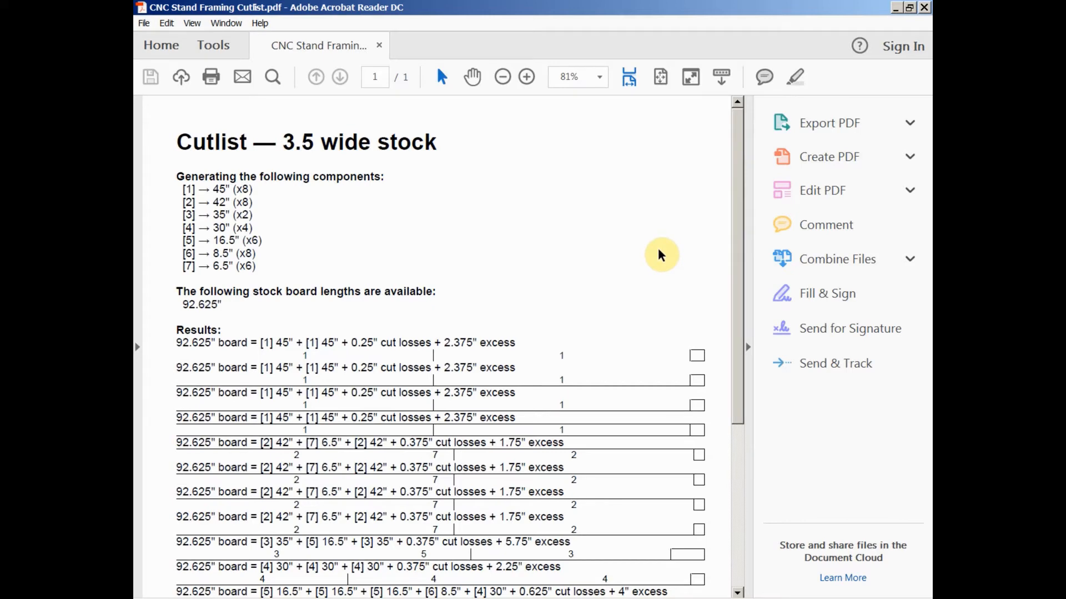
pyautogui.moveTo(924, 7)
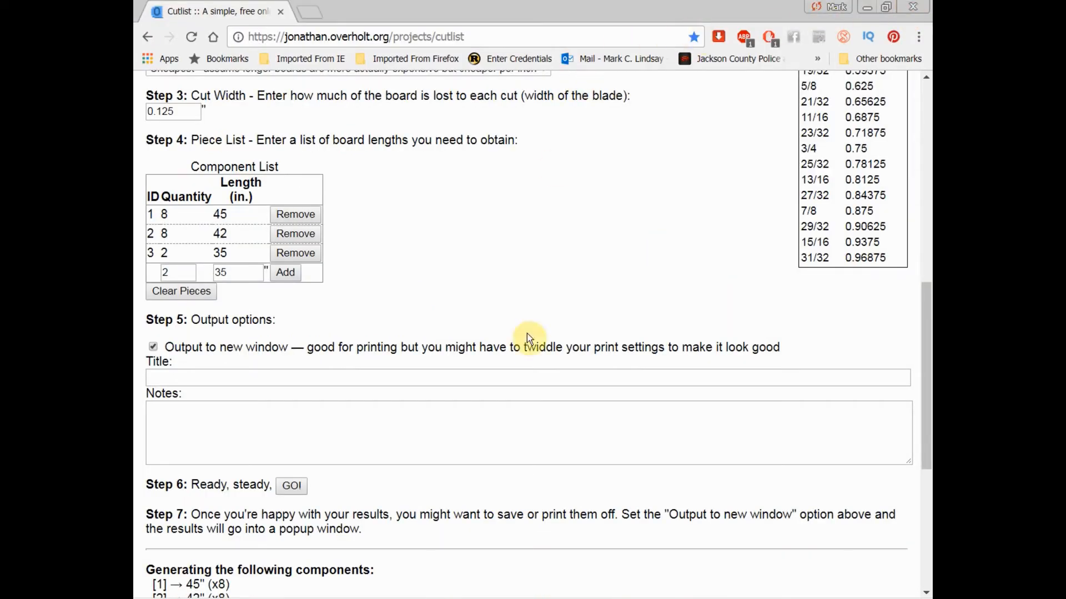
# - Return to the Gatton CNC Stand and Table model in SketchUp
pyautogui.click(261, 589)
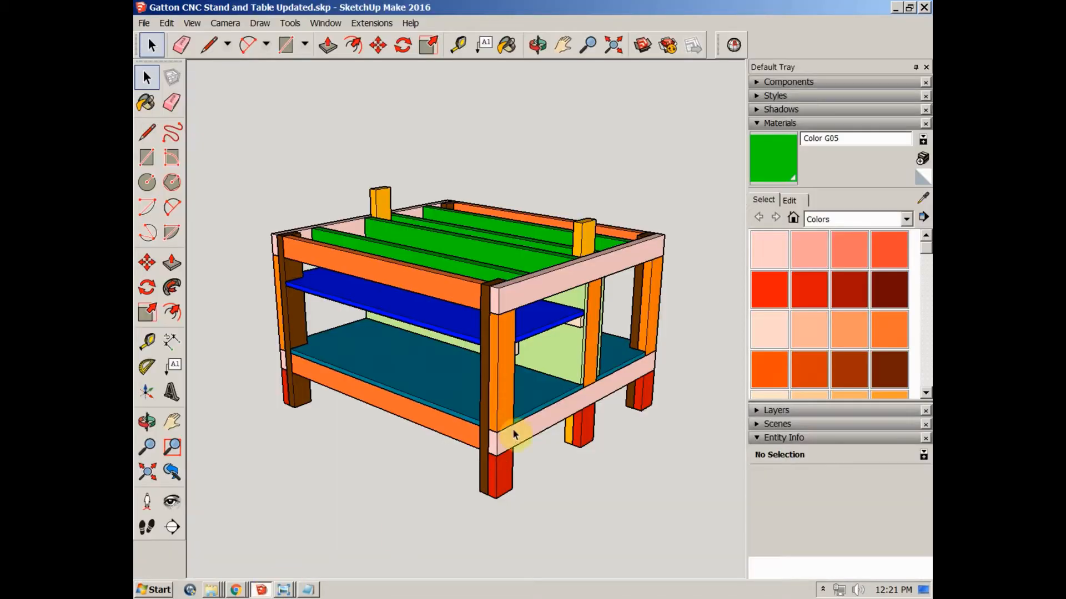
pyautogui.moveTo(669, 260)
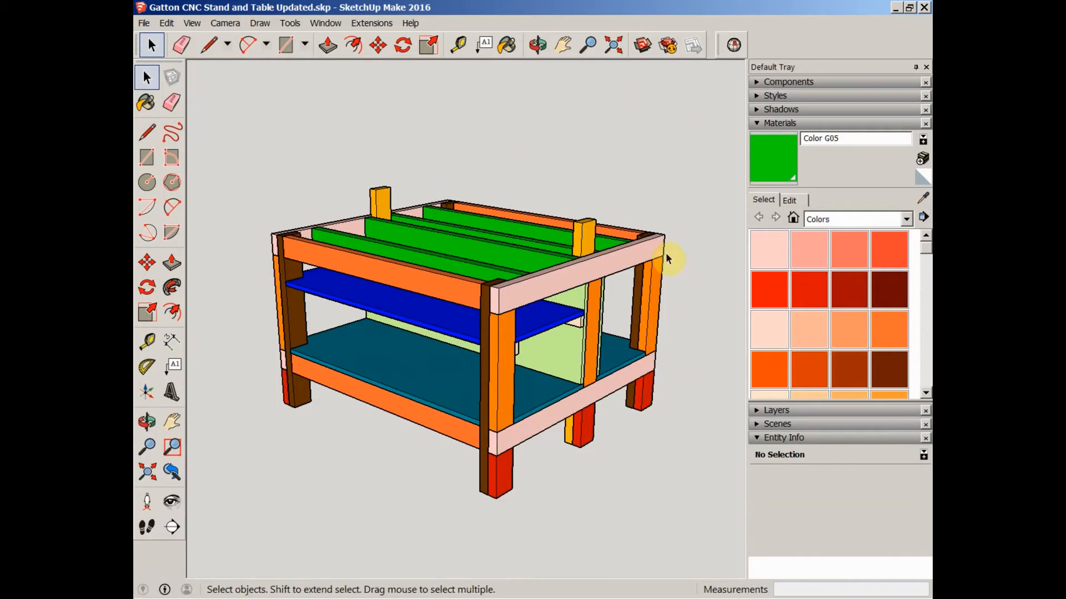
pyautogui.click(536, 44)
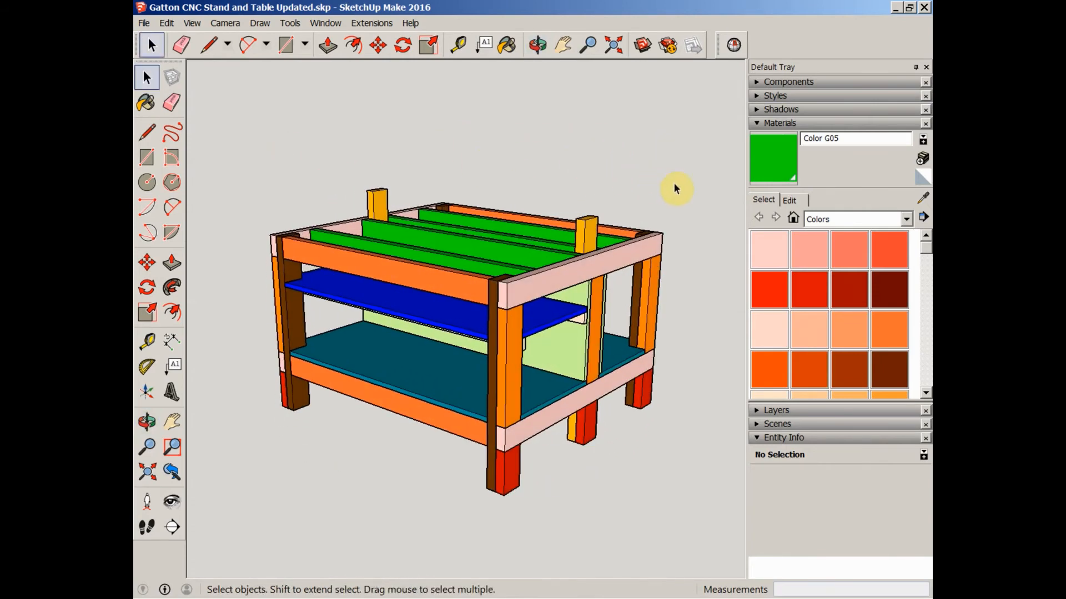
pyautogui.click(536, 45)
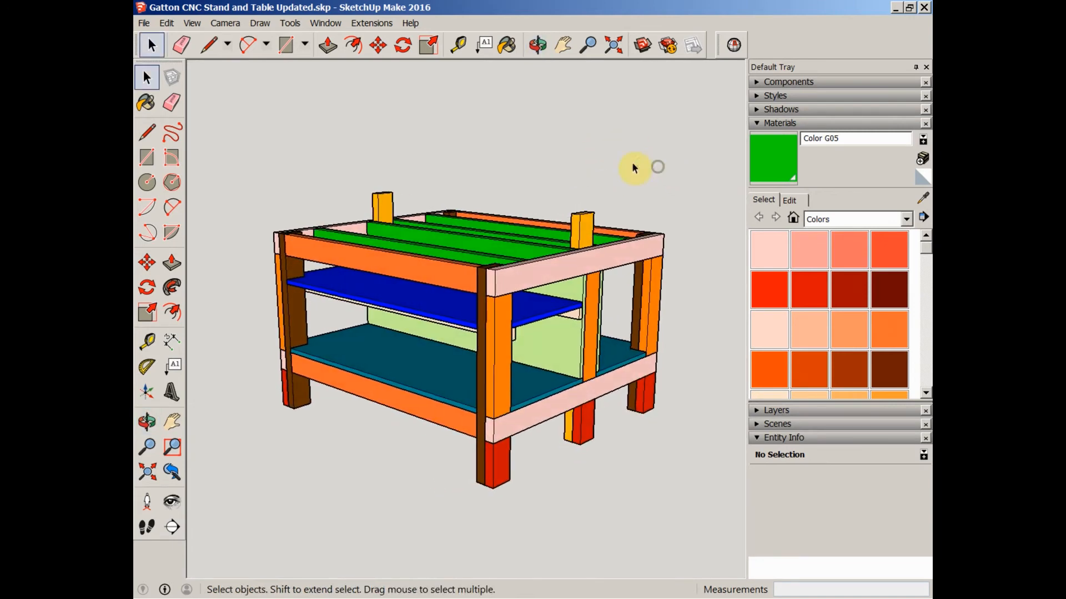
pyautogui.moveTo(554, 498)
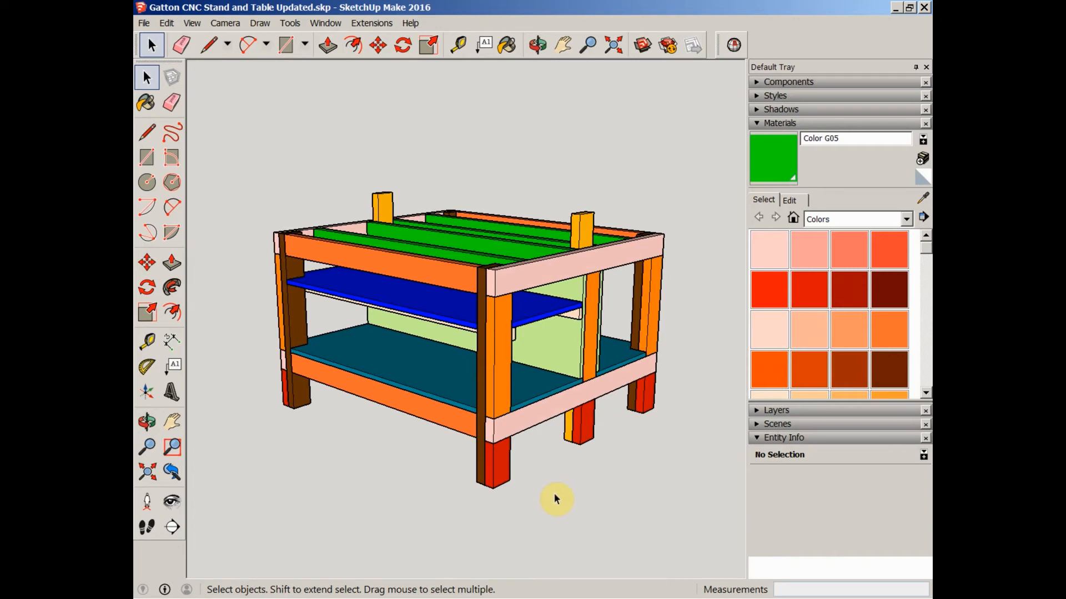
pyautogui.moveTo(596, 503)
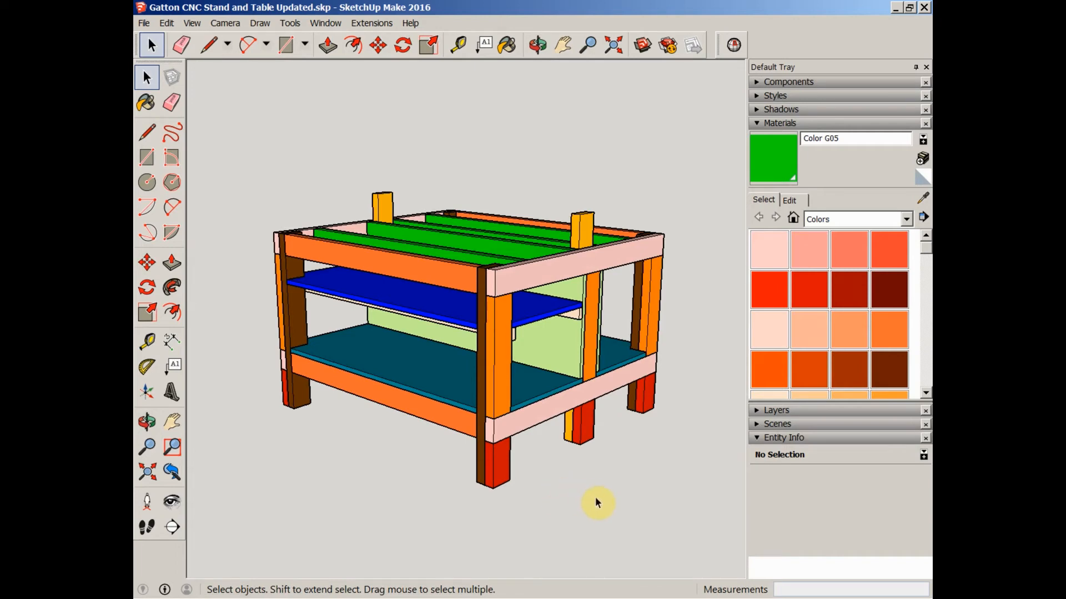